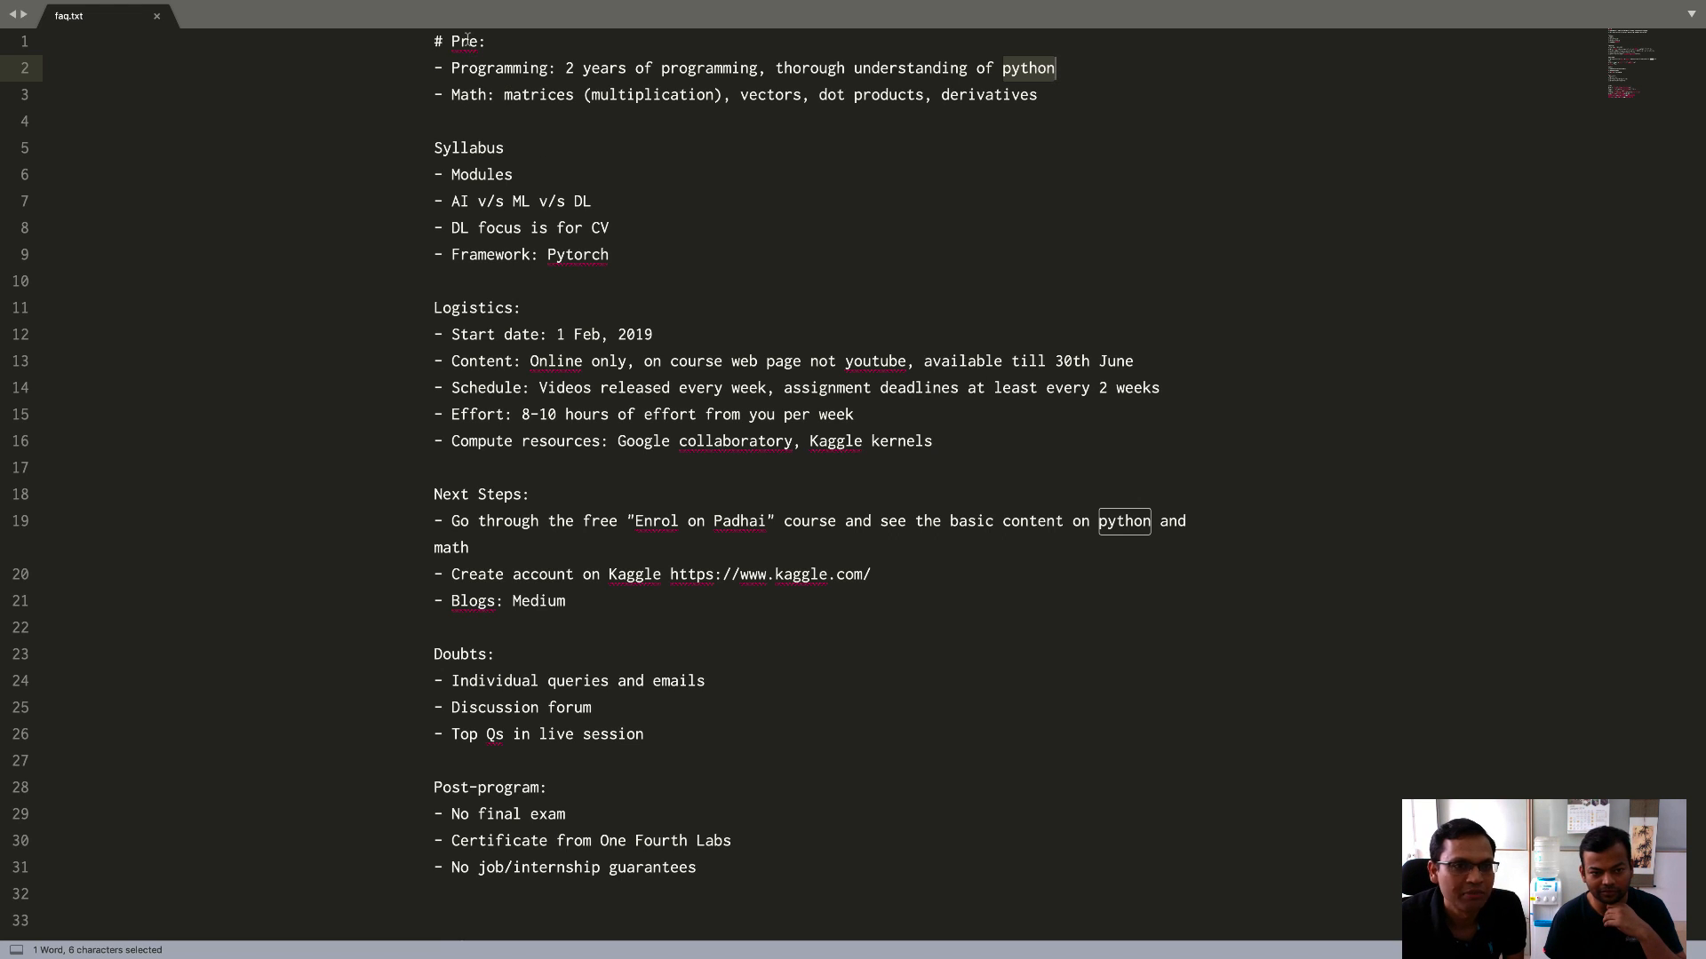
left_click(451, 68)
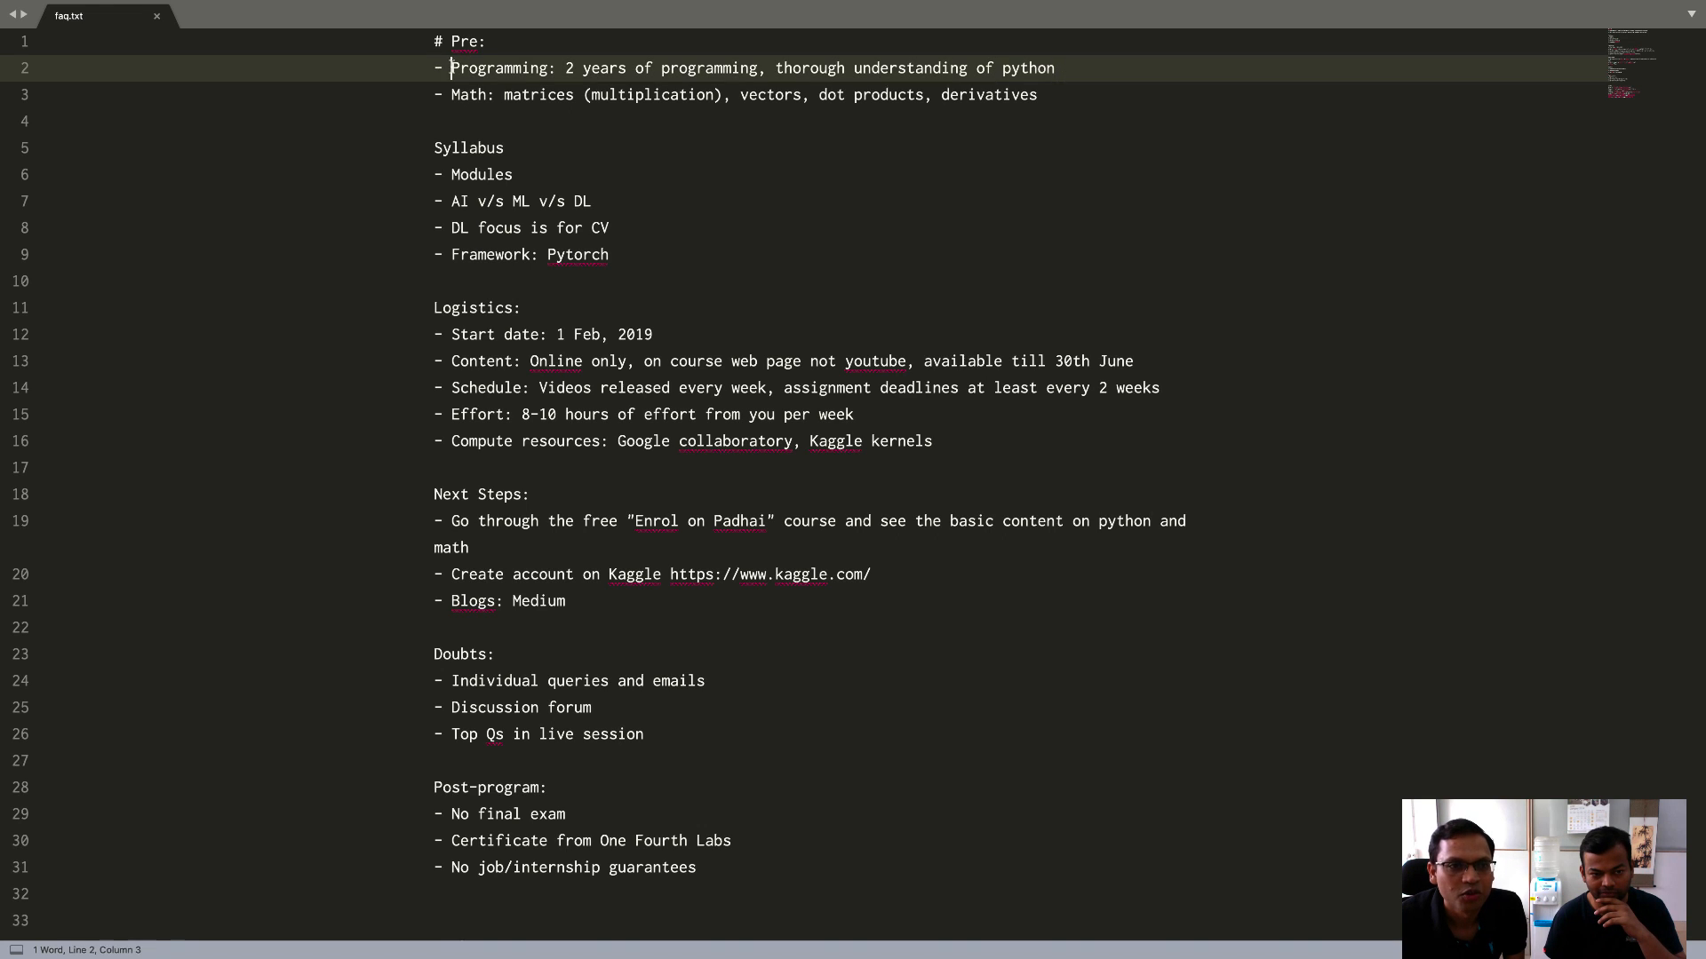
double_click(501, 68)
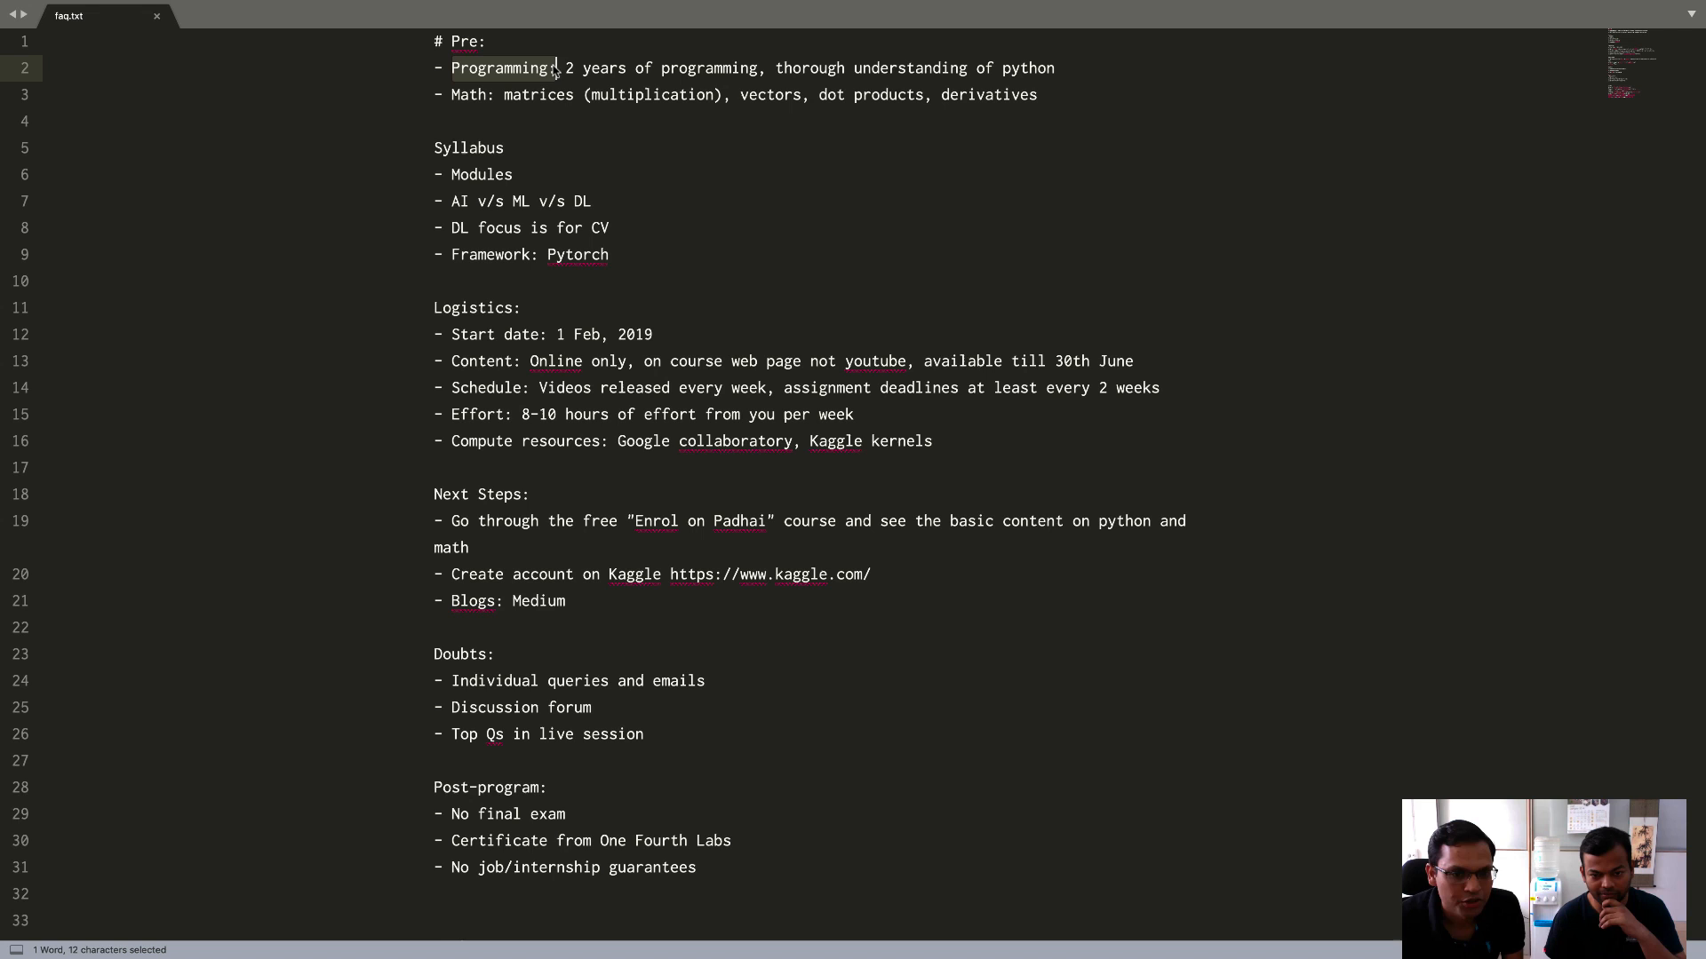
double_click(1027, 68)
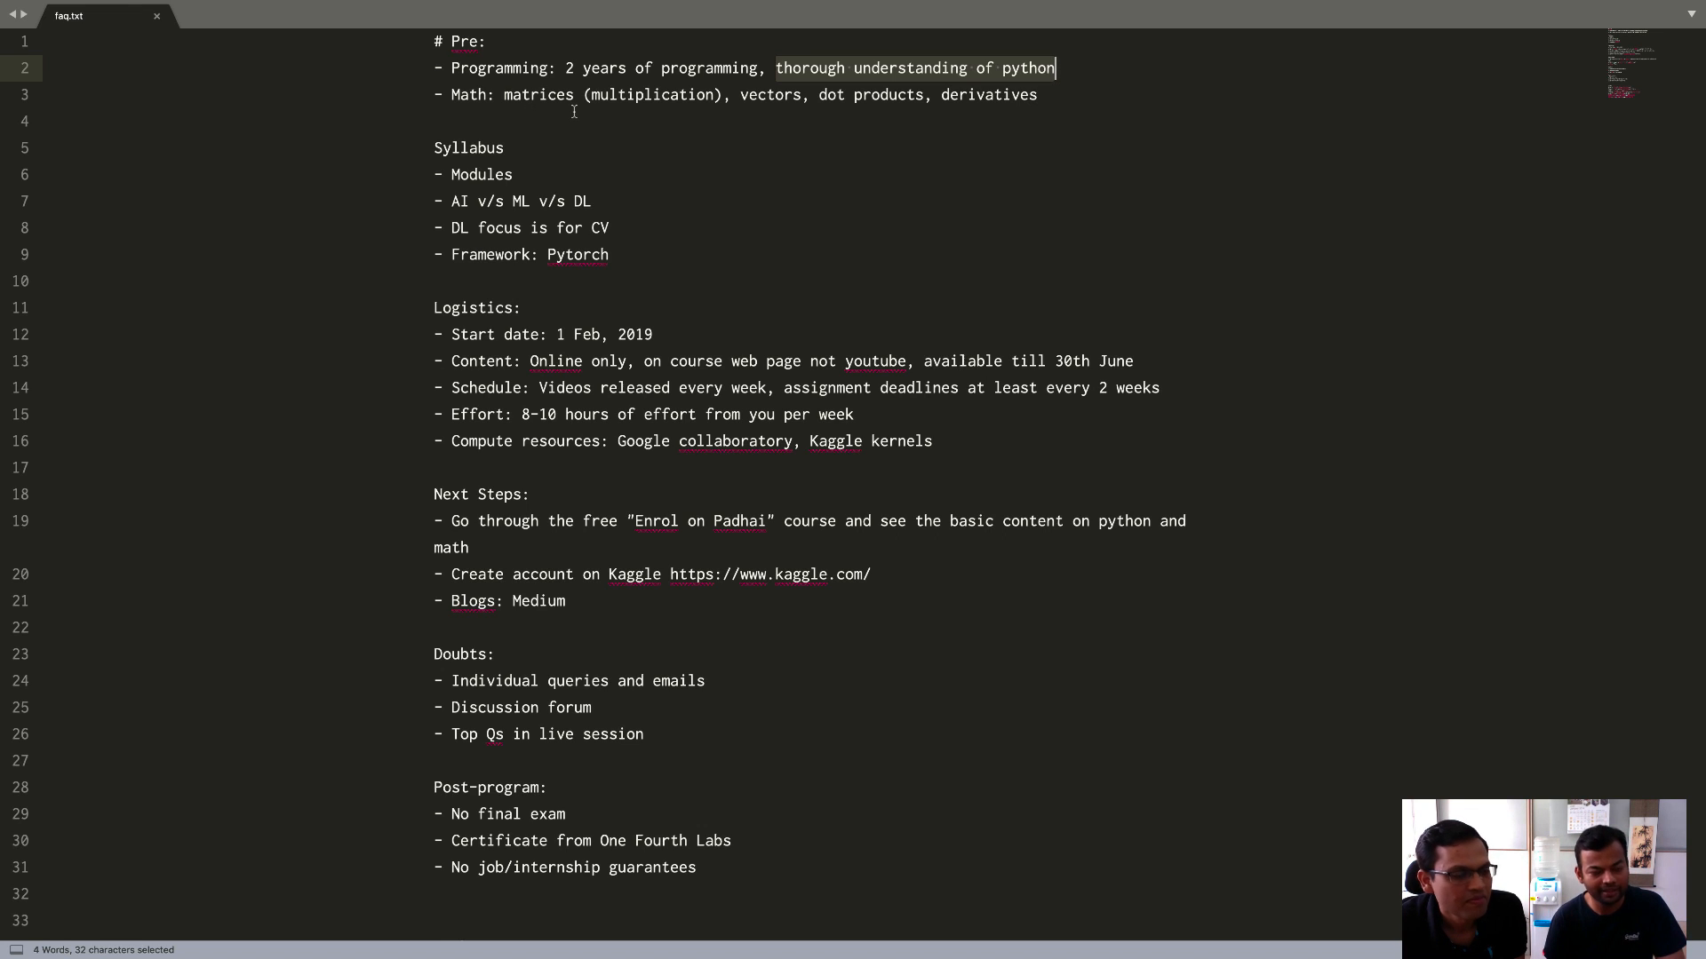
mouse_move(483, 109)
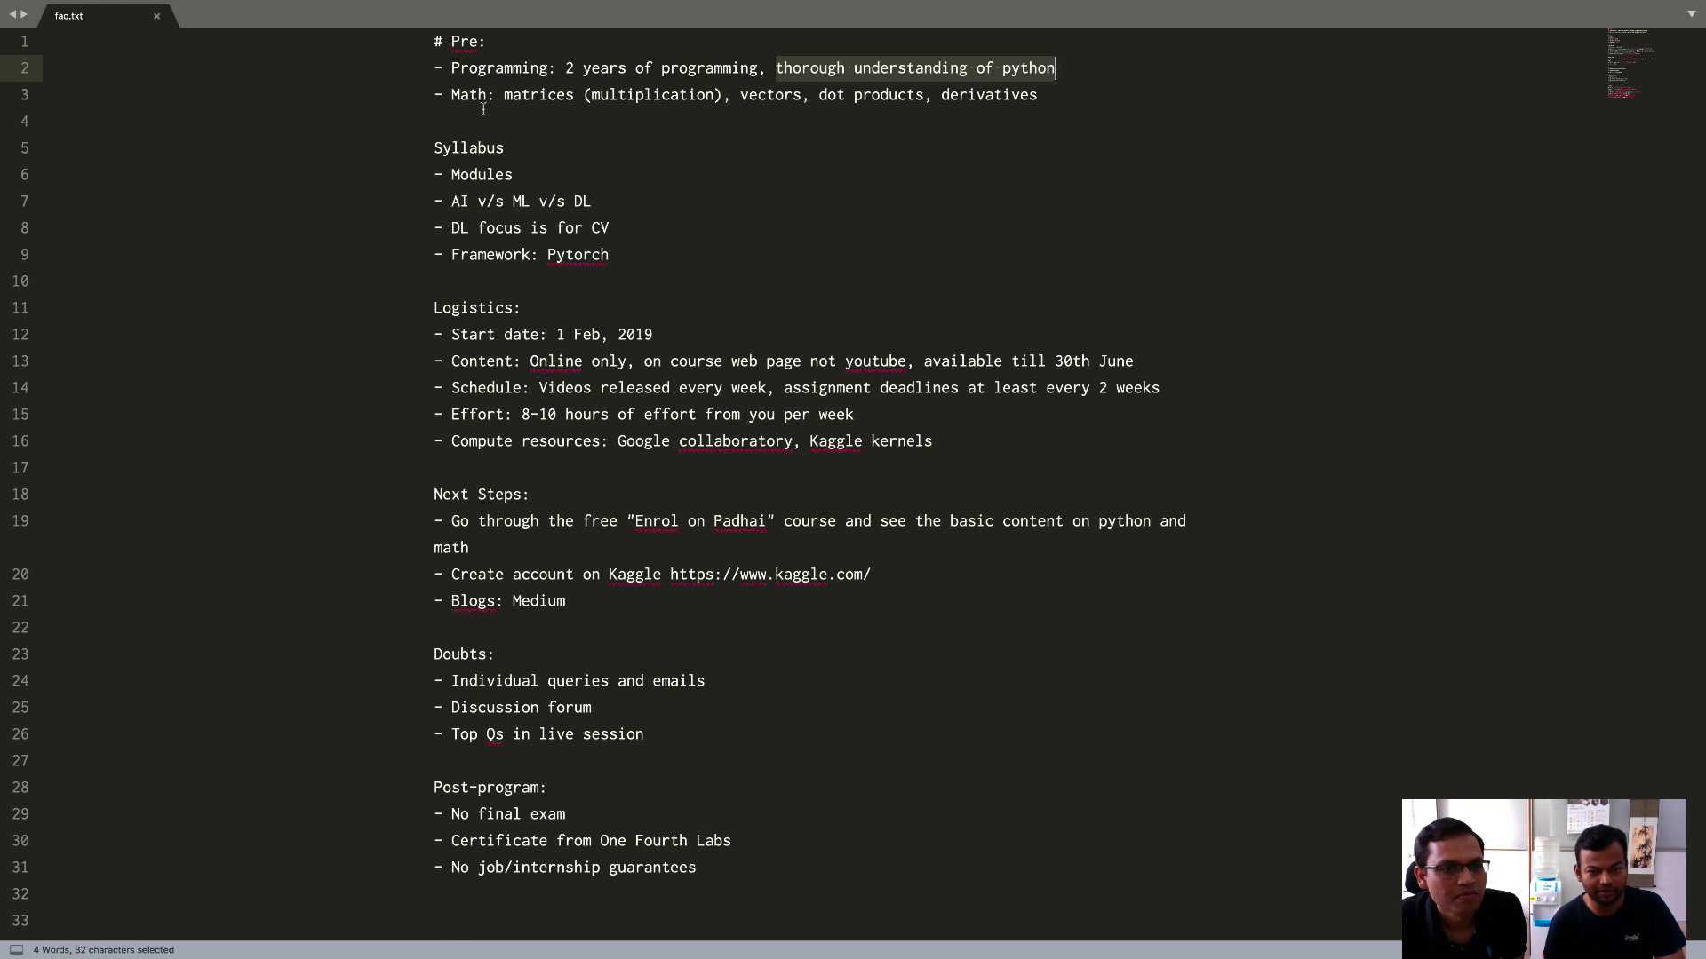
mouse_move(847, 133)
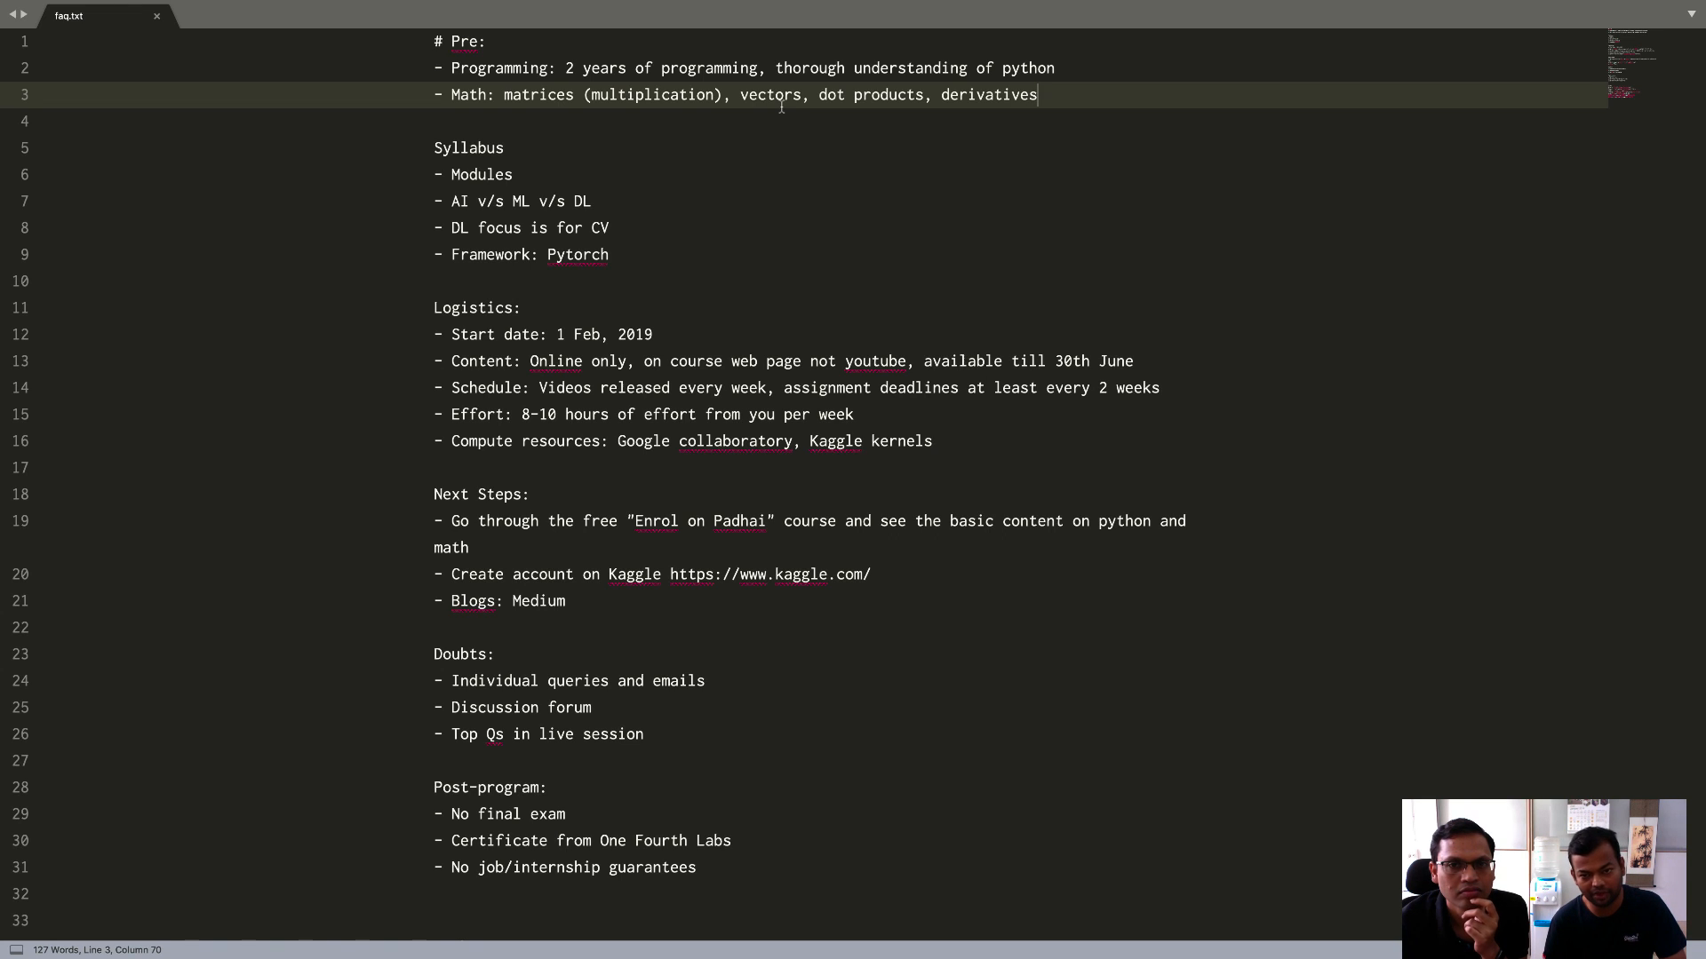
mouse_move(1246, 226)
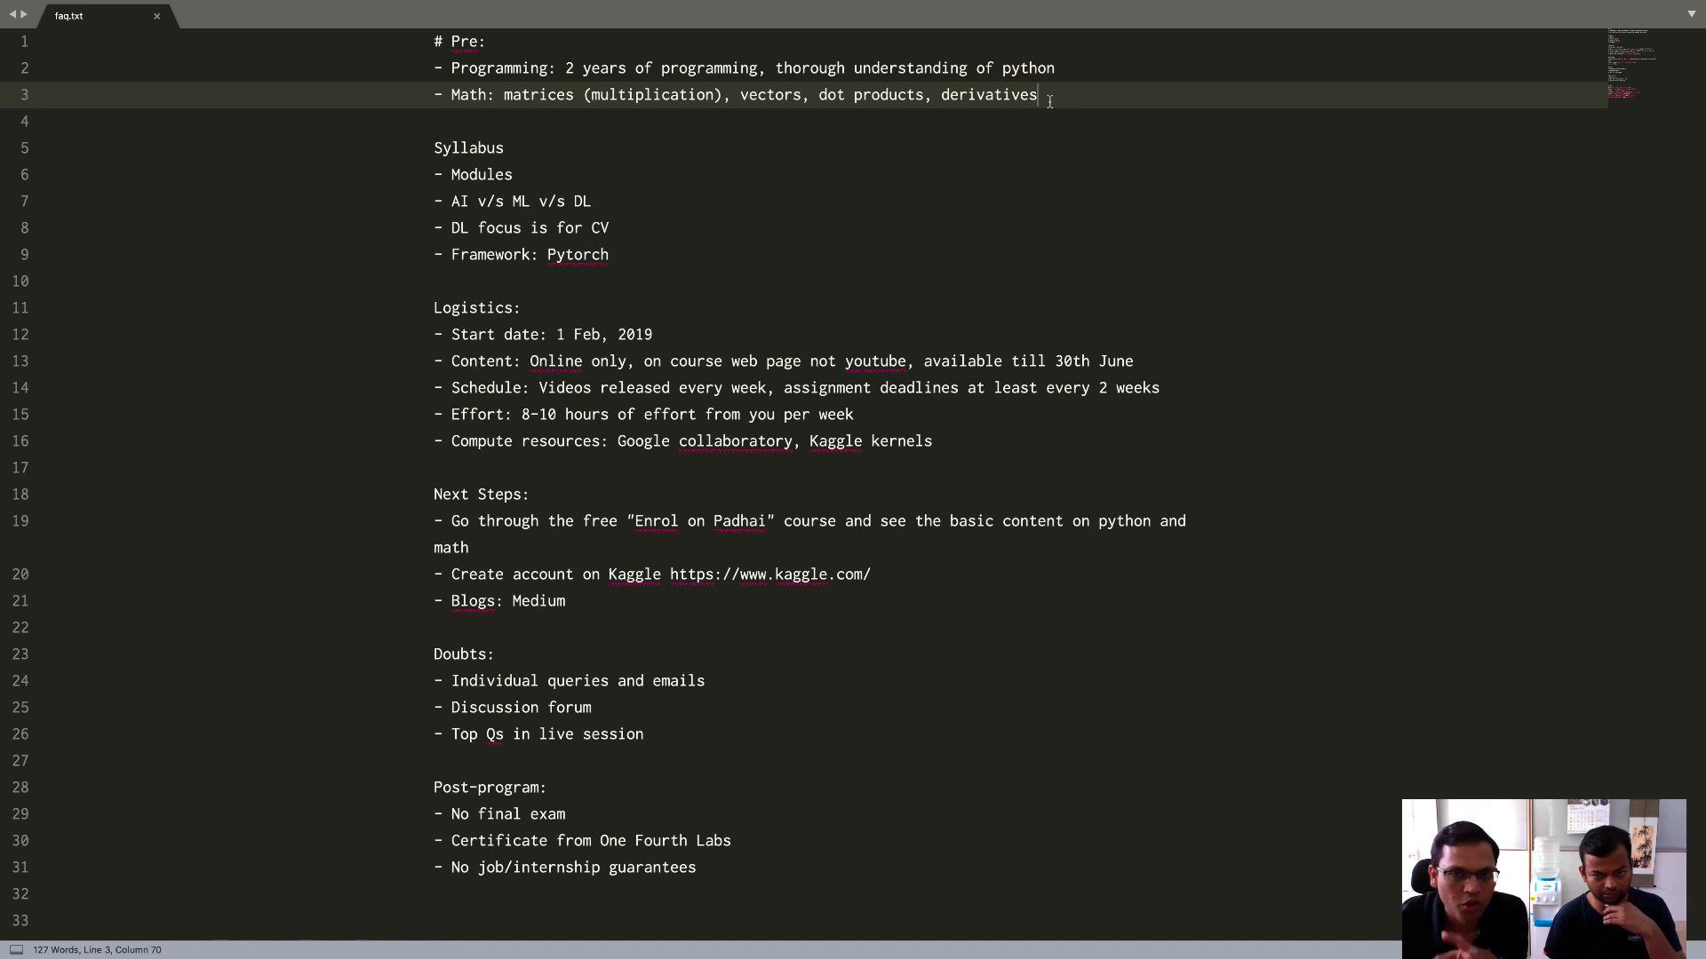
left_click(643, 68)
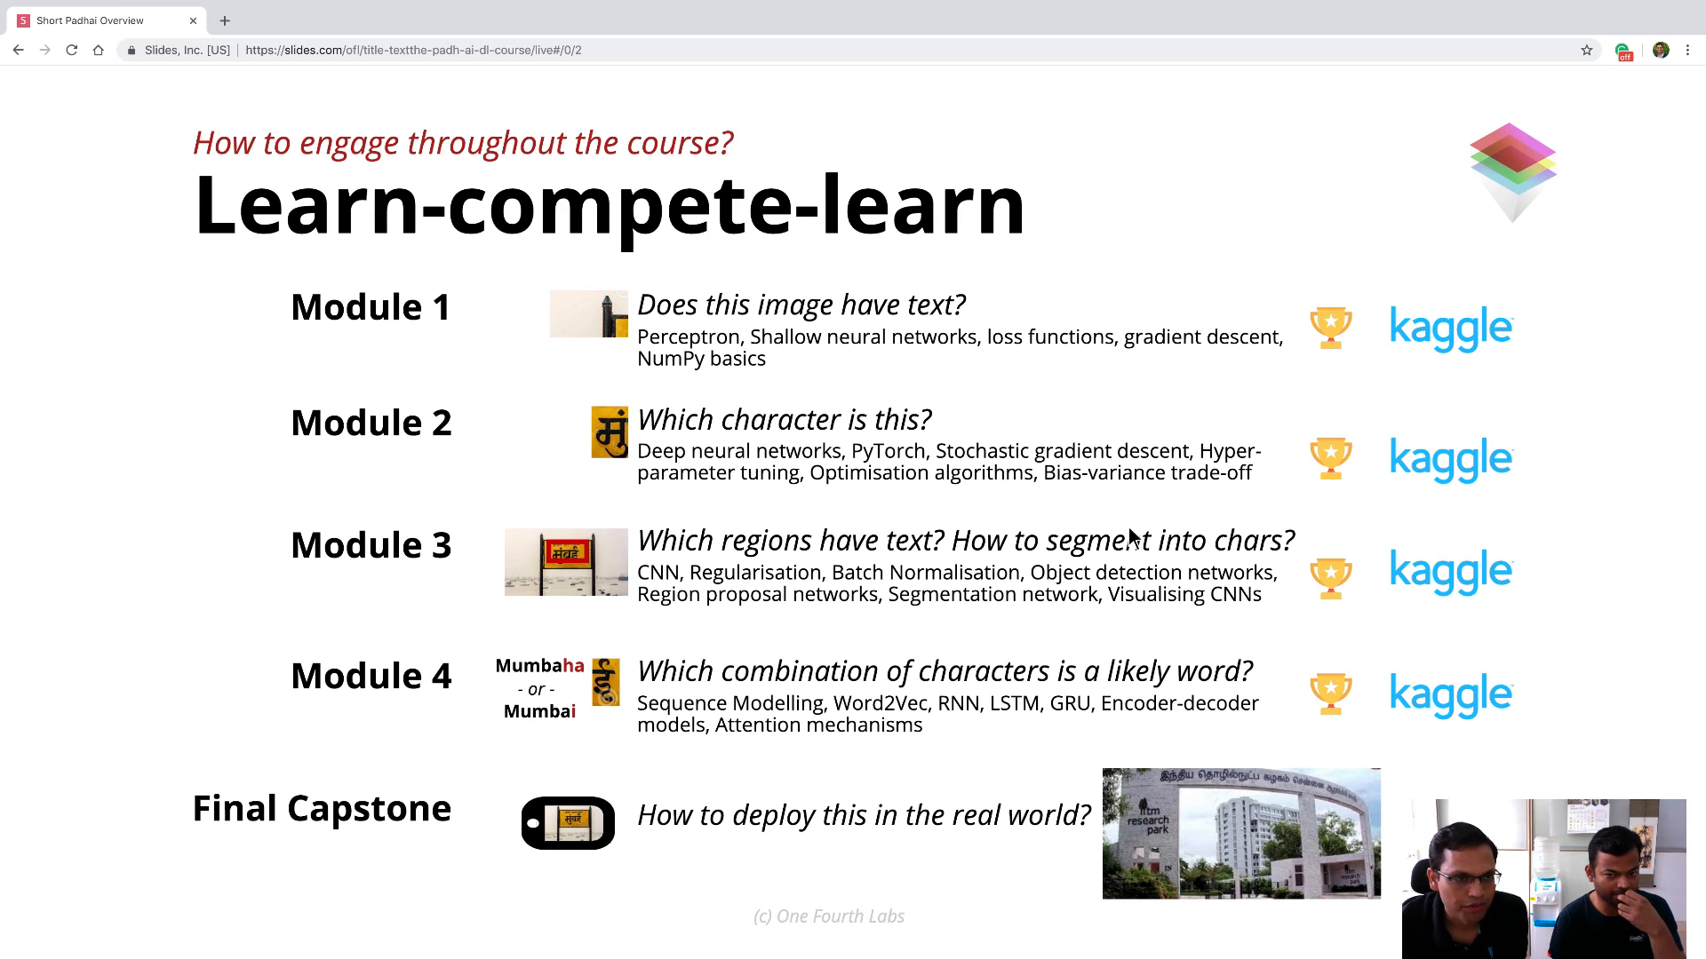
mouse_move(460, 675)
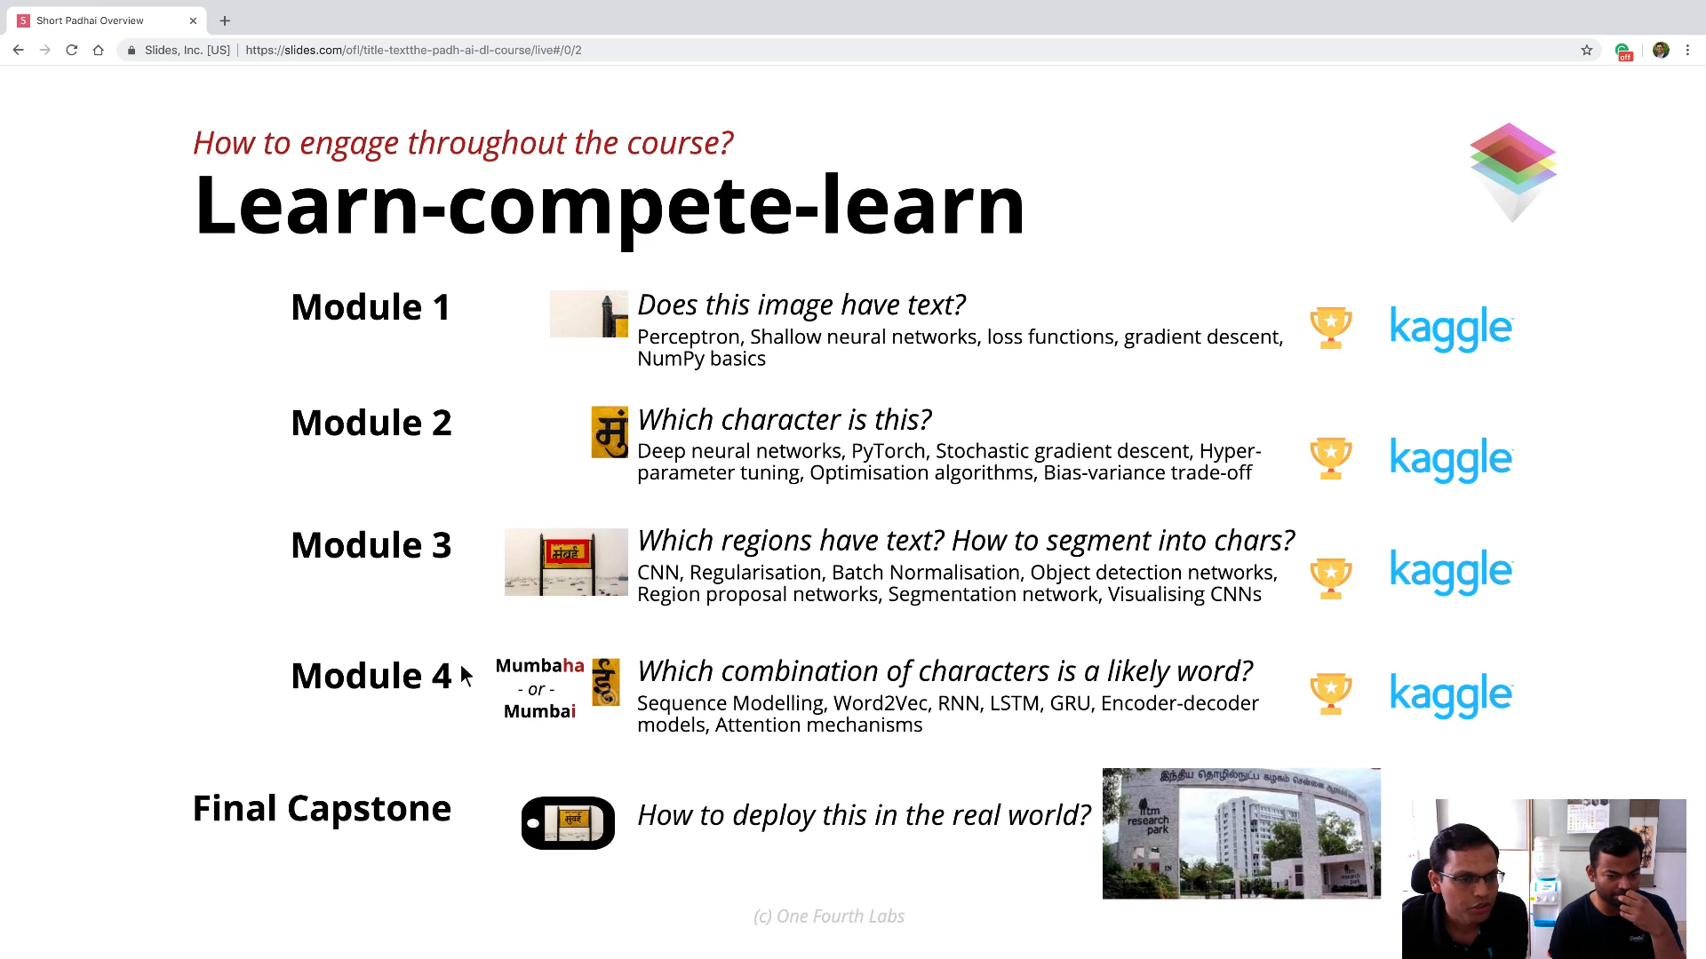
mouse_move(423, 685)
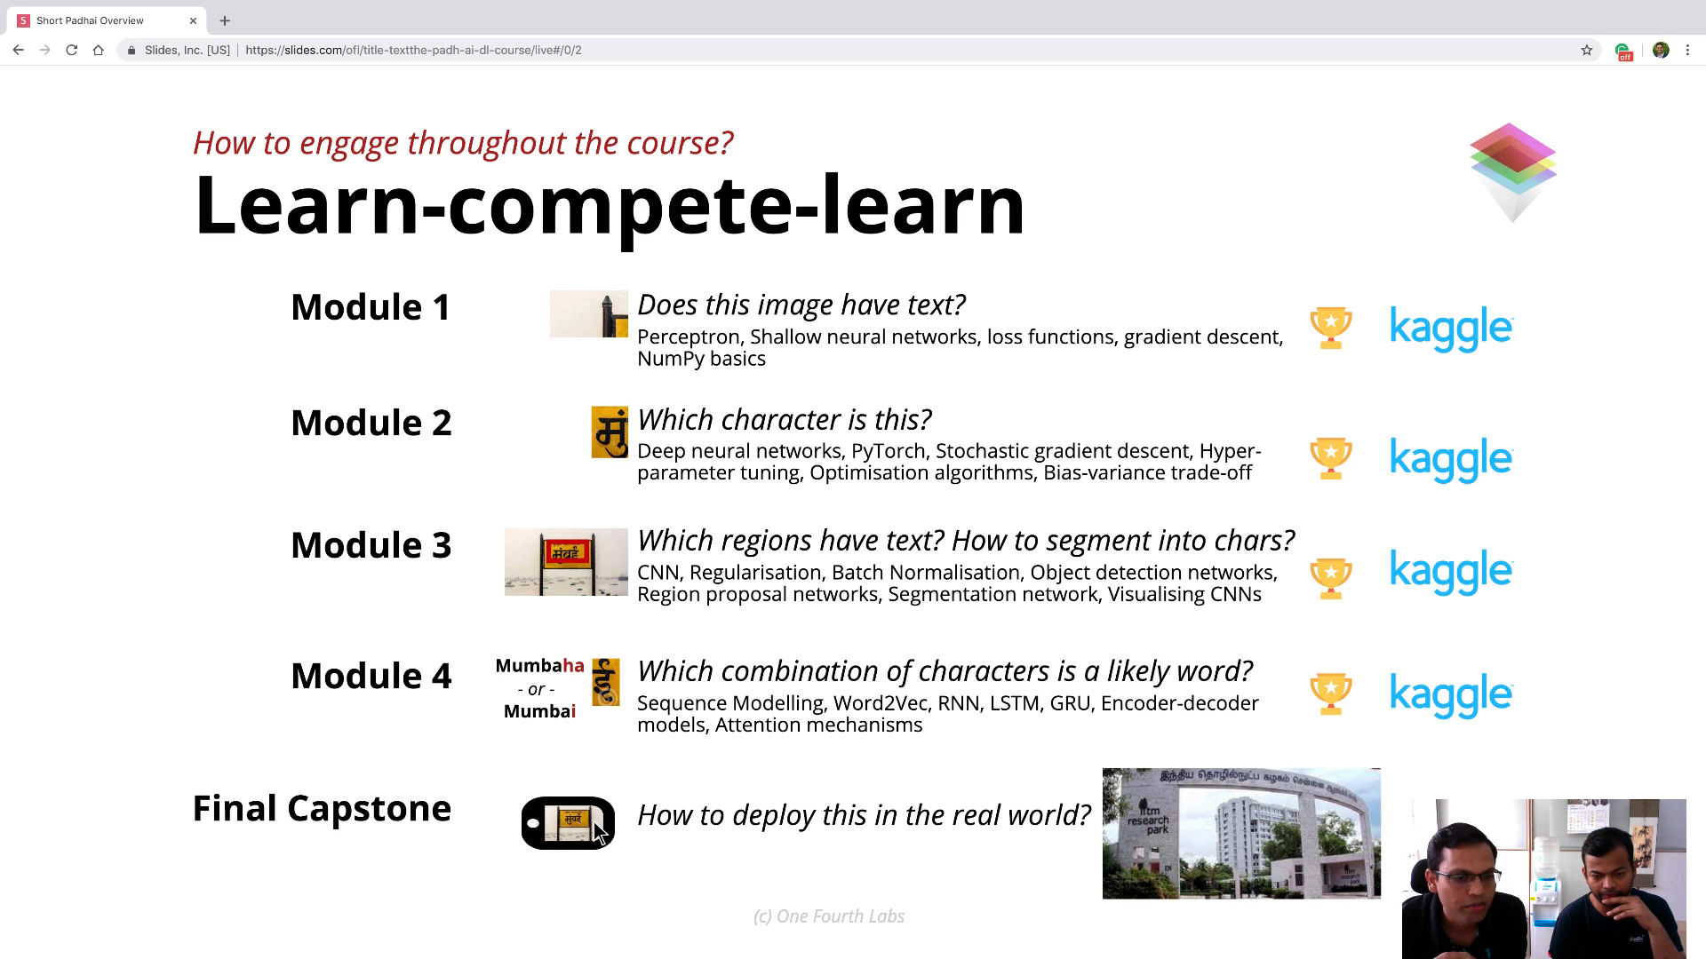
mouse_move(487, 867)
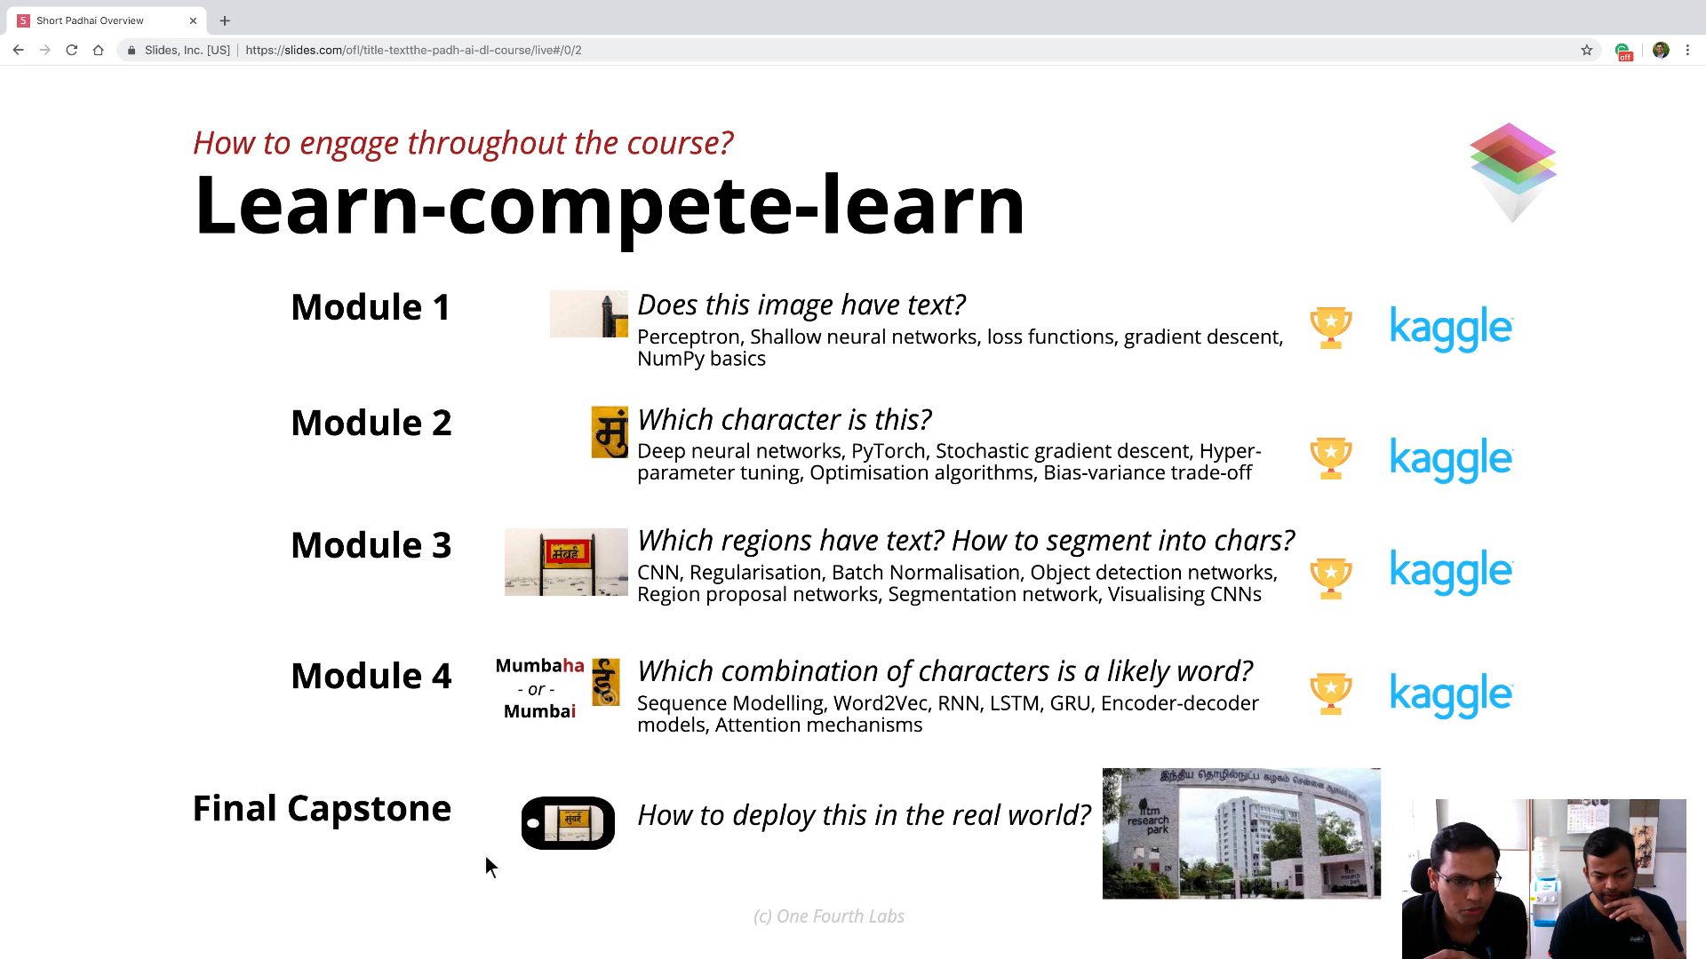
mouse_move(1034, 363)
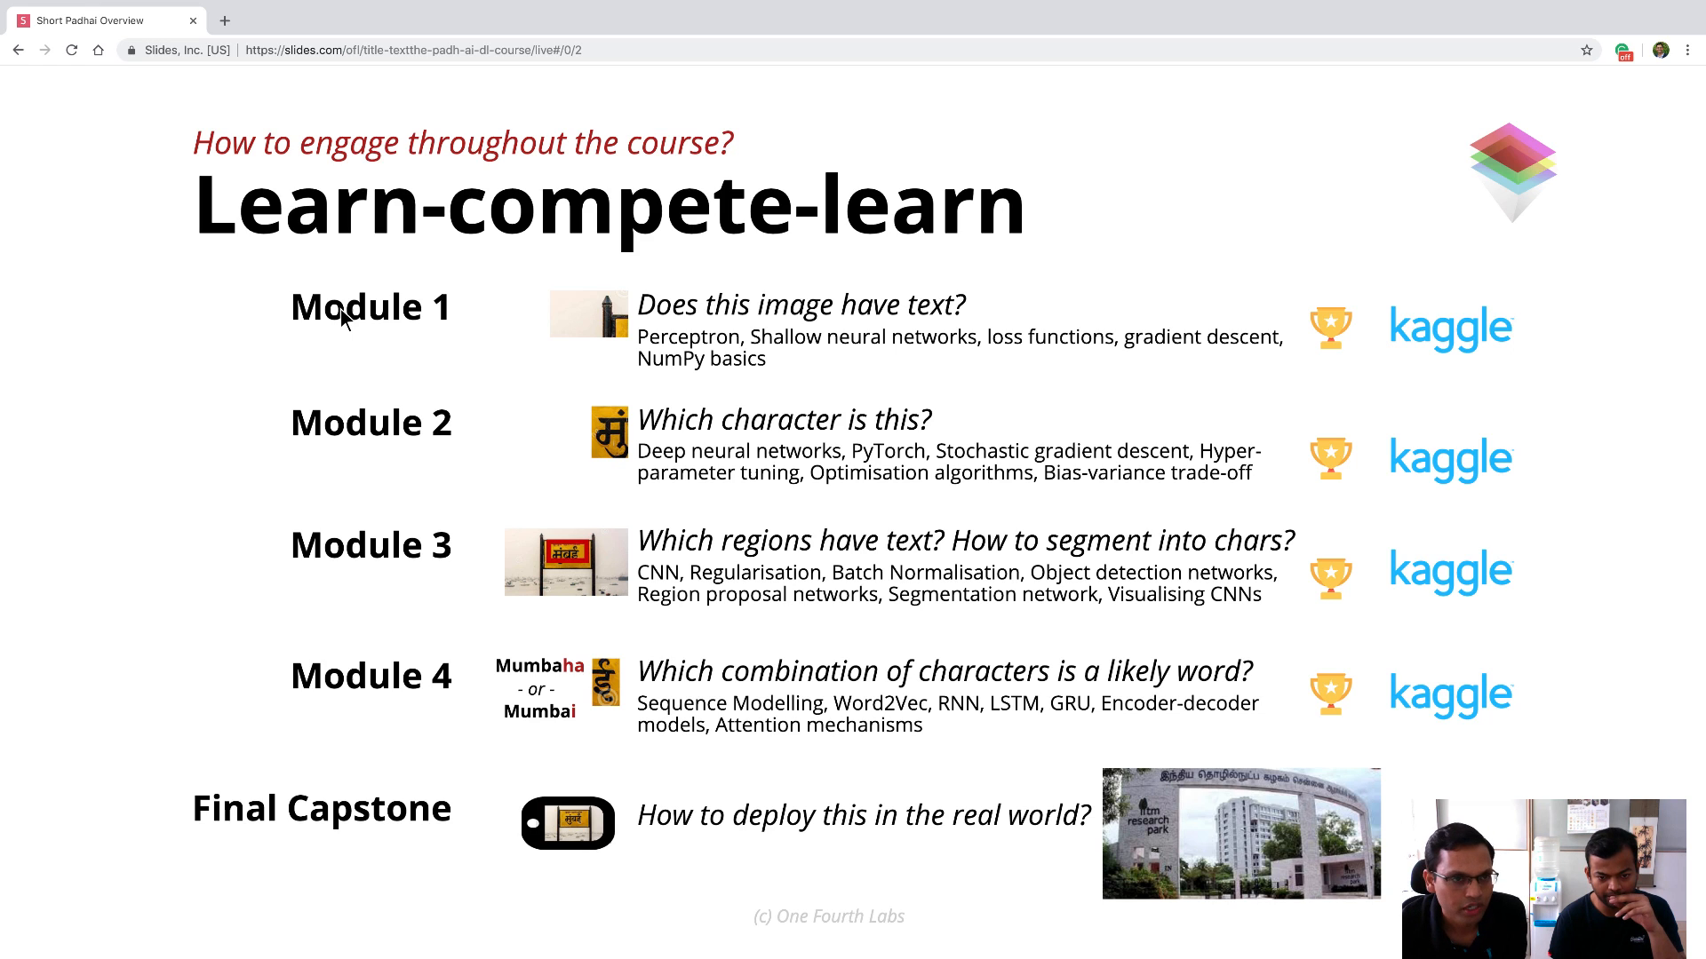
mouse_move(744, 369)
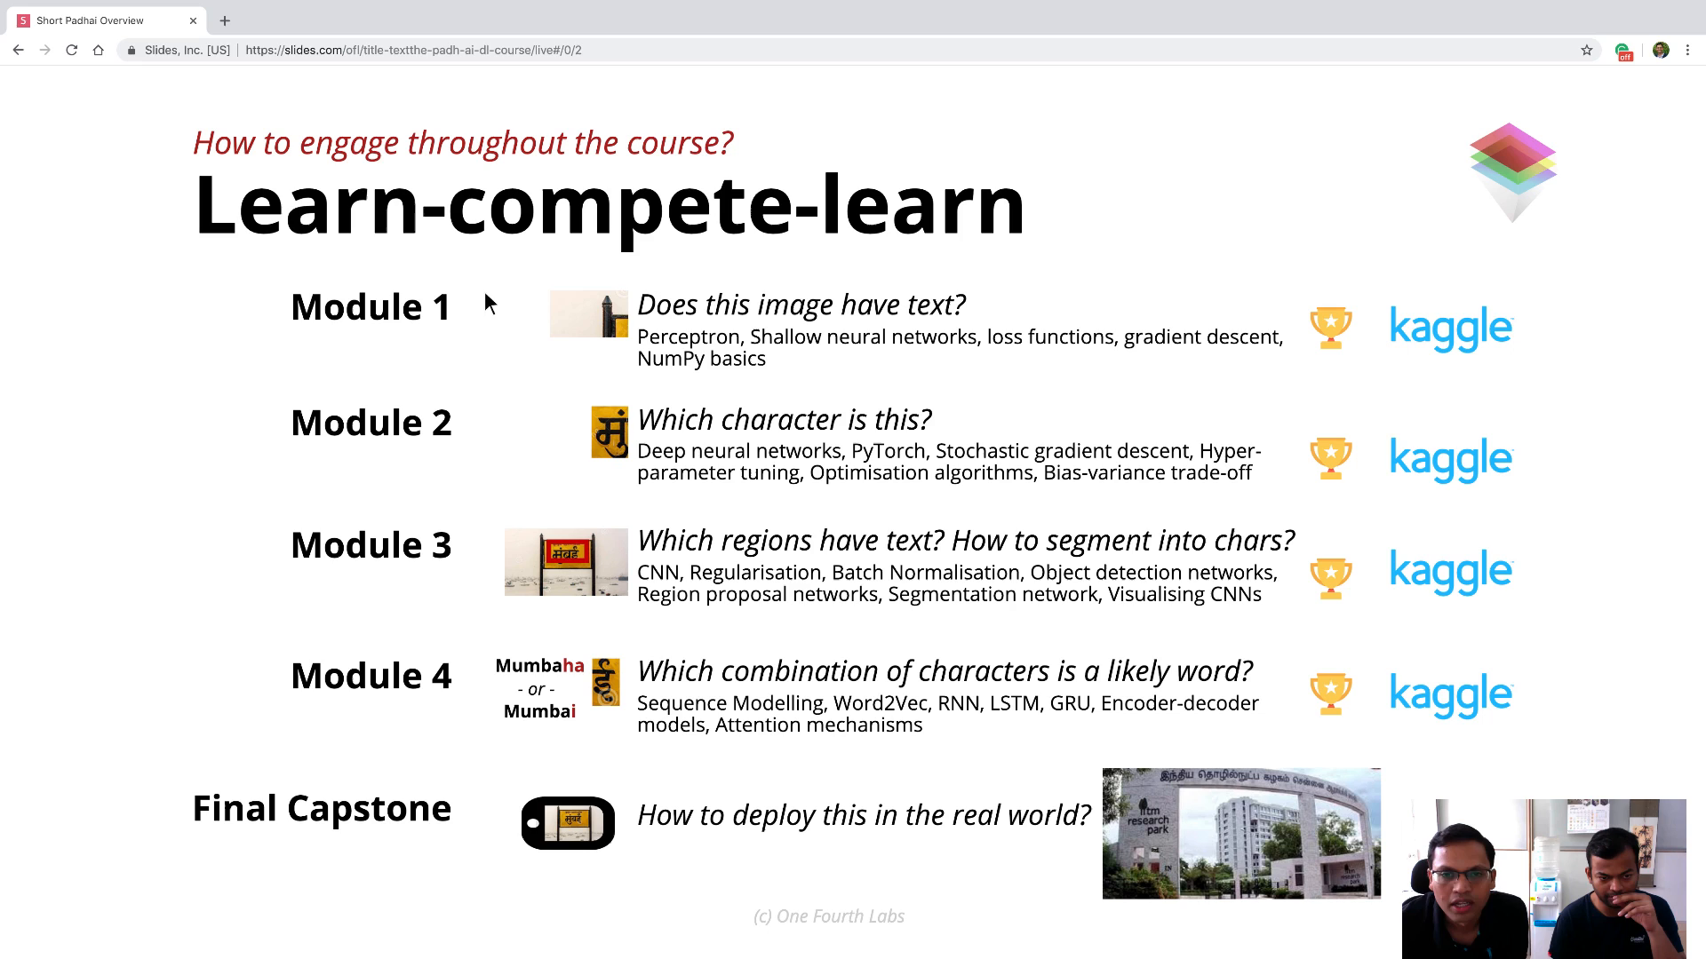
mouse_move(720, 351)
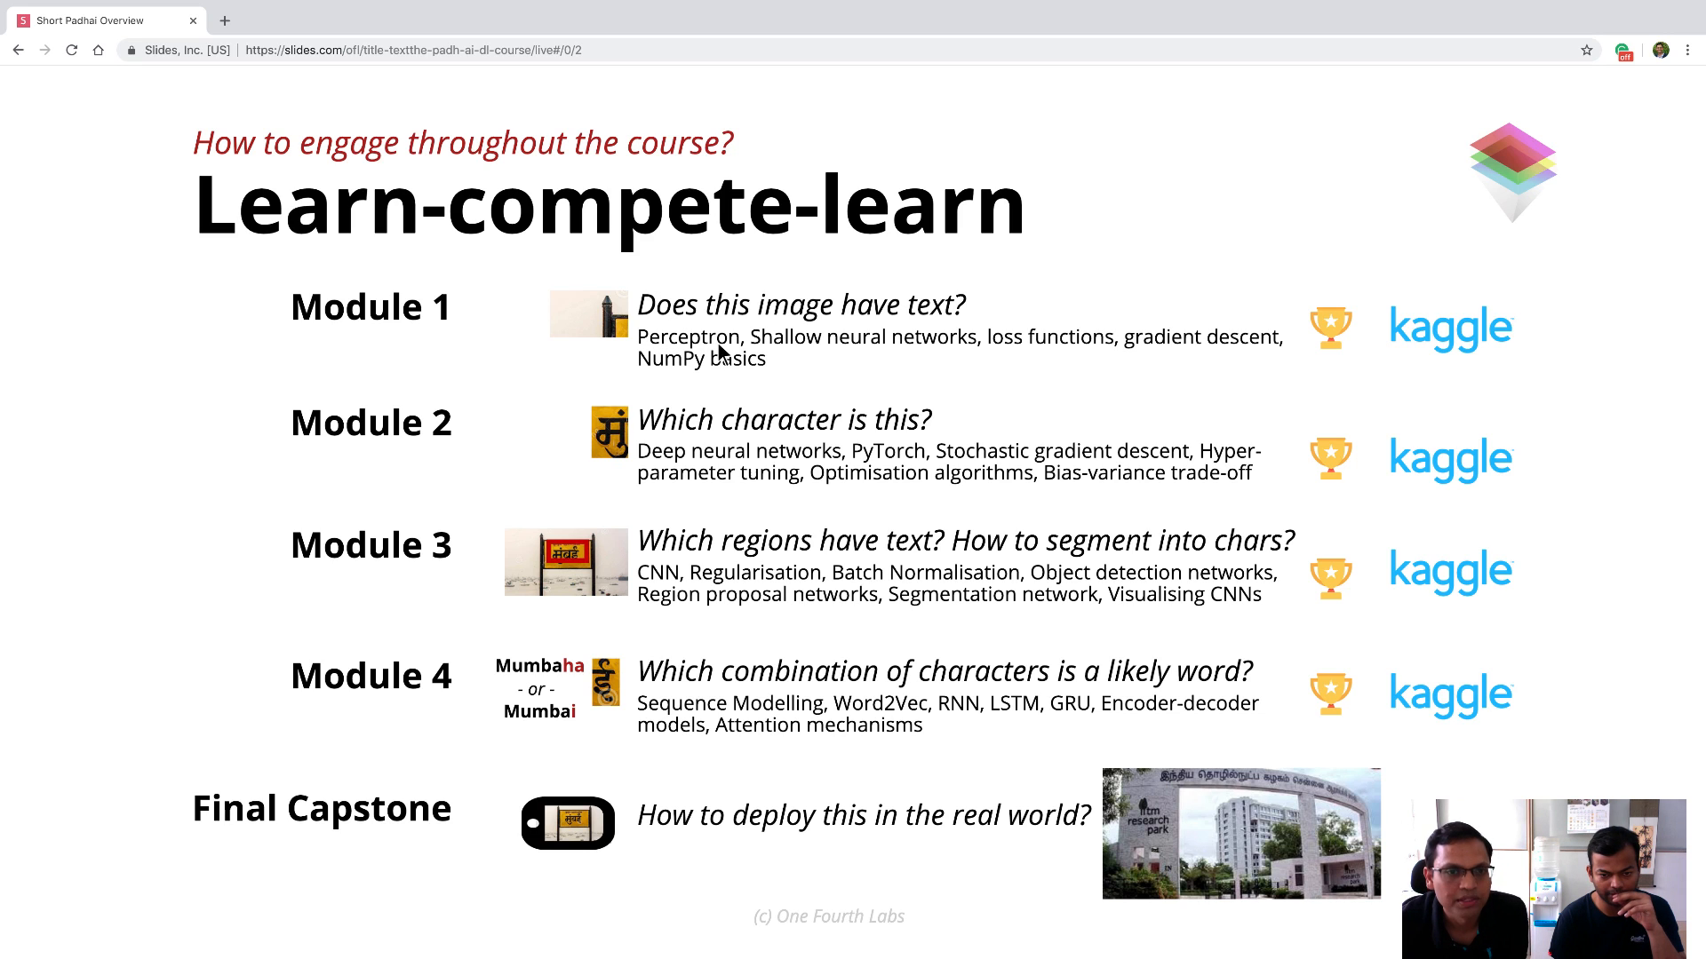
mouse_move(970, 352)
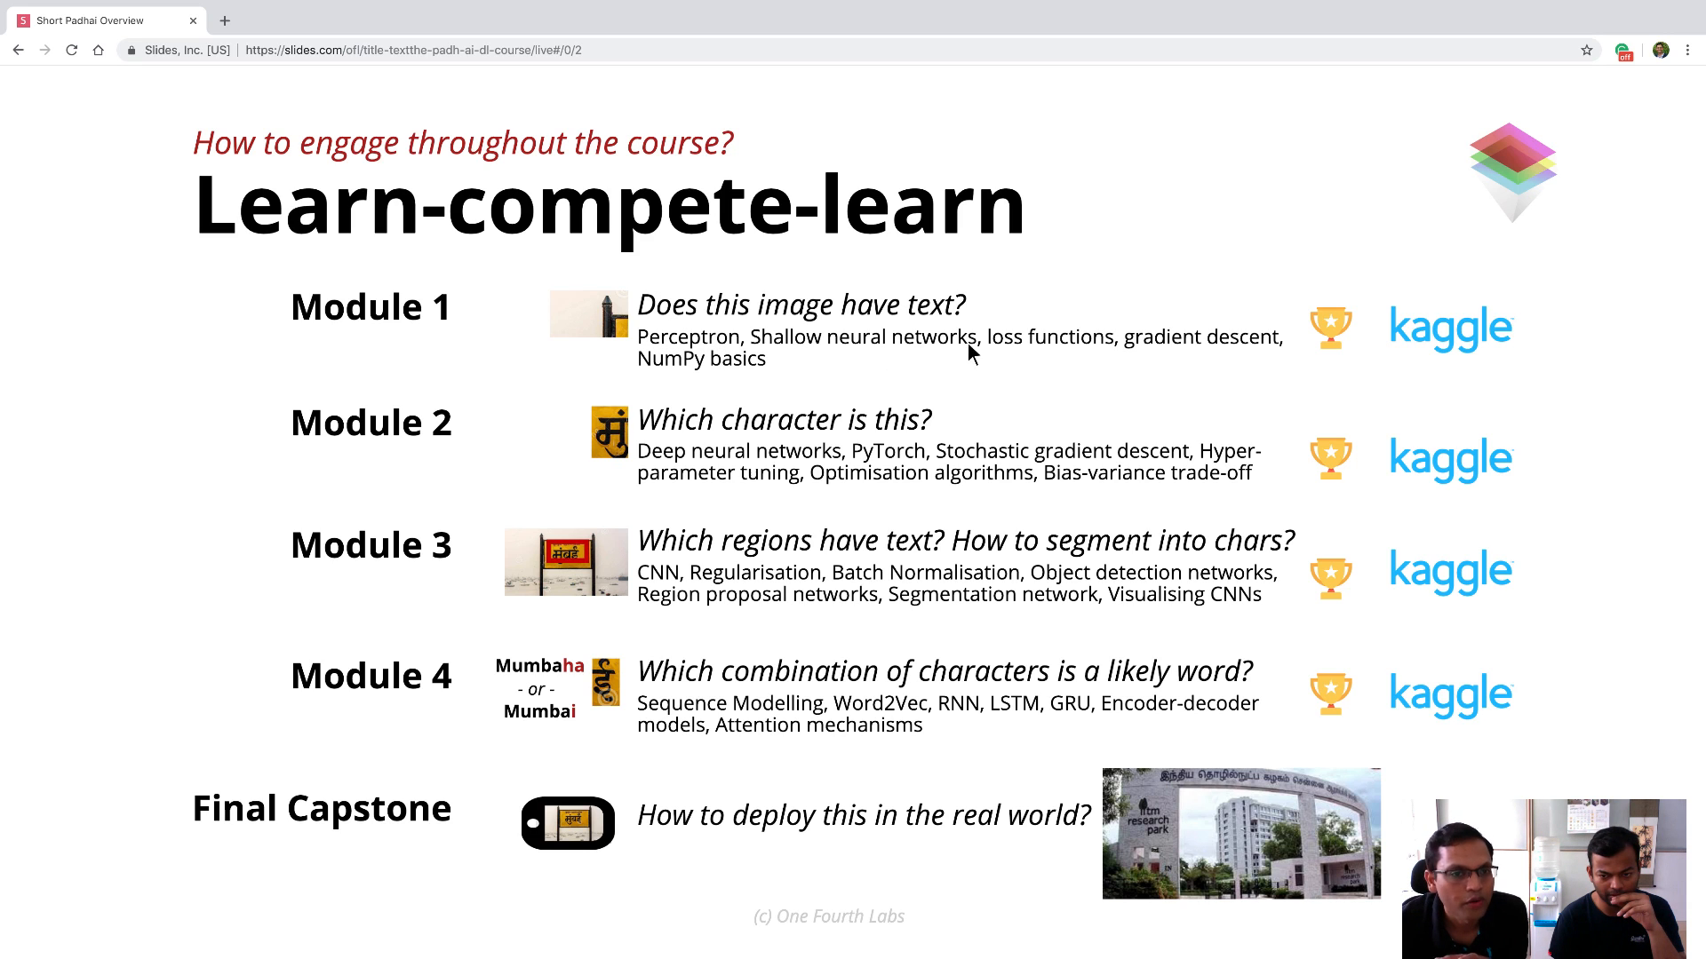
mouse_move(877, 343)
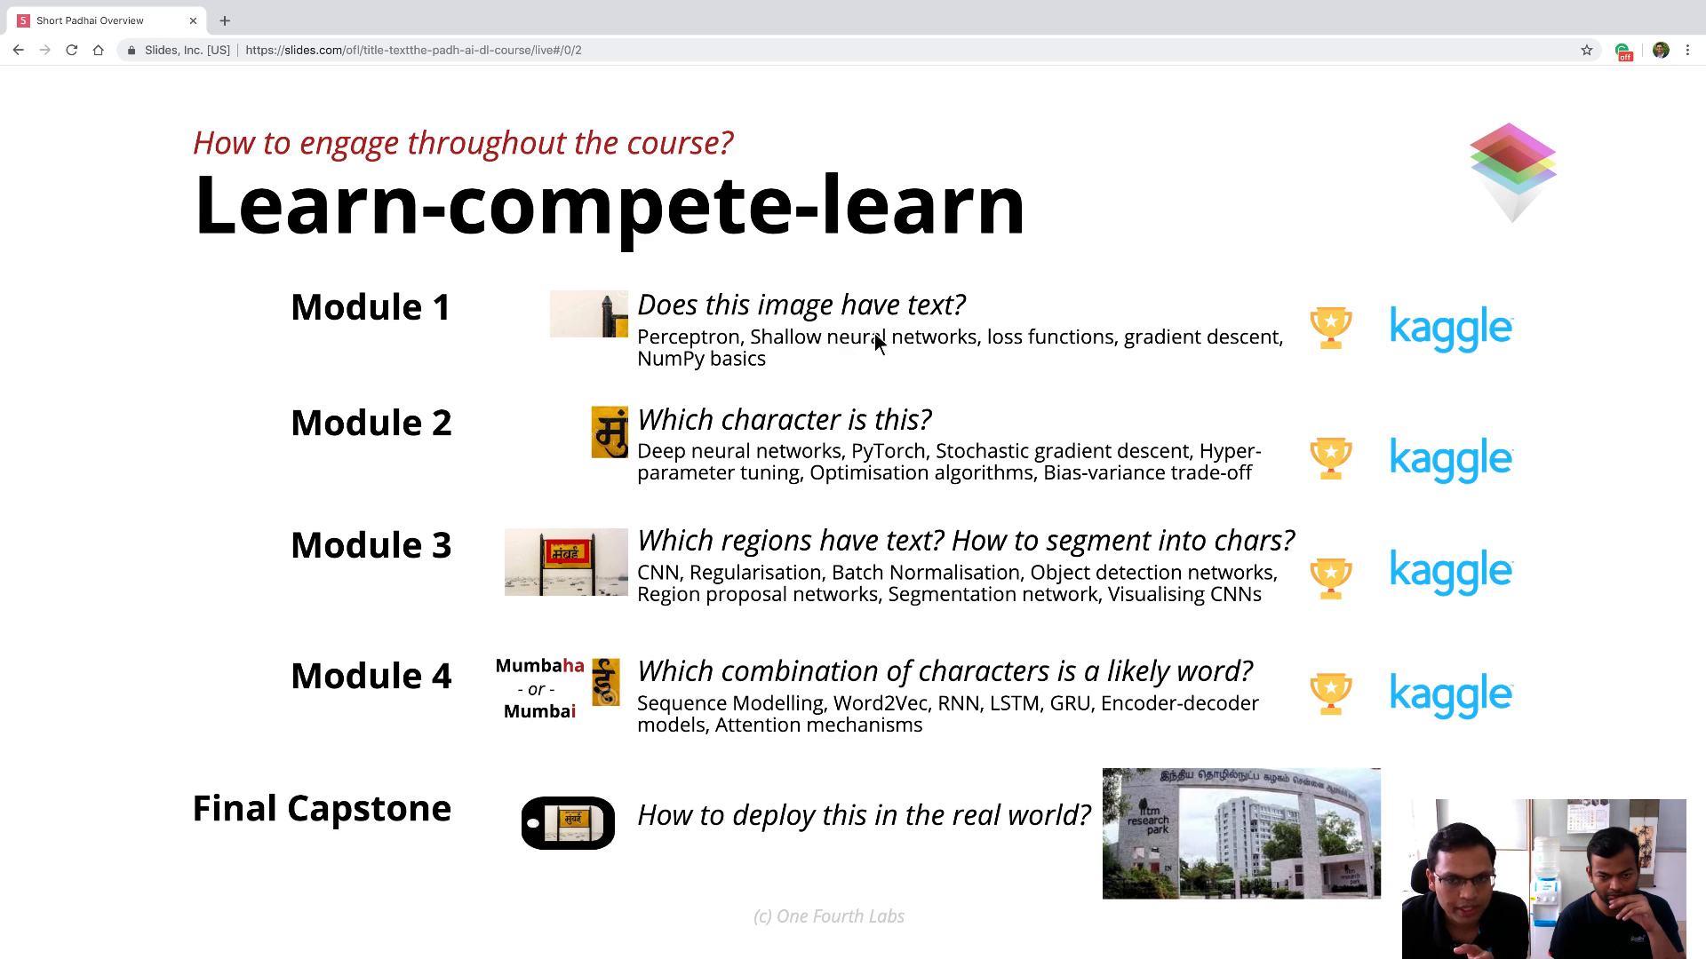
mouse_move(718, 375)
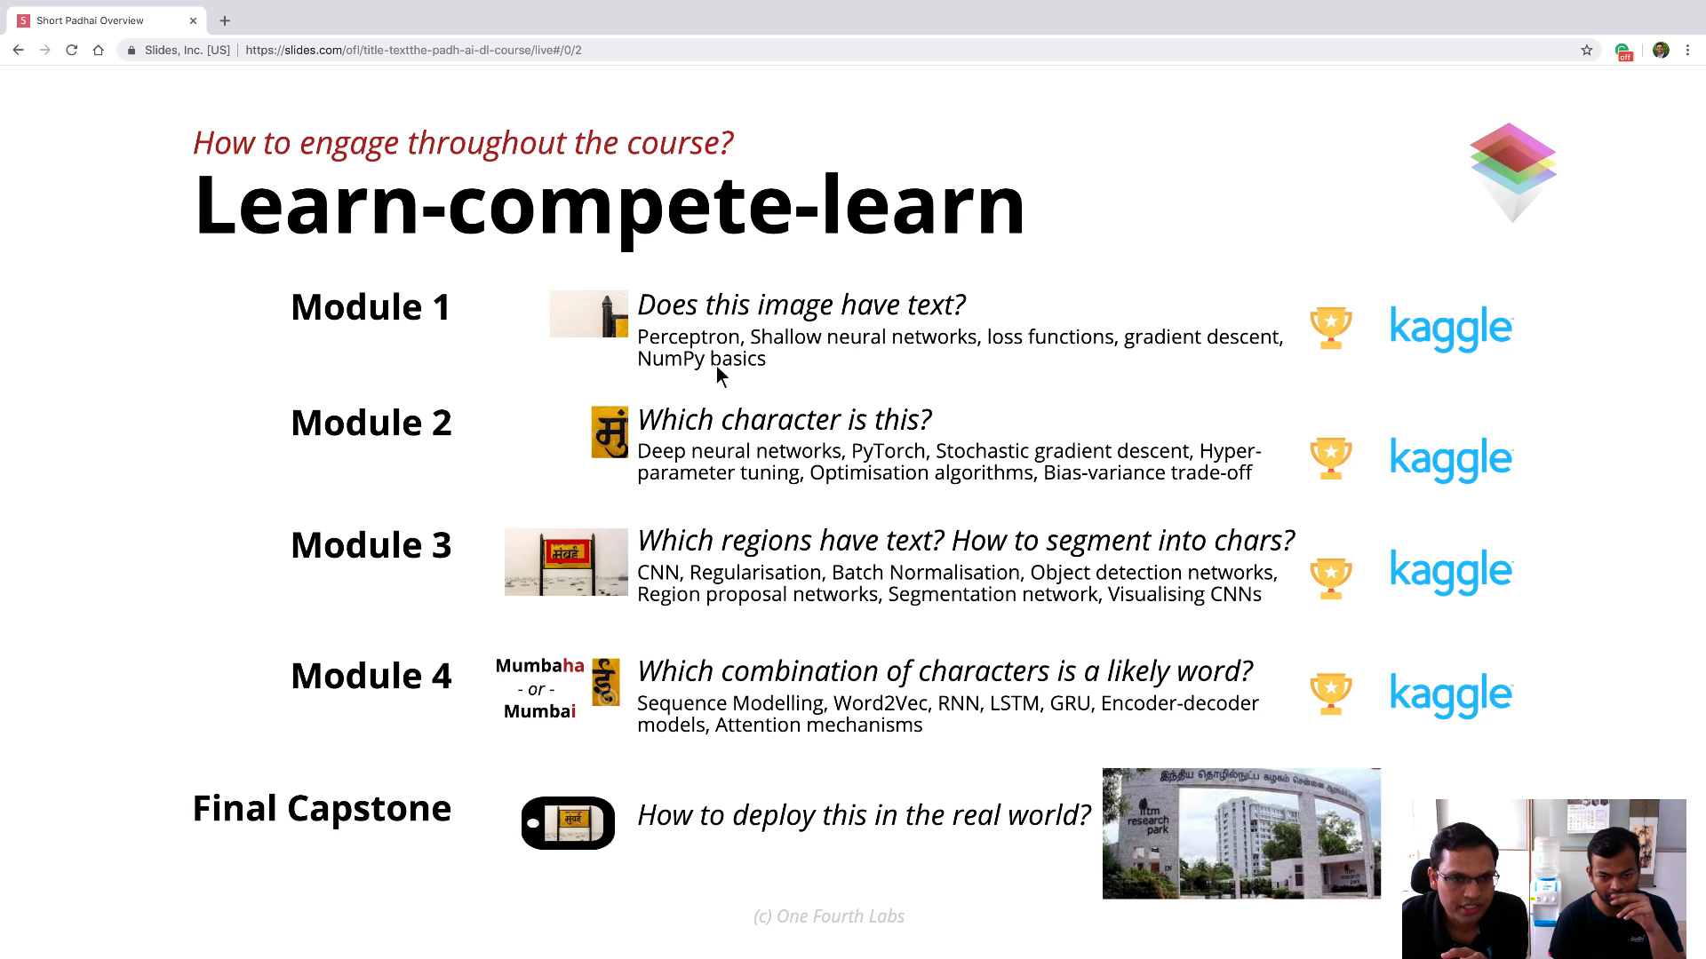
mouse_move(1107, 357)
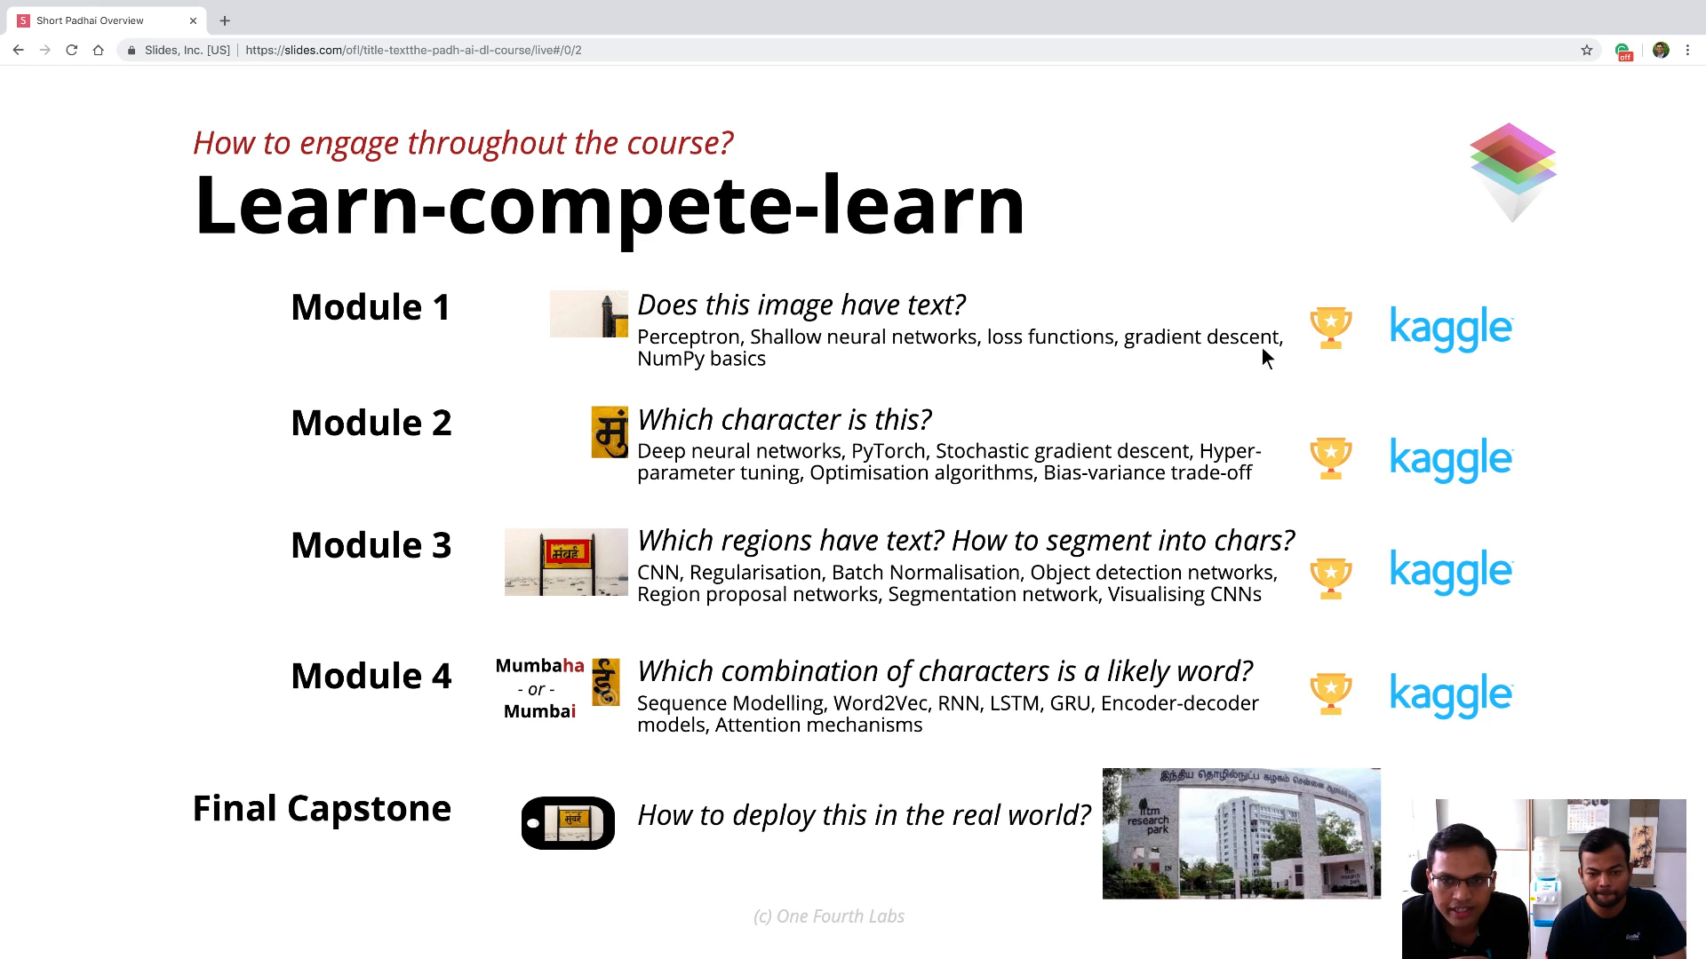
mouse_move(1185, 350)
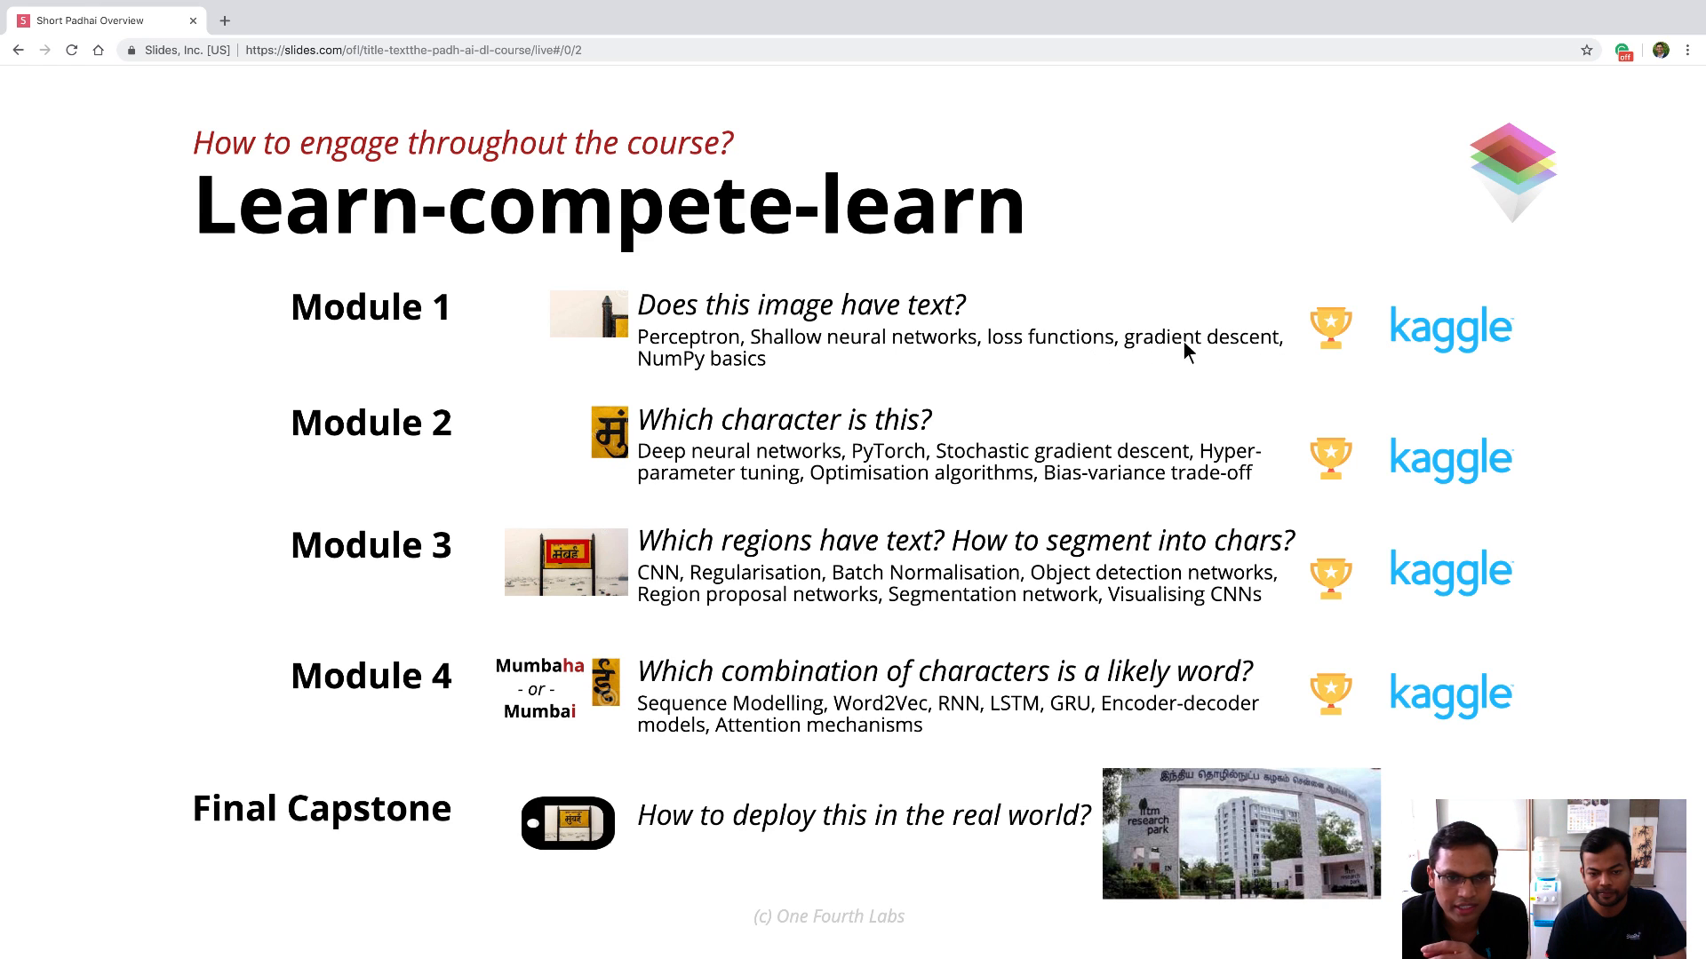
mouse_move(730, 279)
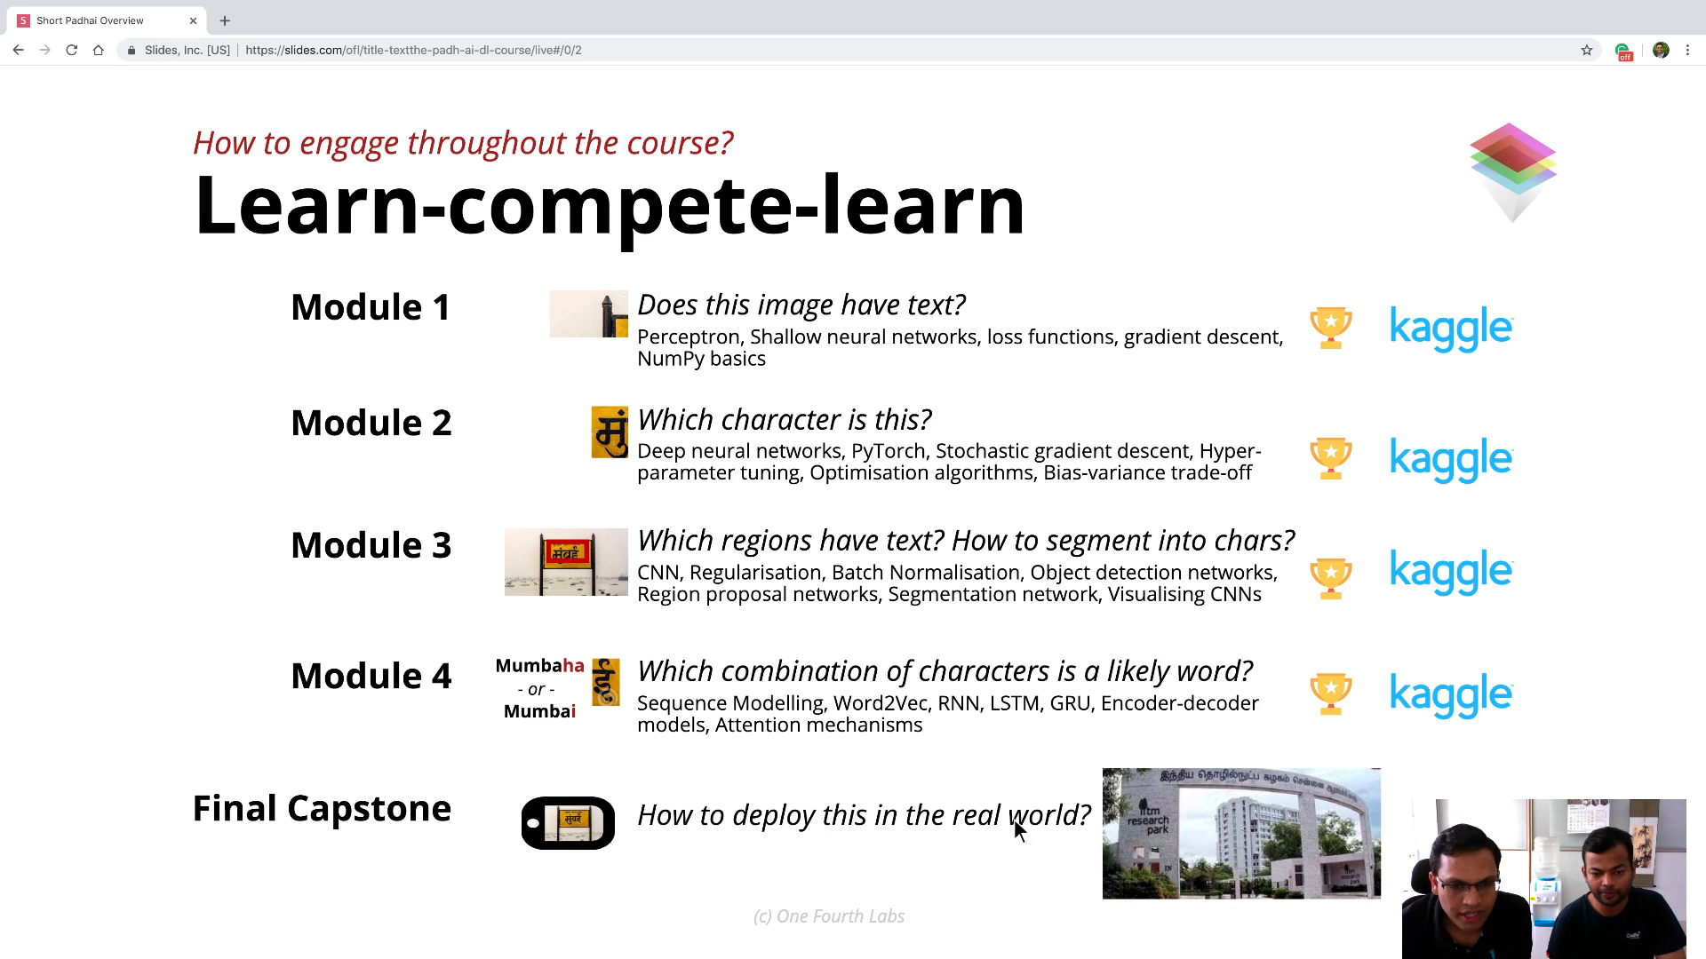
mouse_move(530, 637)
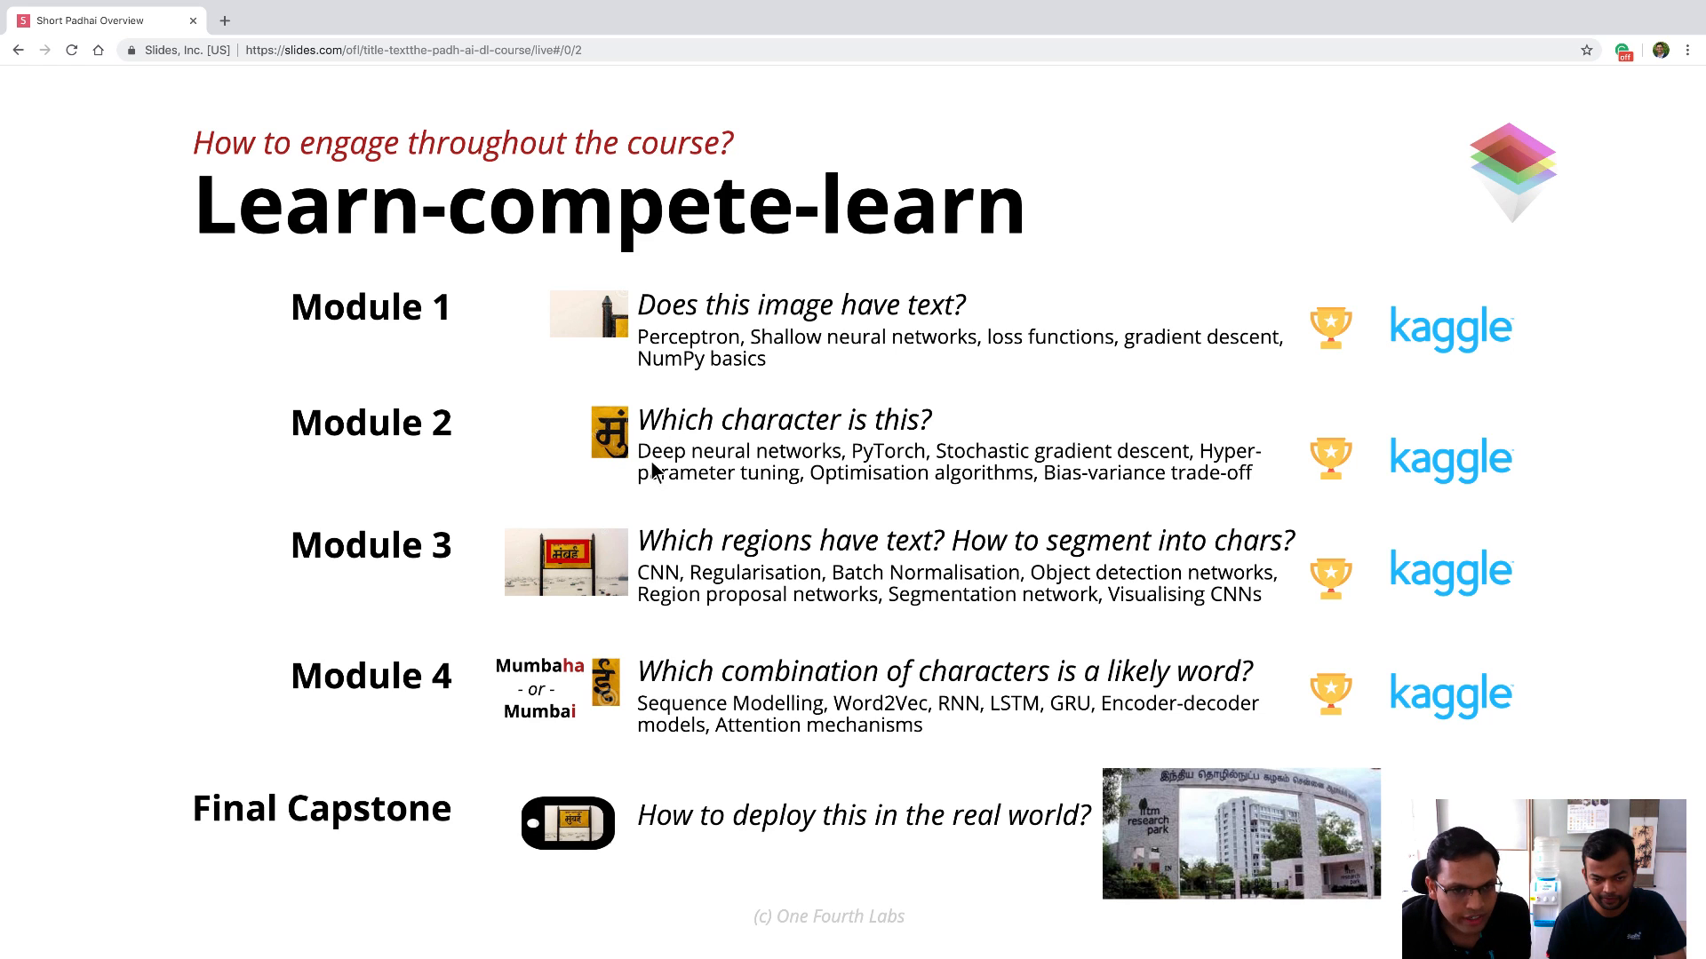
mouse_move(860, 471)
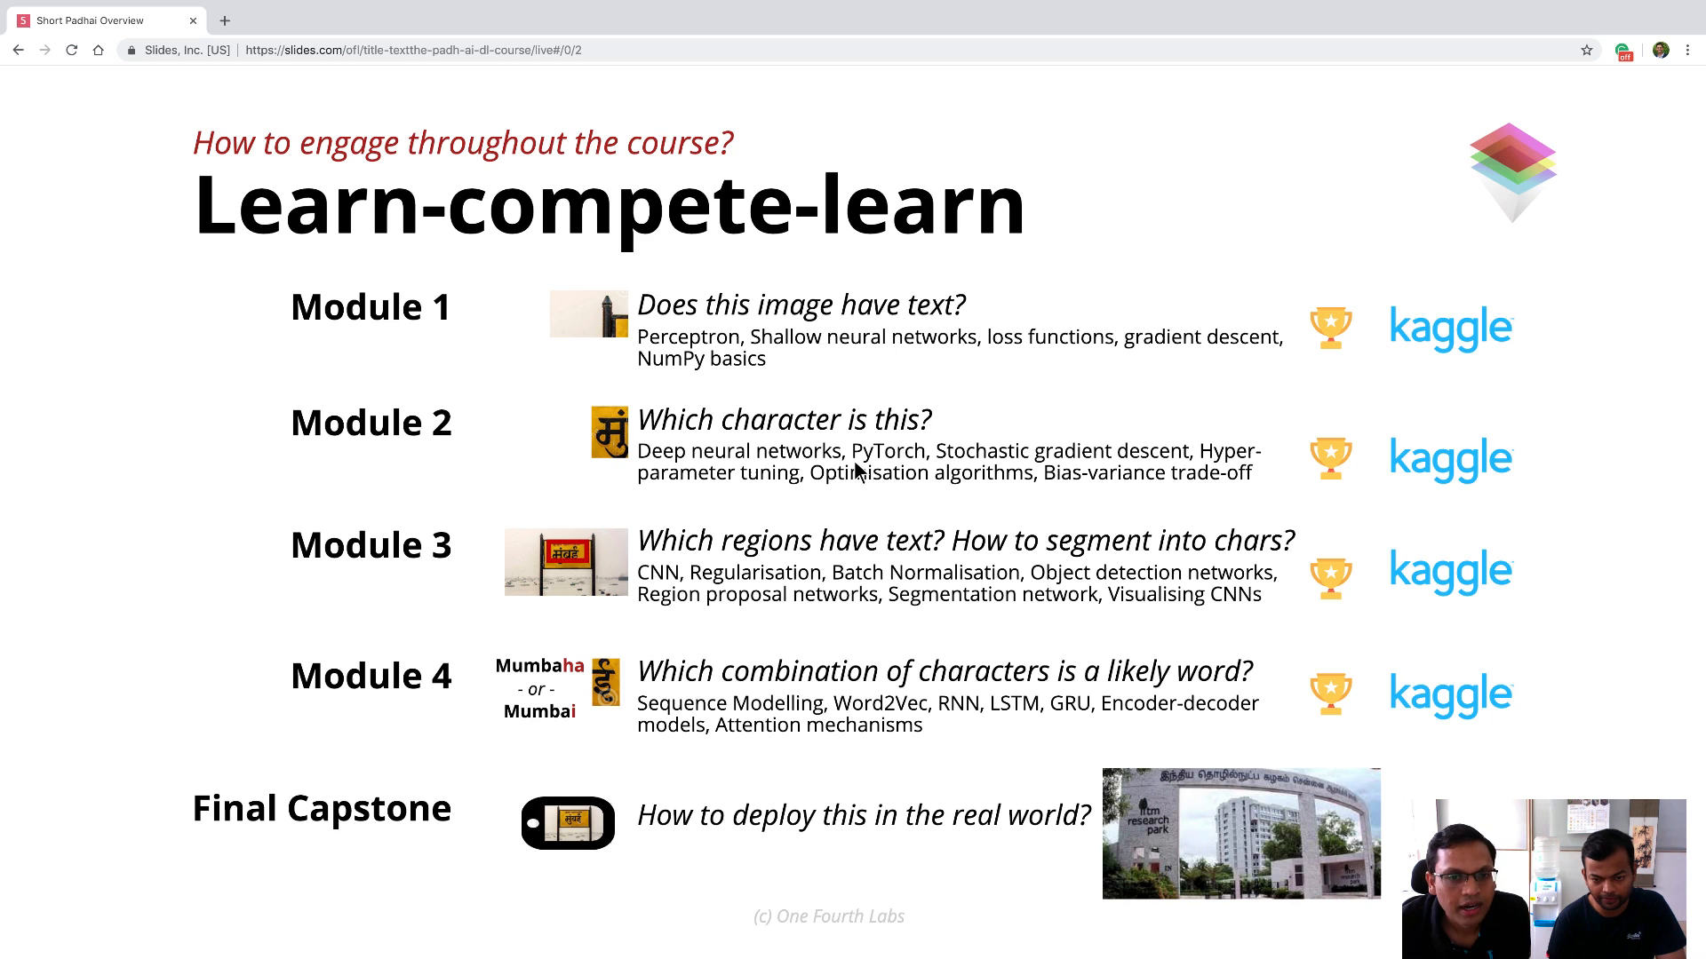
mouse_move(892, 467)
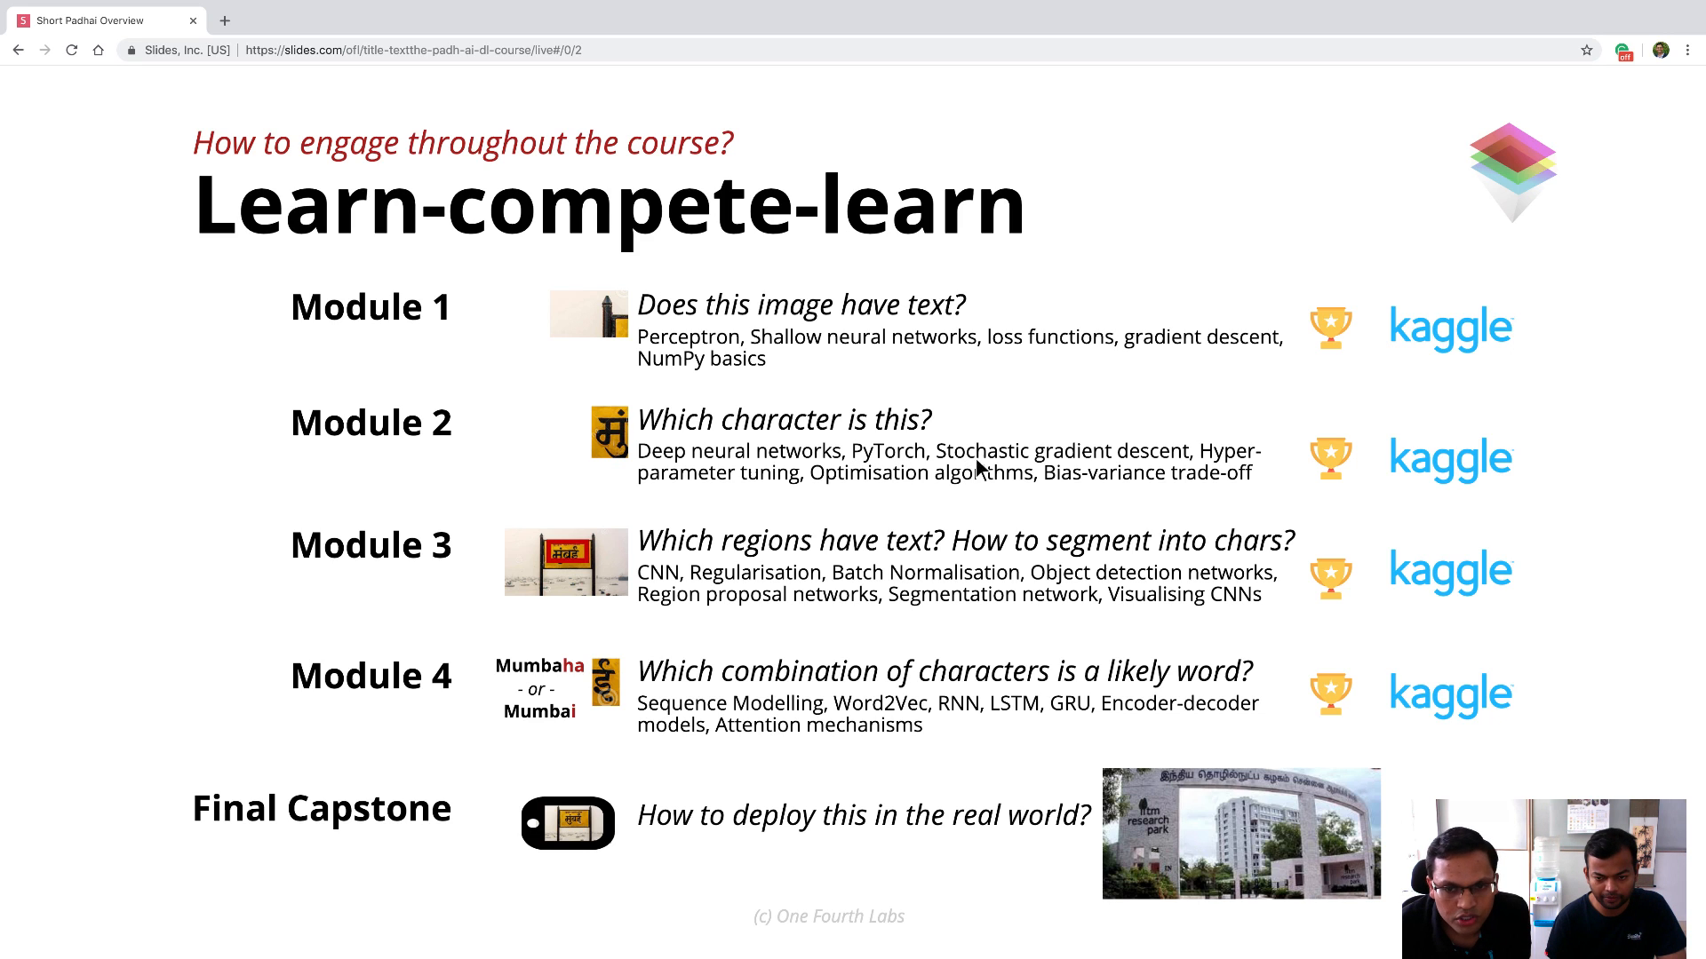
mouse_move(1116, 476)
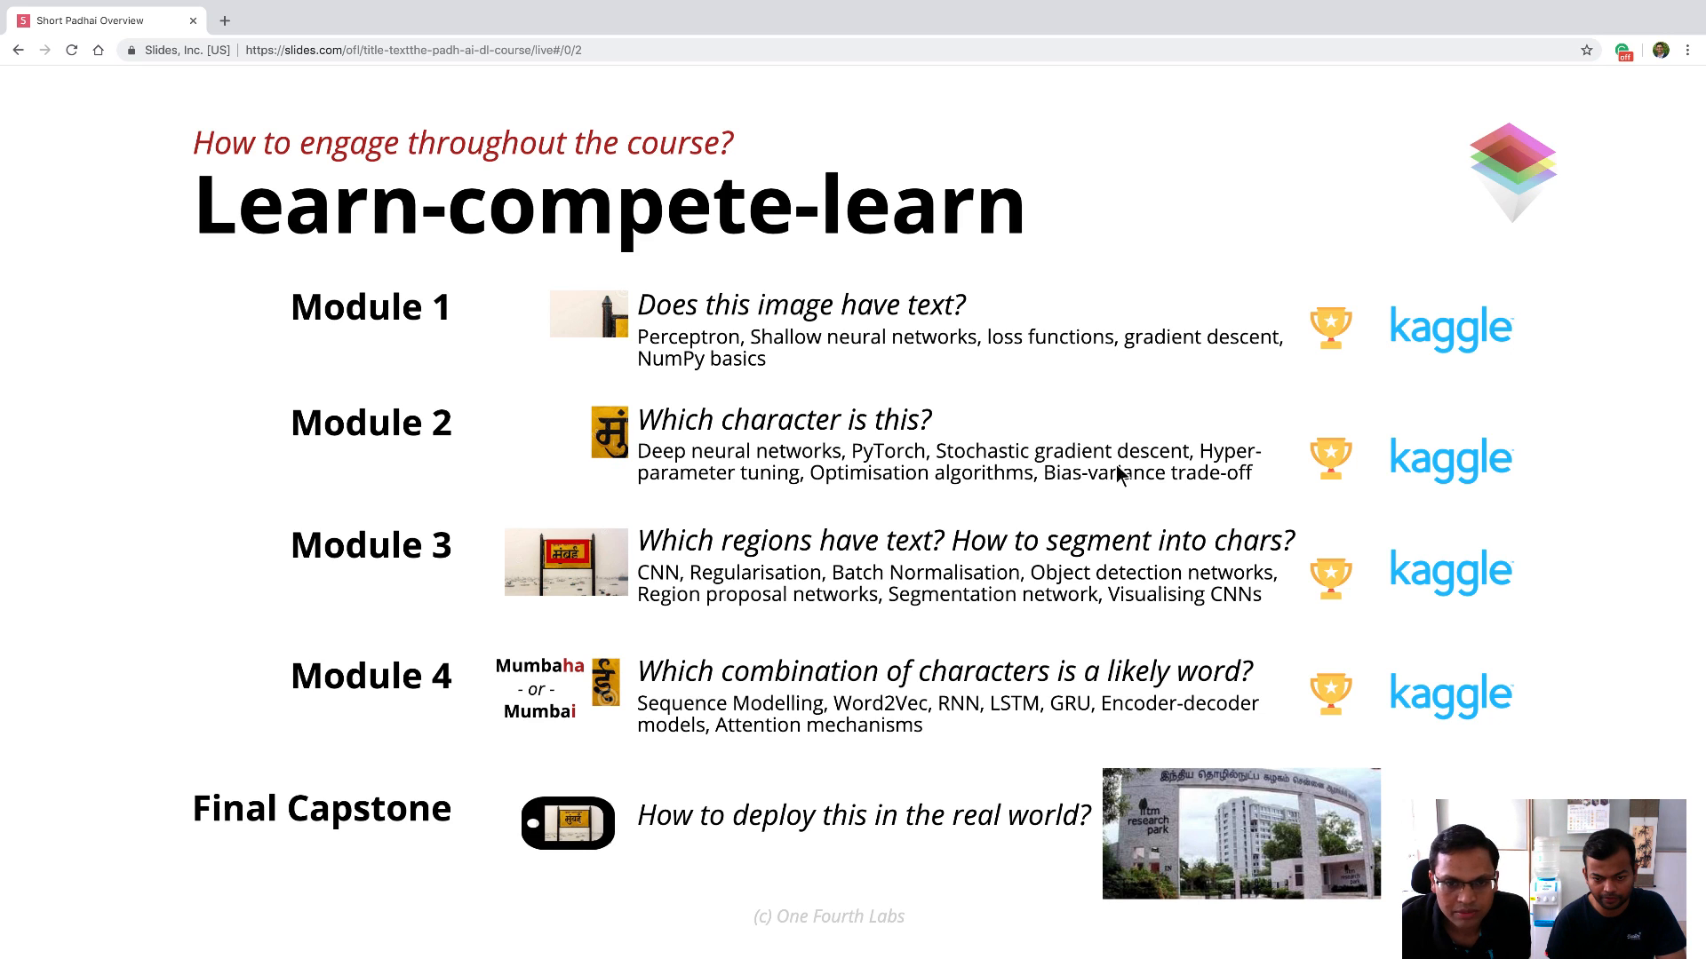
mouse_move(1240, 469)
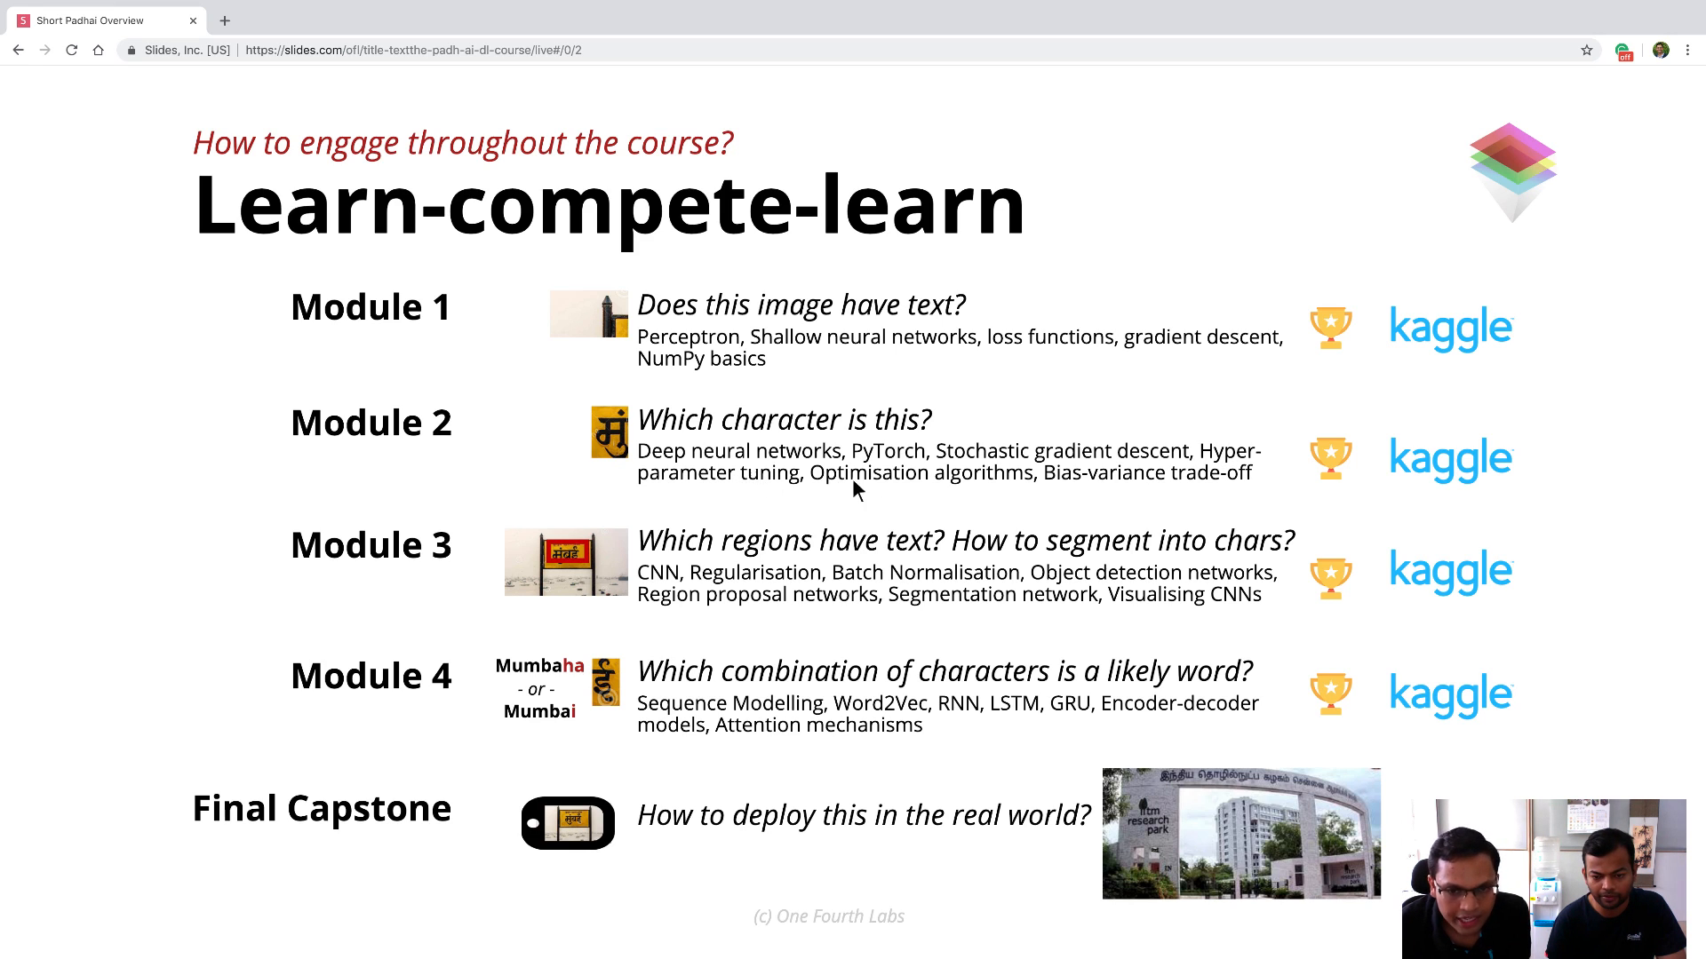
mouse_move(1375, 826)
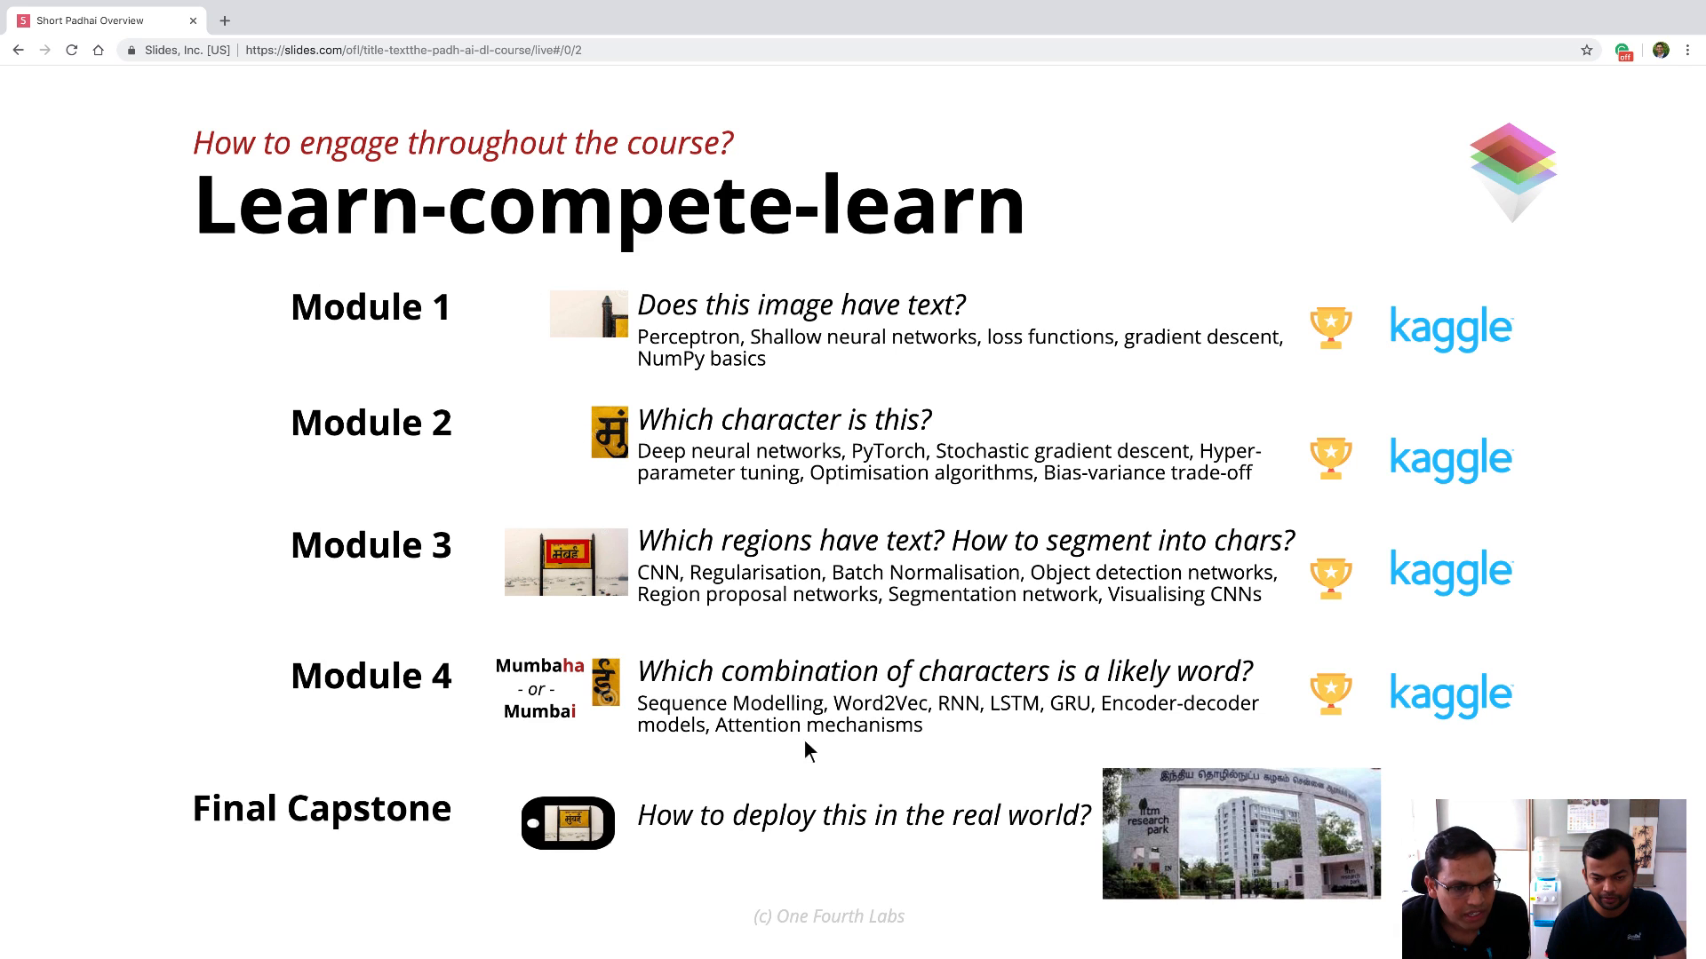
mouse_move(804, 821)
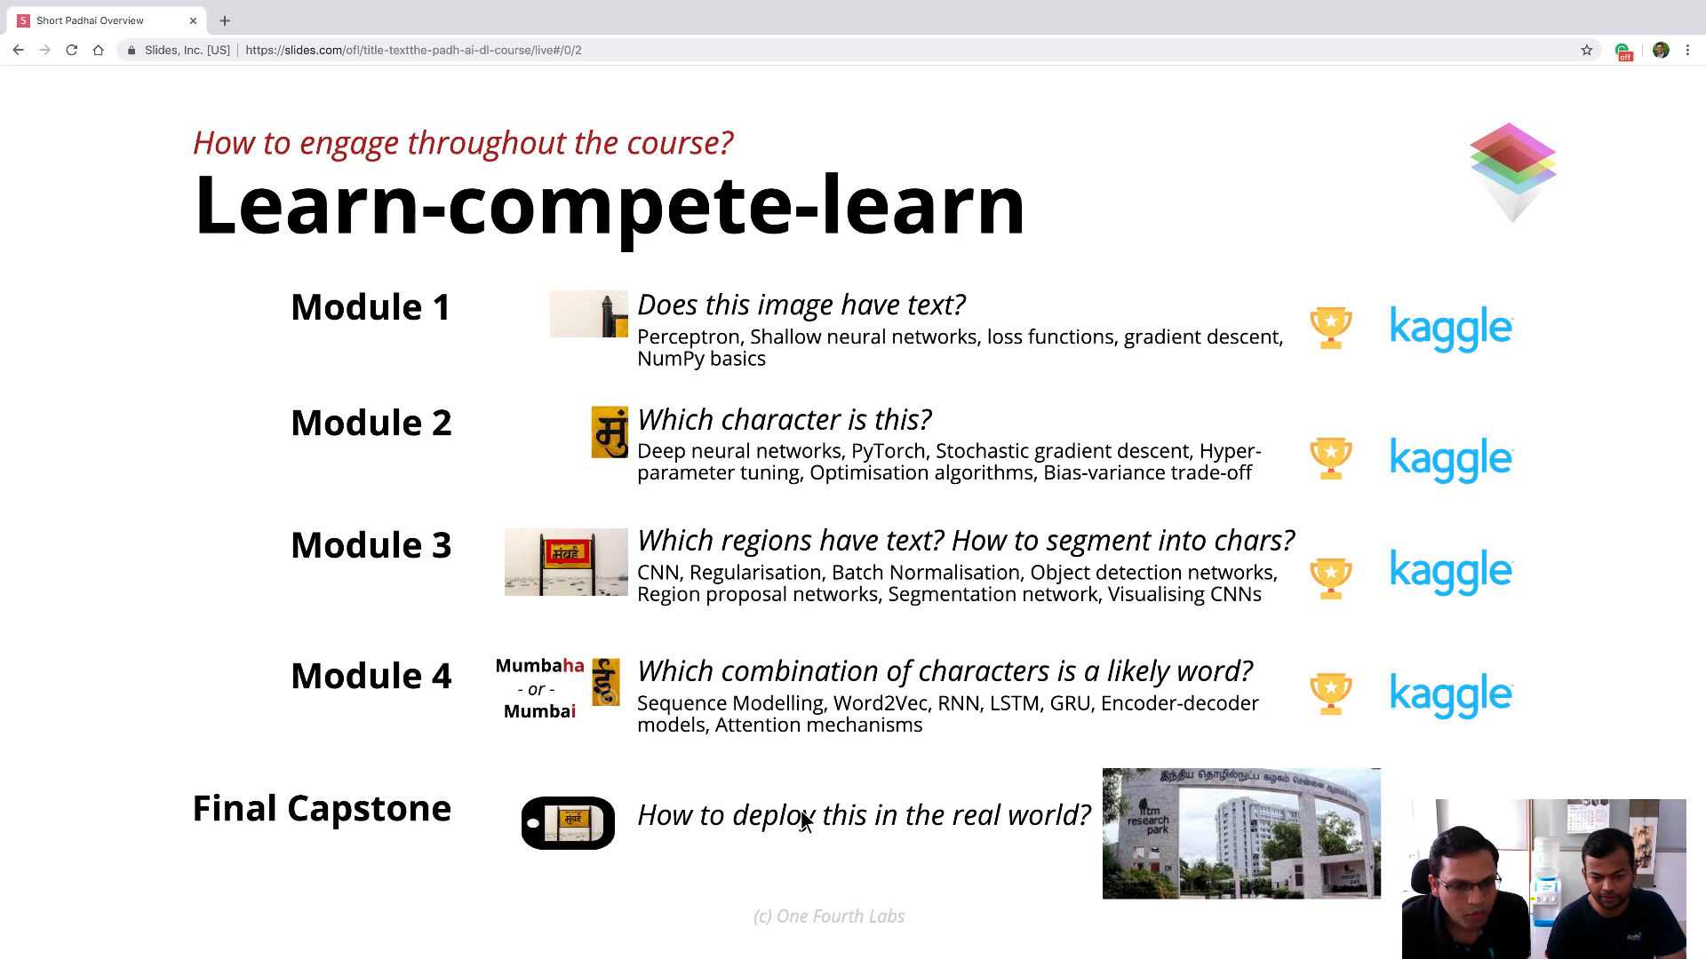
mouse_move(870, 728)
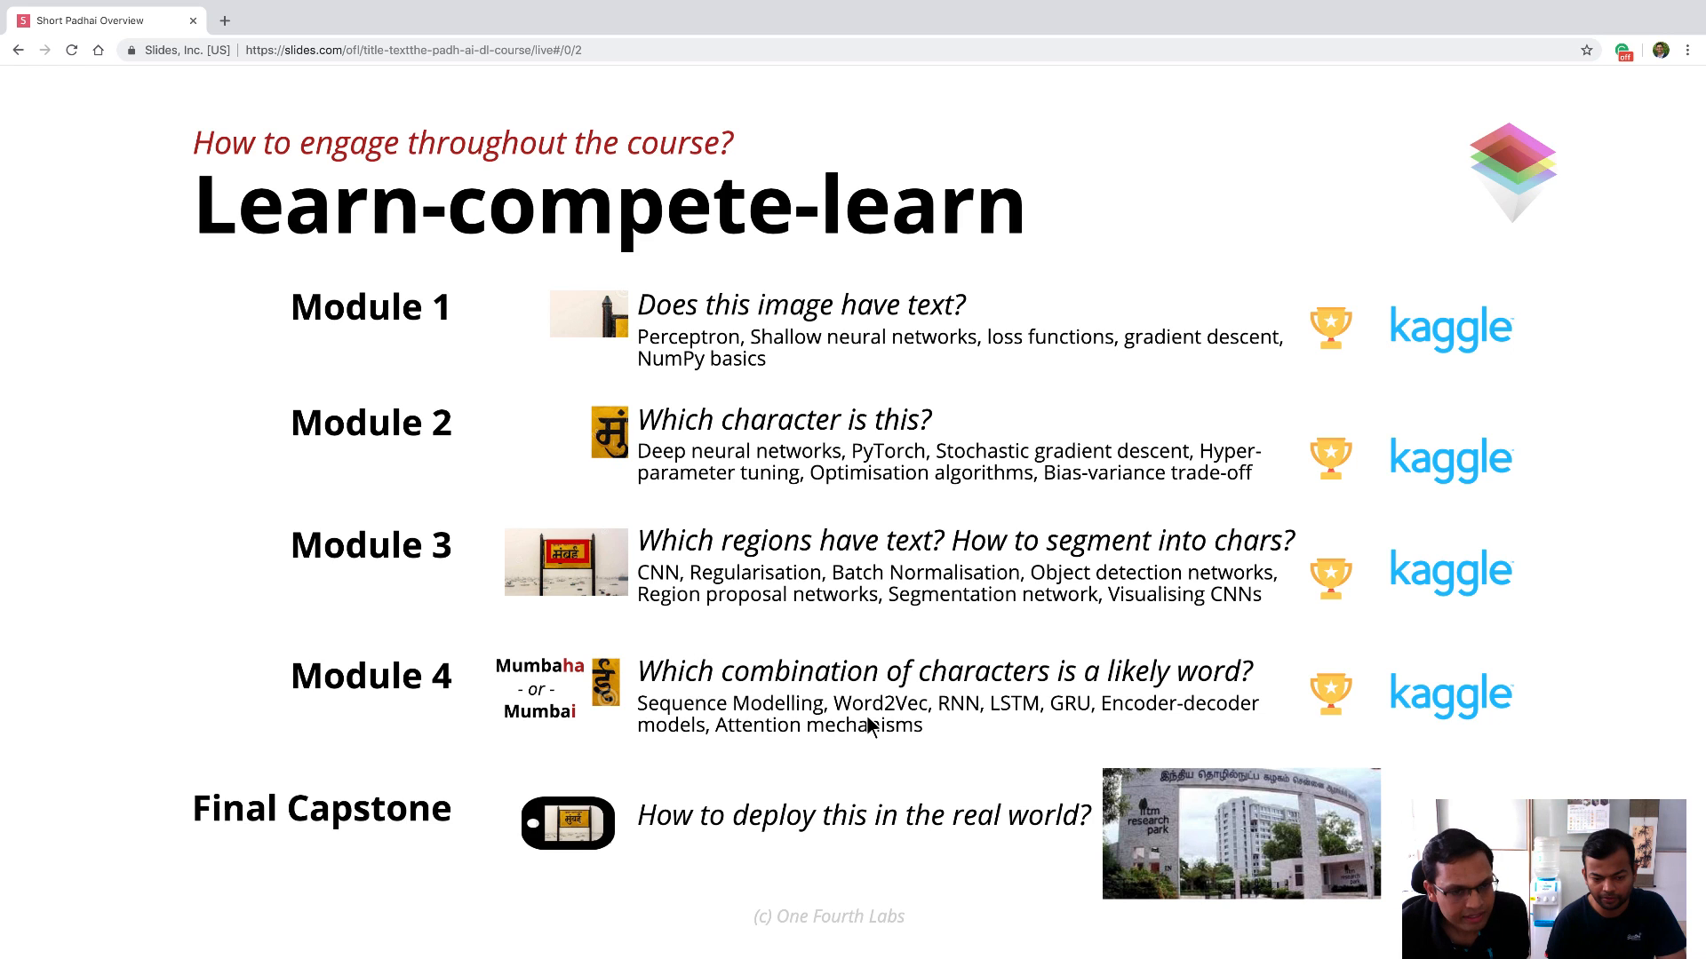
mouse_move(806, 627)
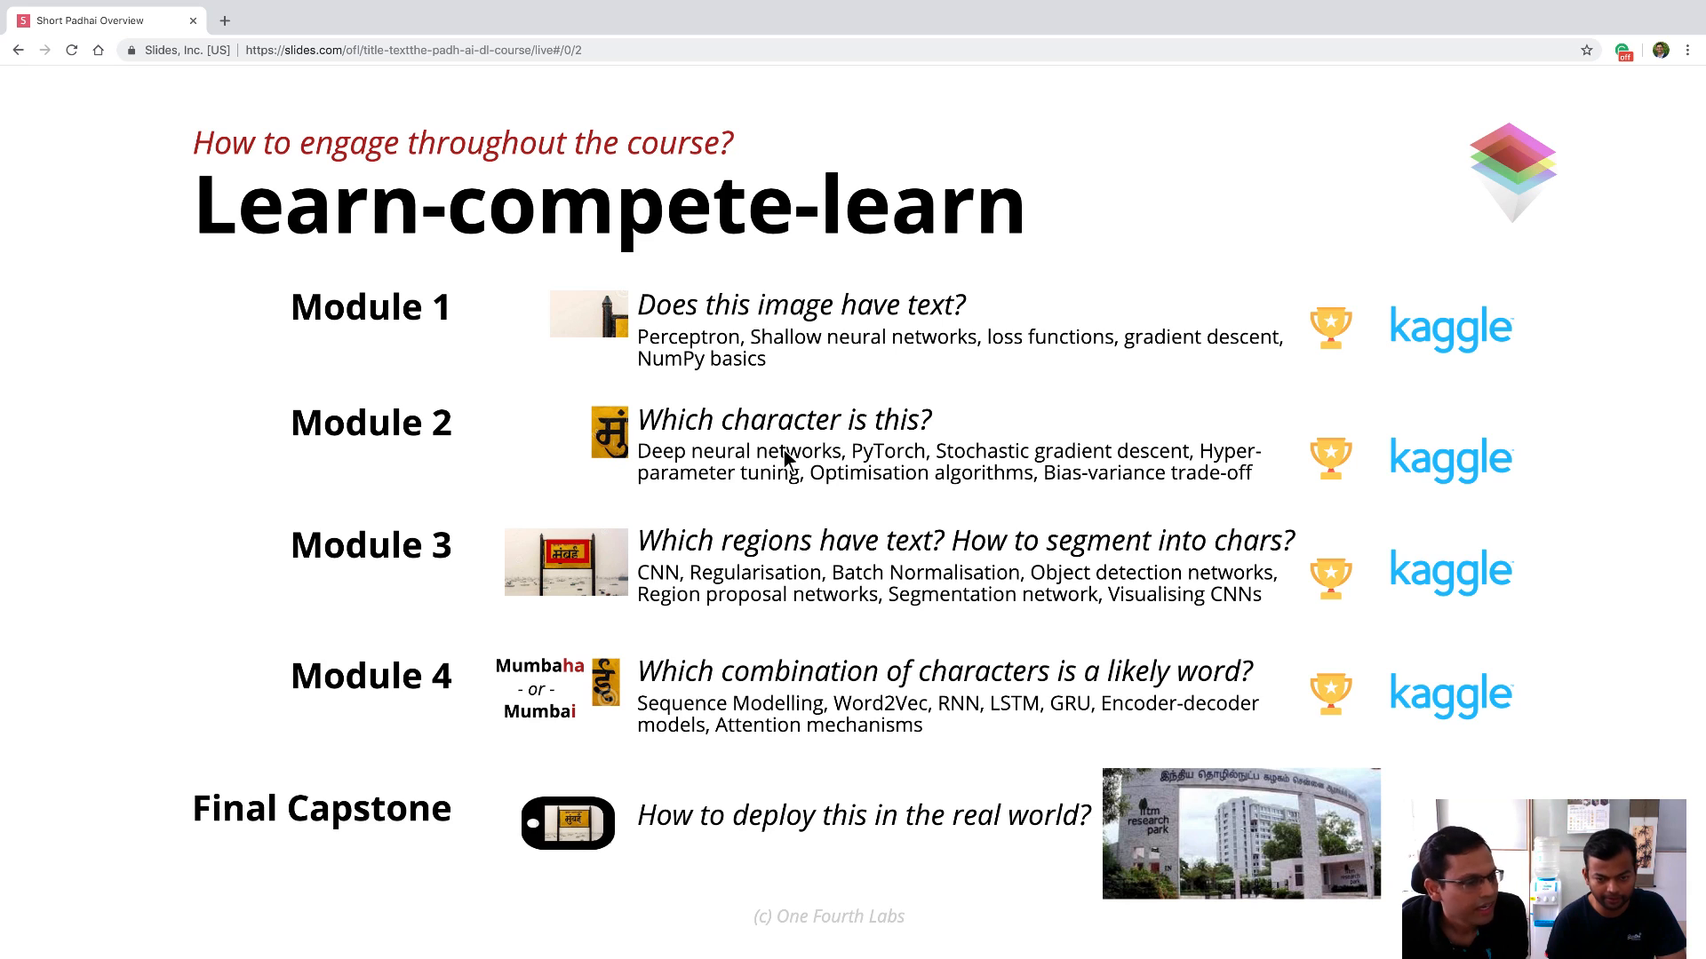
mouse_move(794, 385)
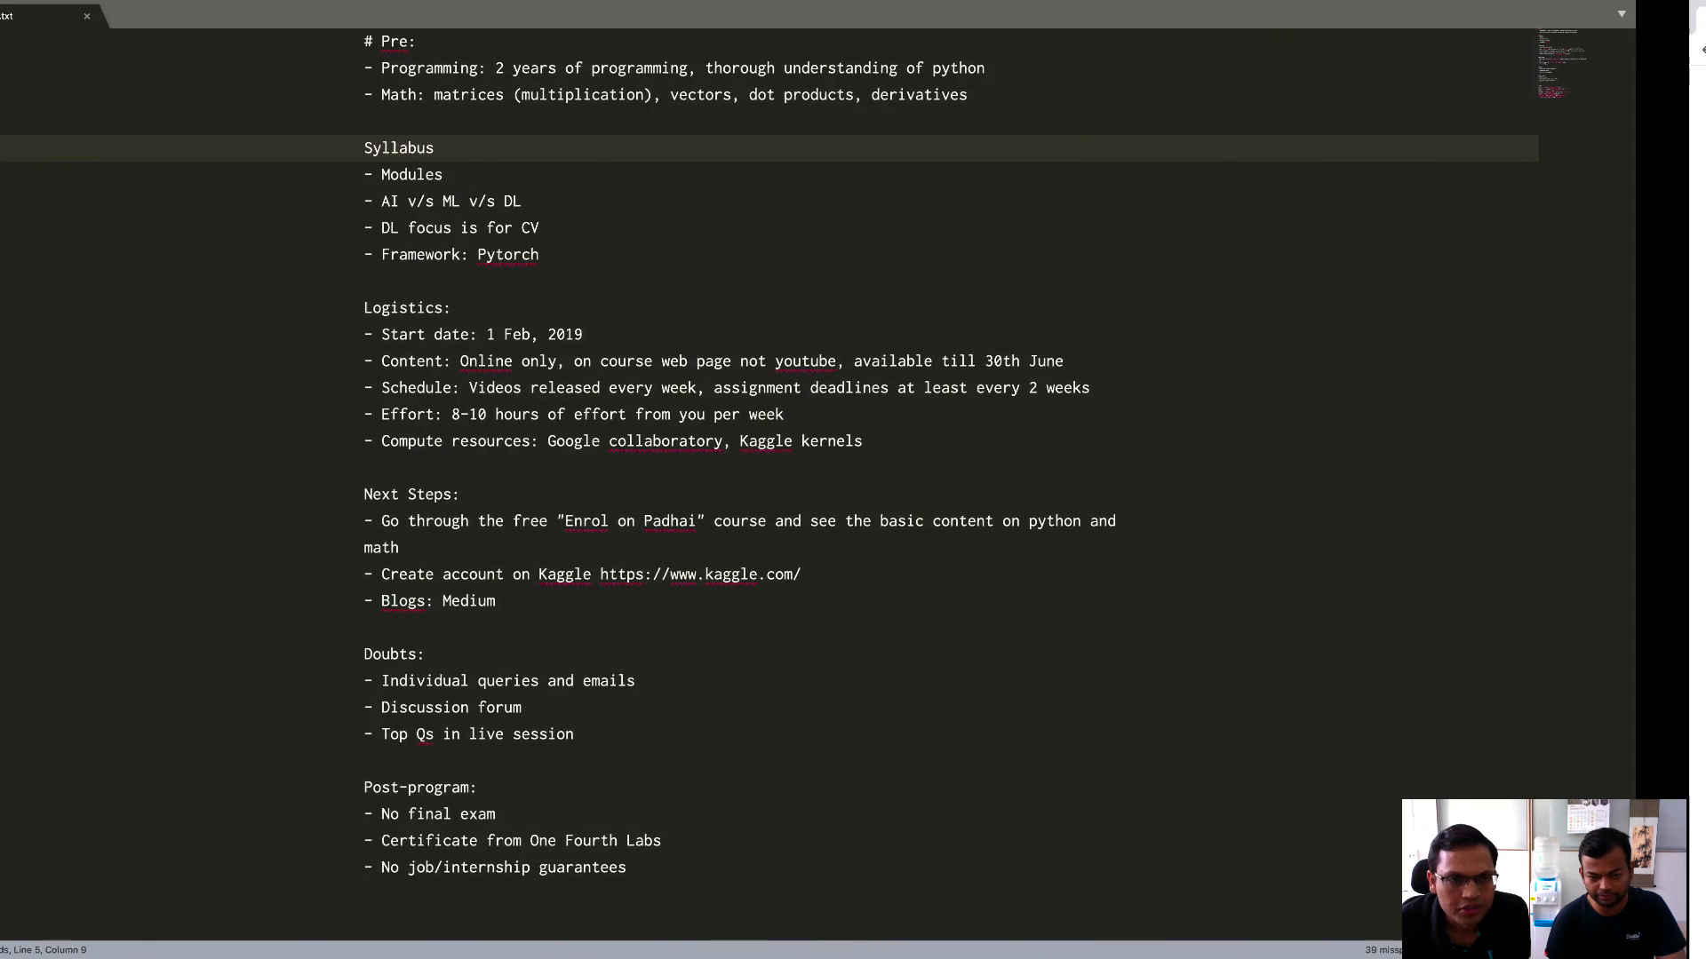
double_click(481, 175)
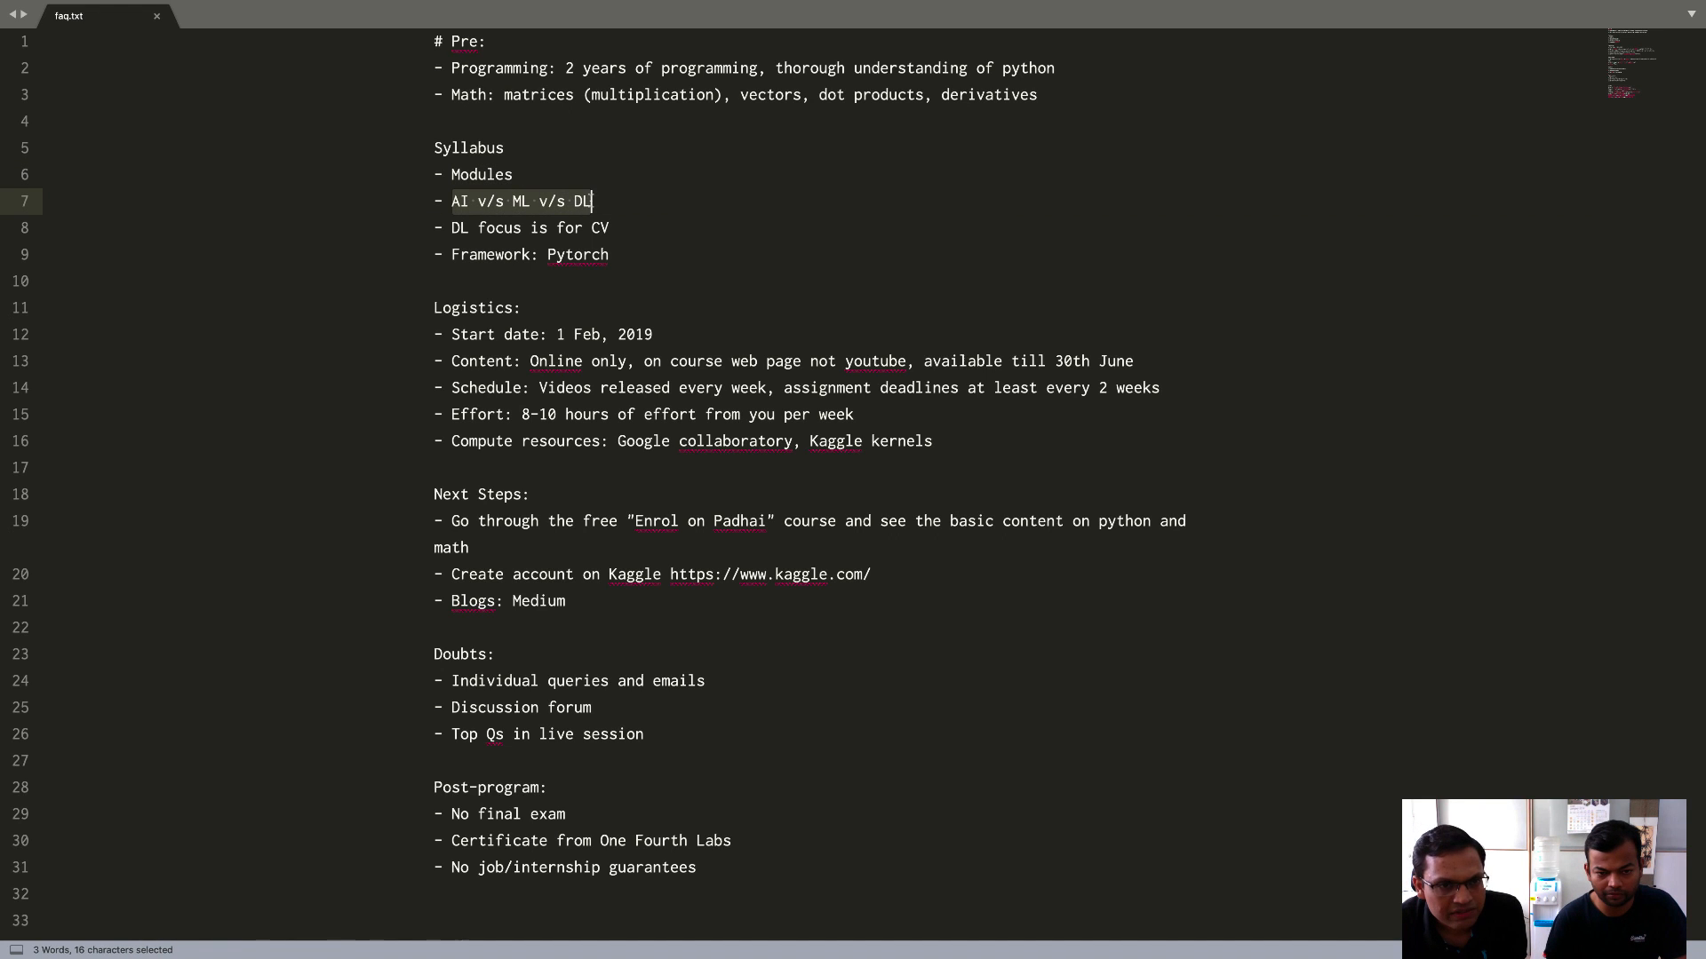
mouse_move(458, 209)
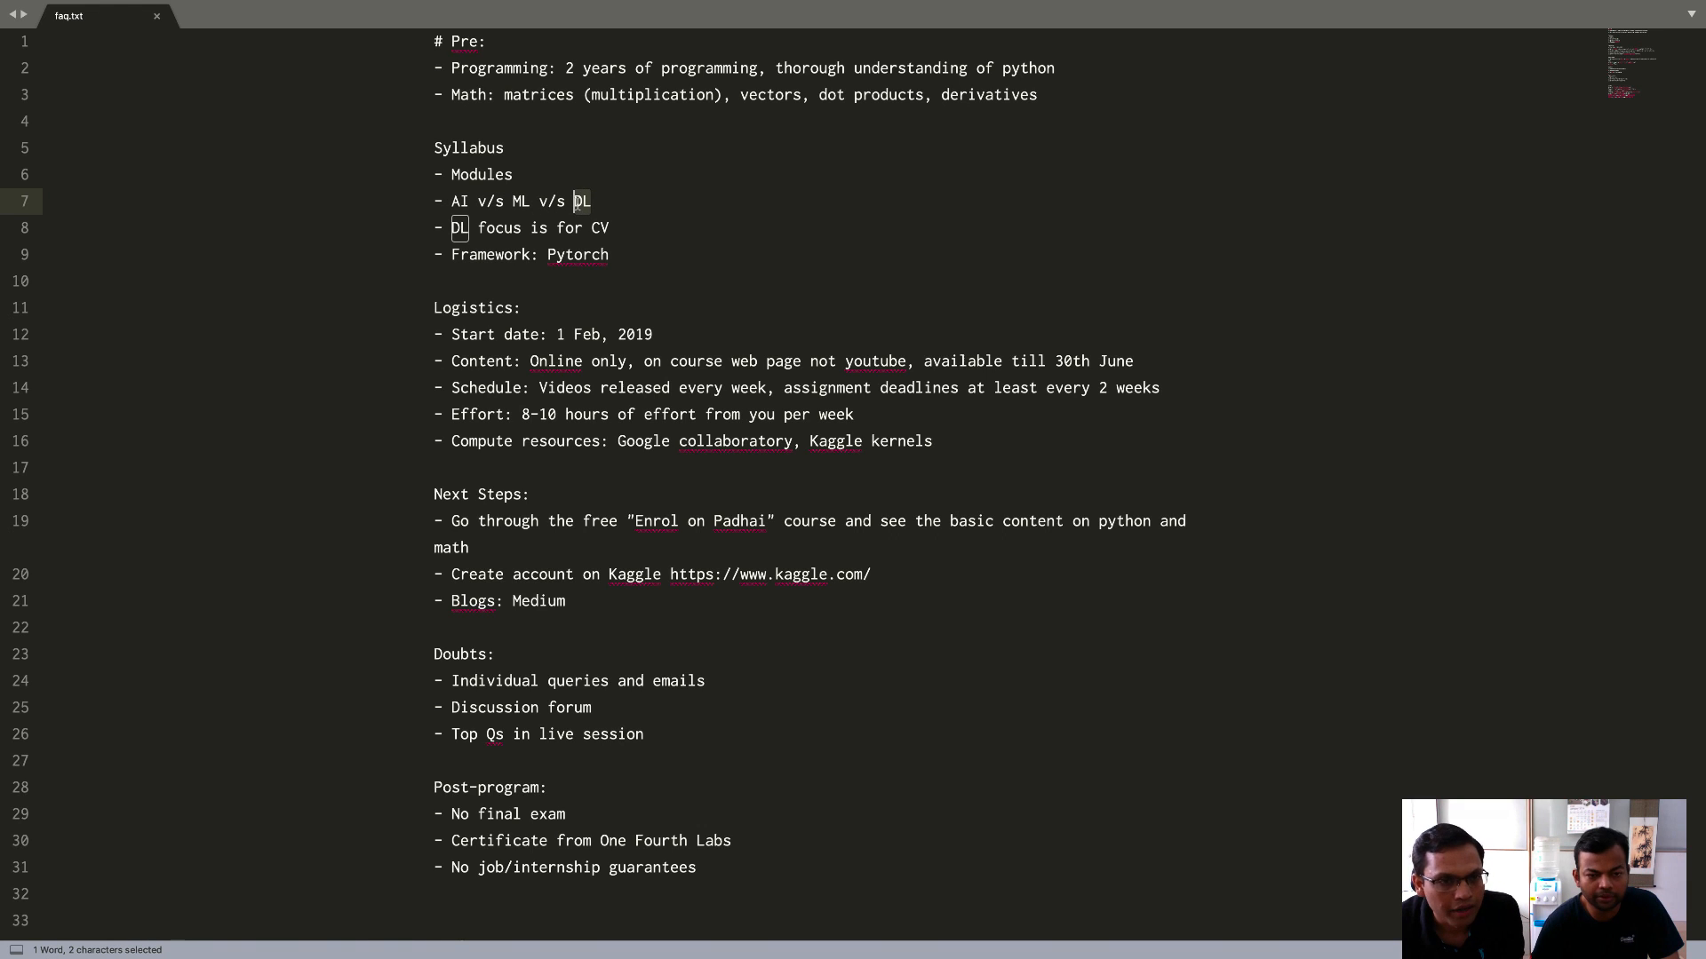
mouse_move(575, 206)
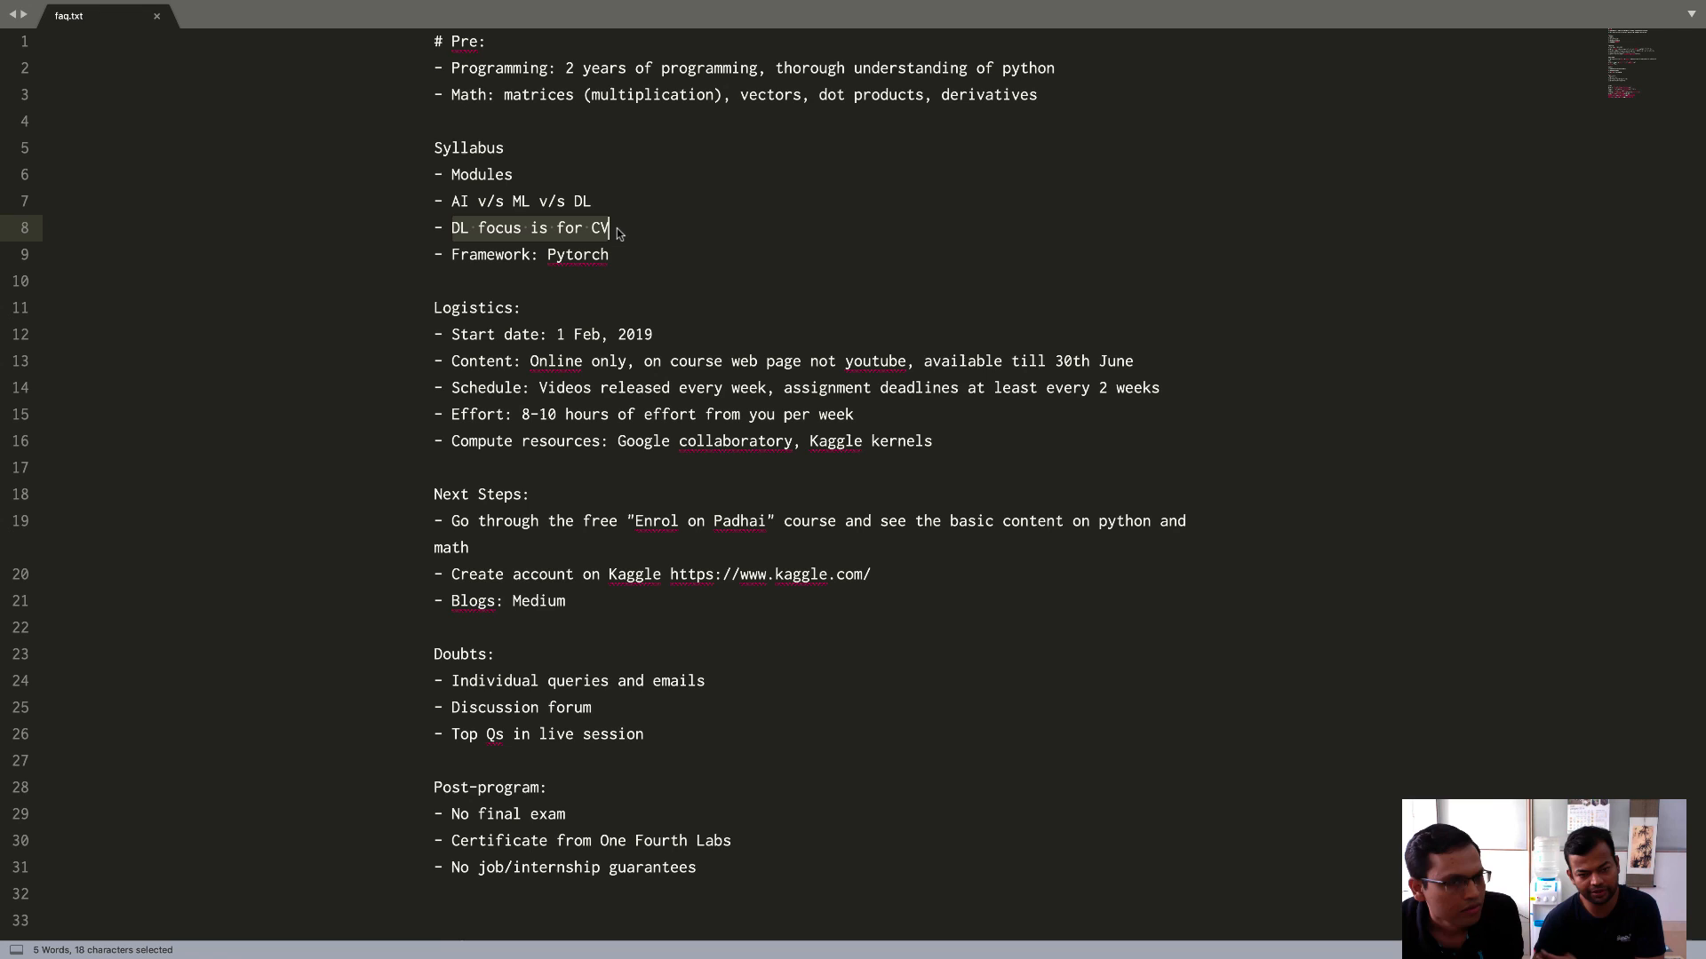
left_click(617, 228)
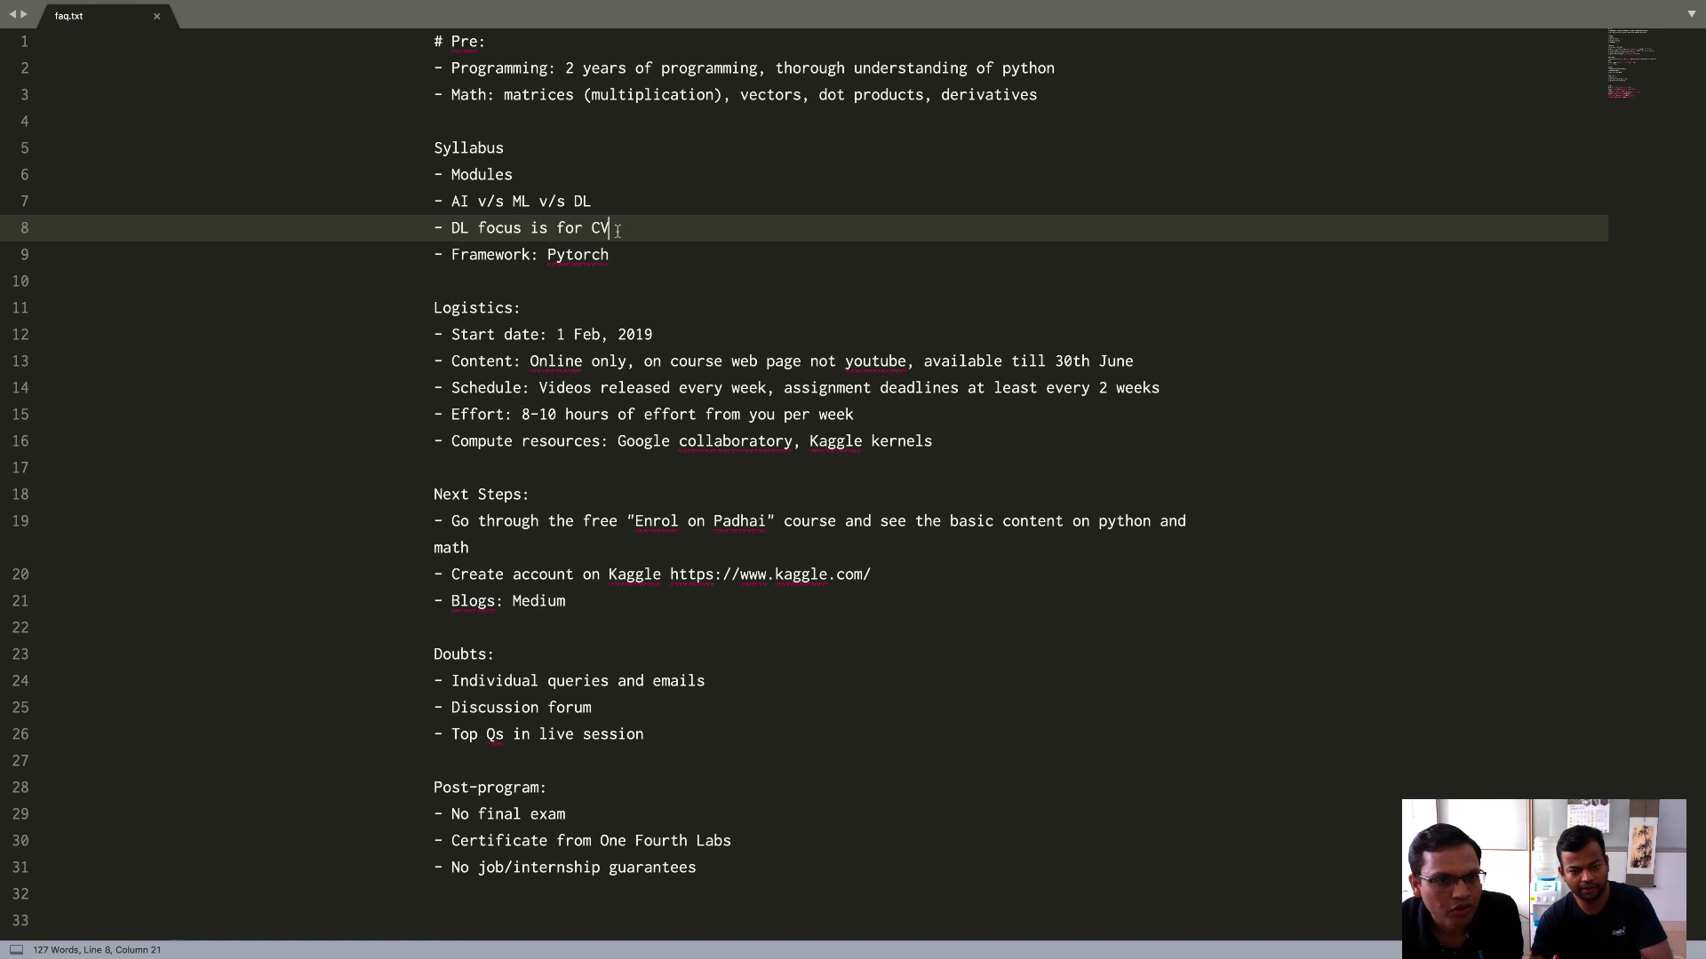
double_click(599, 227)
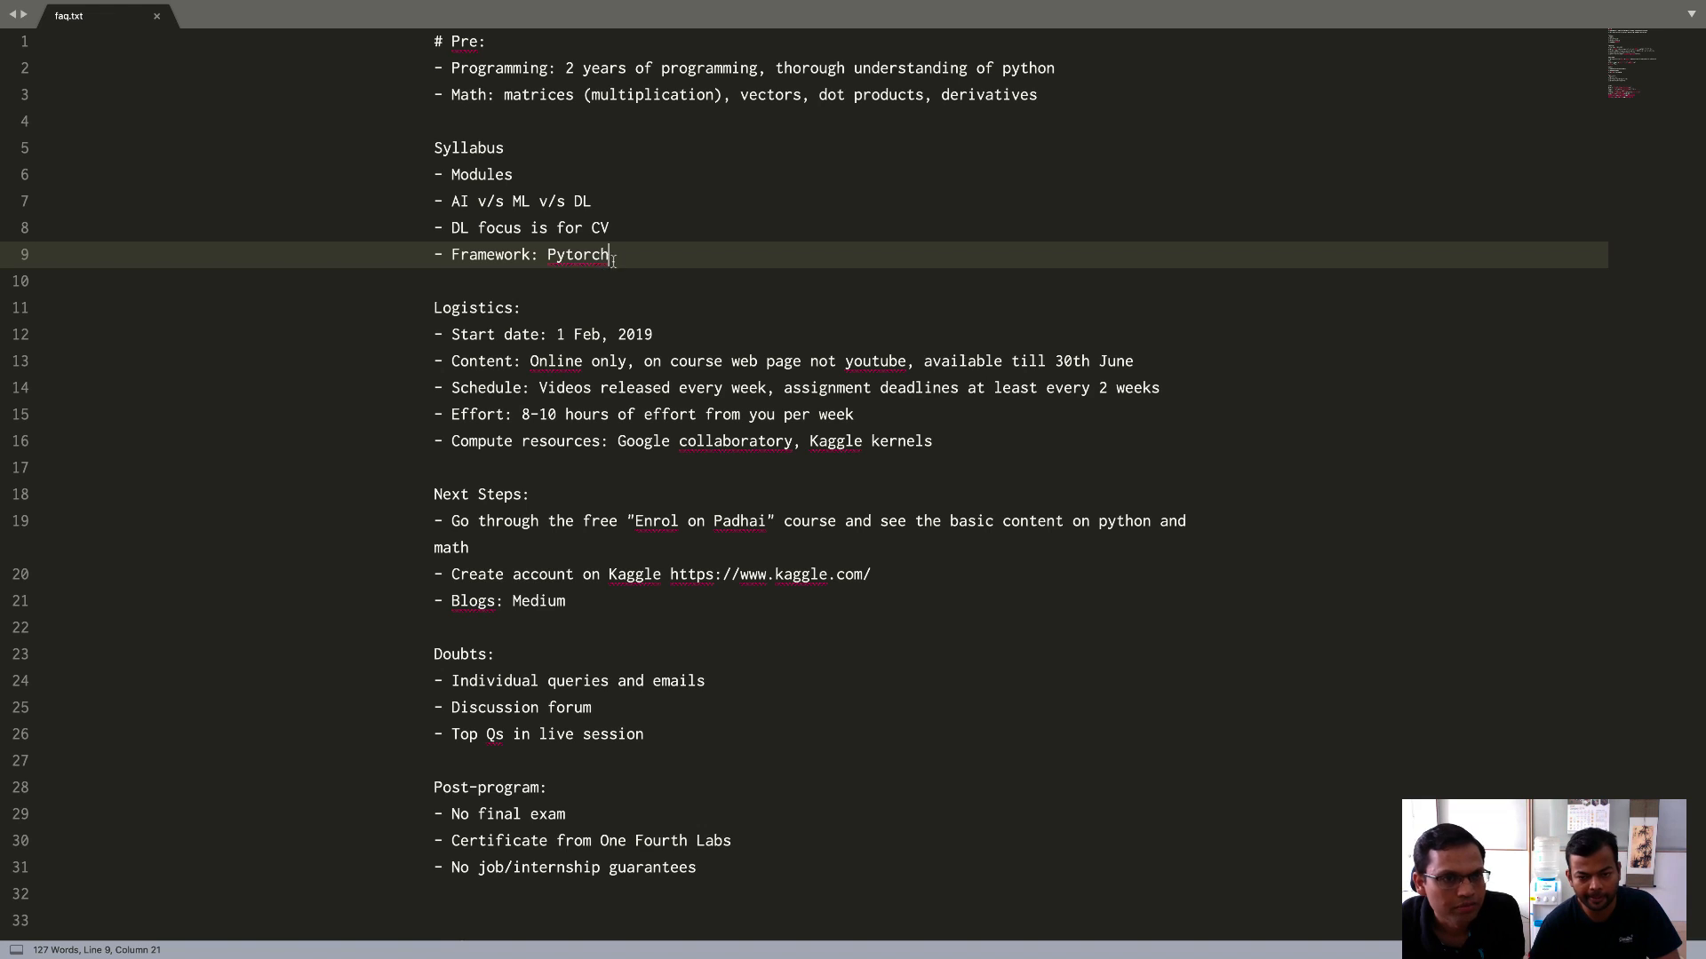
left_click_drag(433, 148, 608, 254)
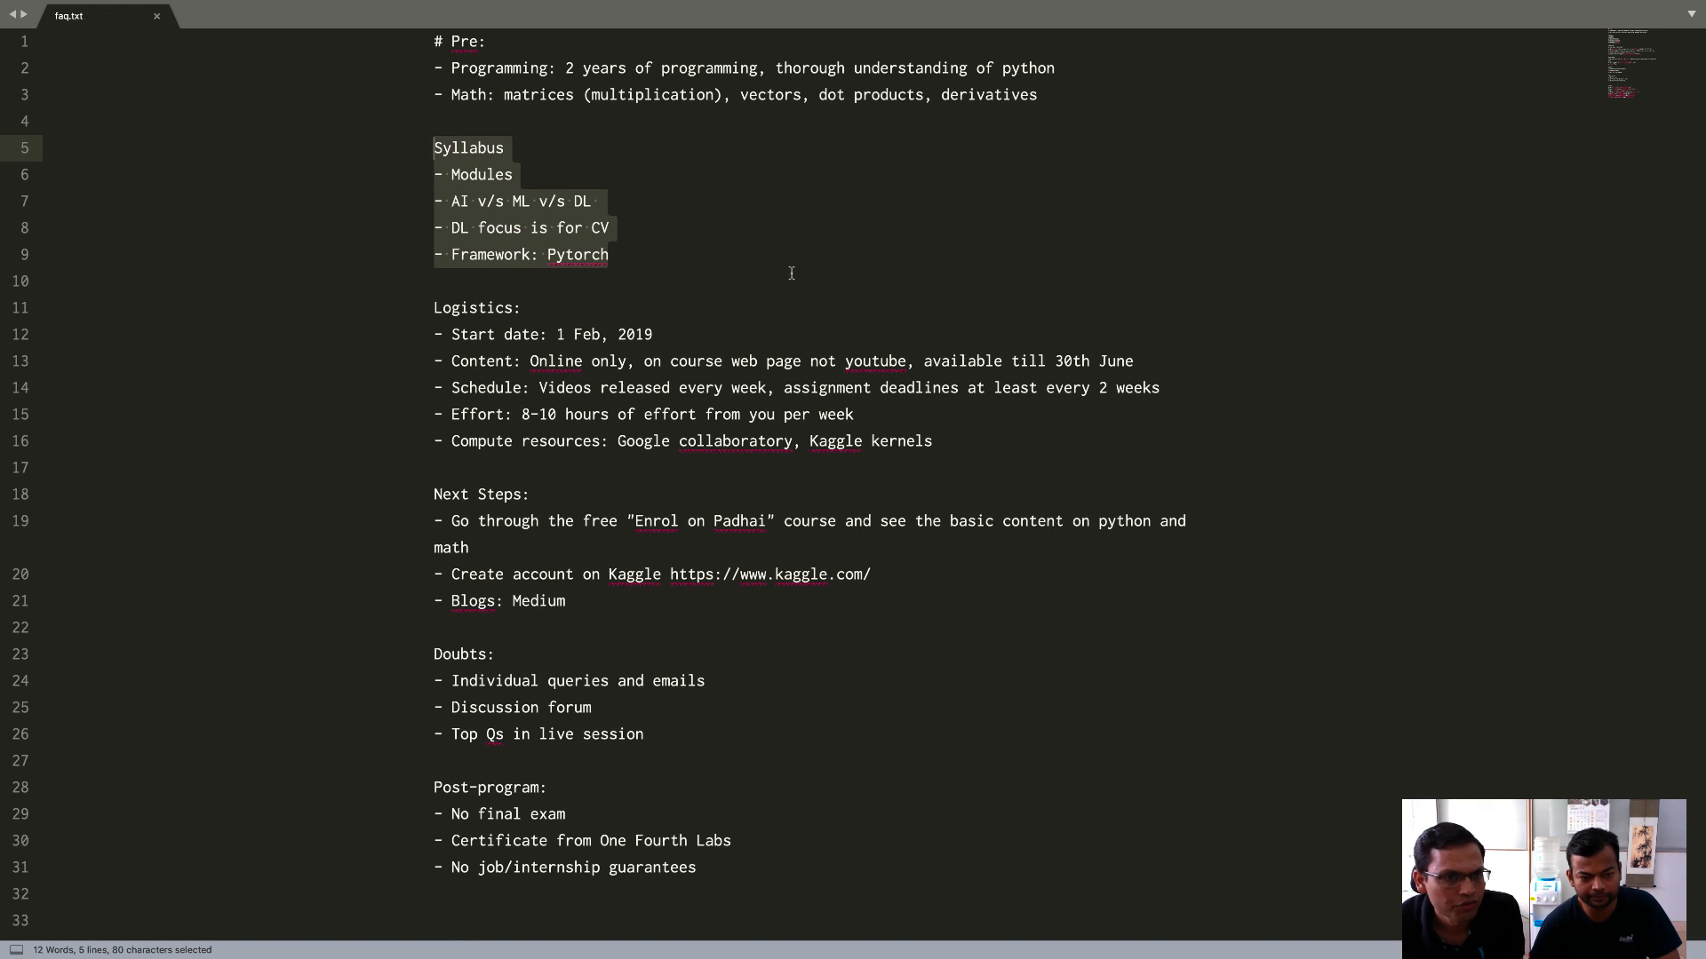
left_click(609, 254)
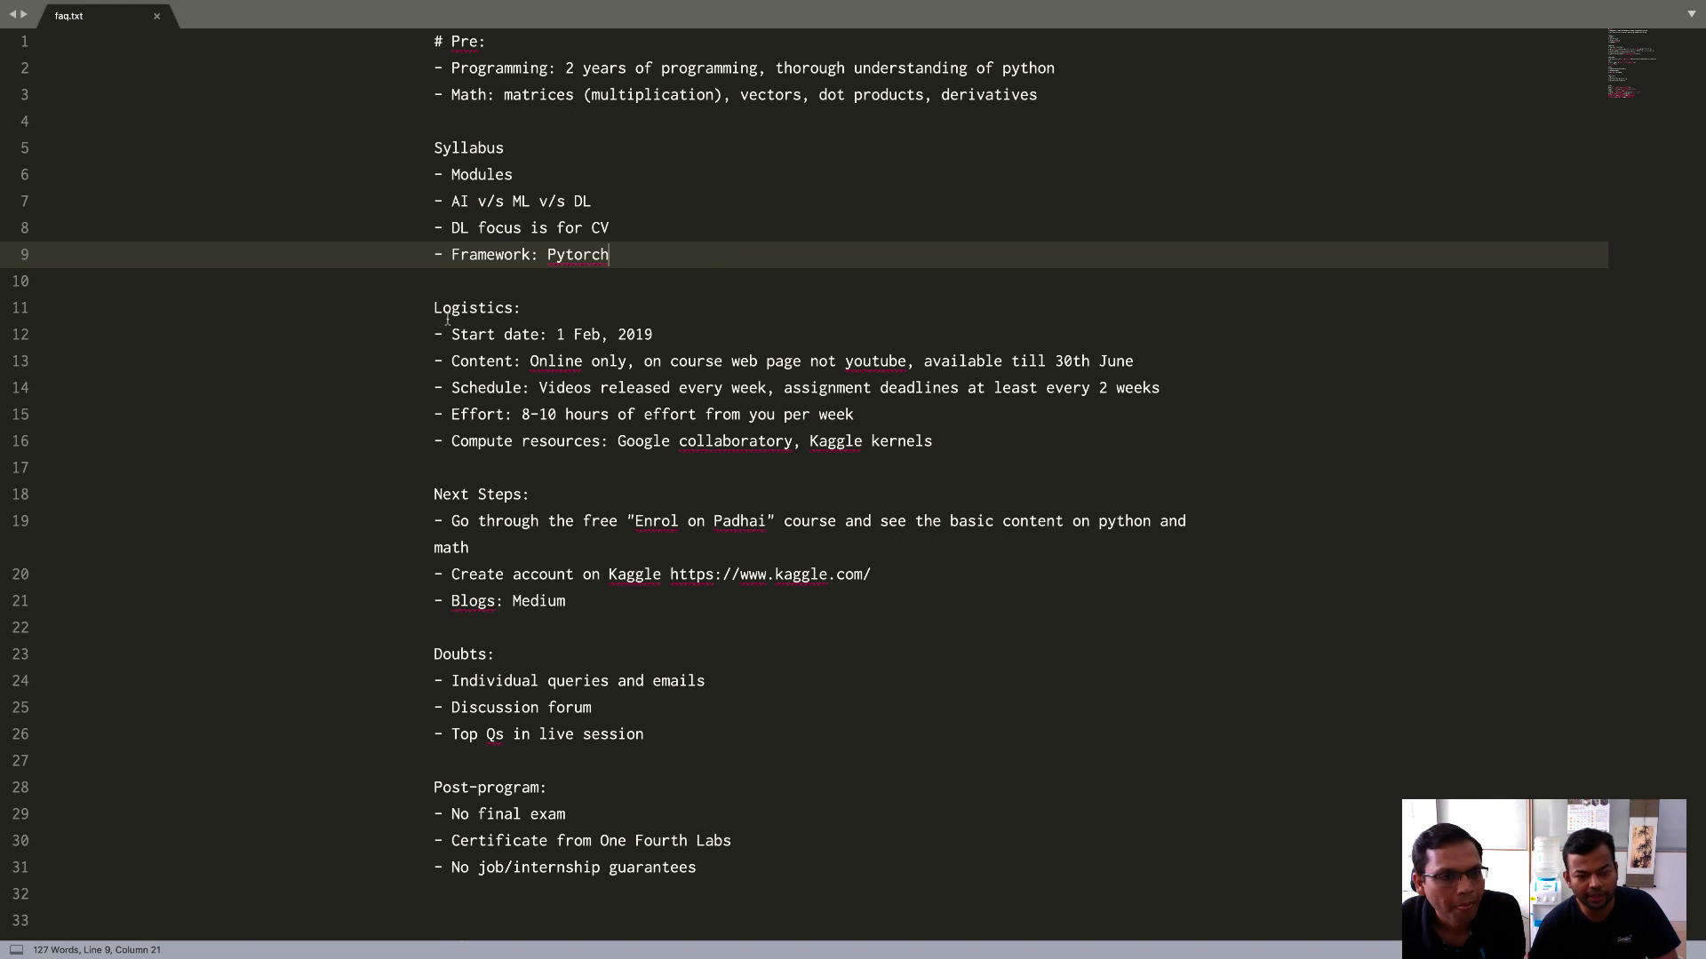
left_click(443, 307)
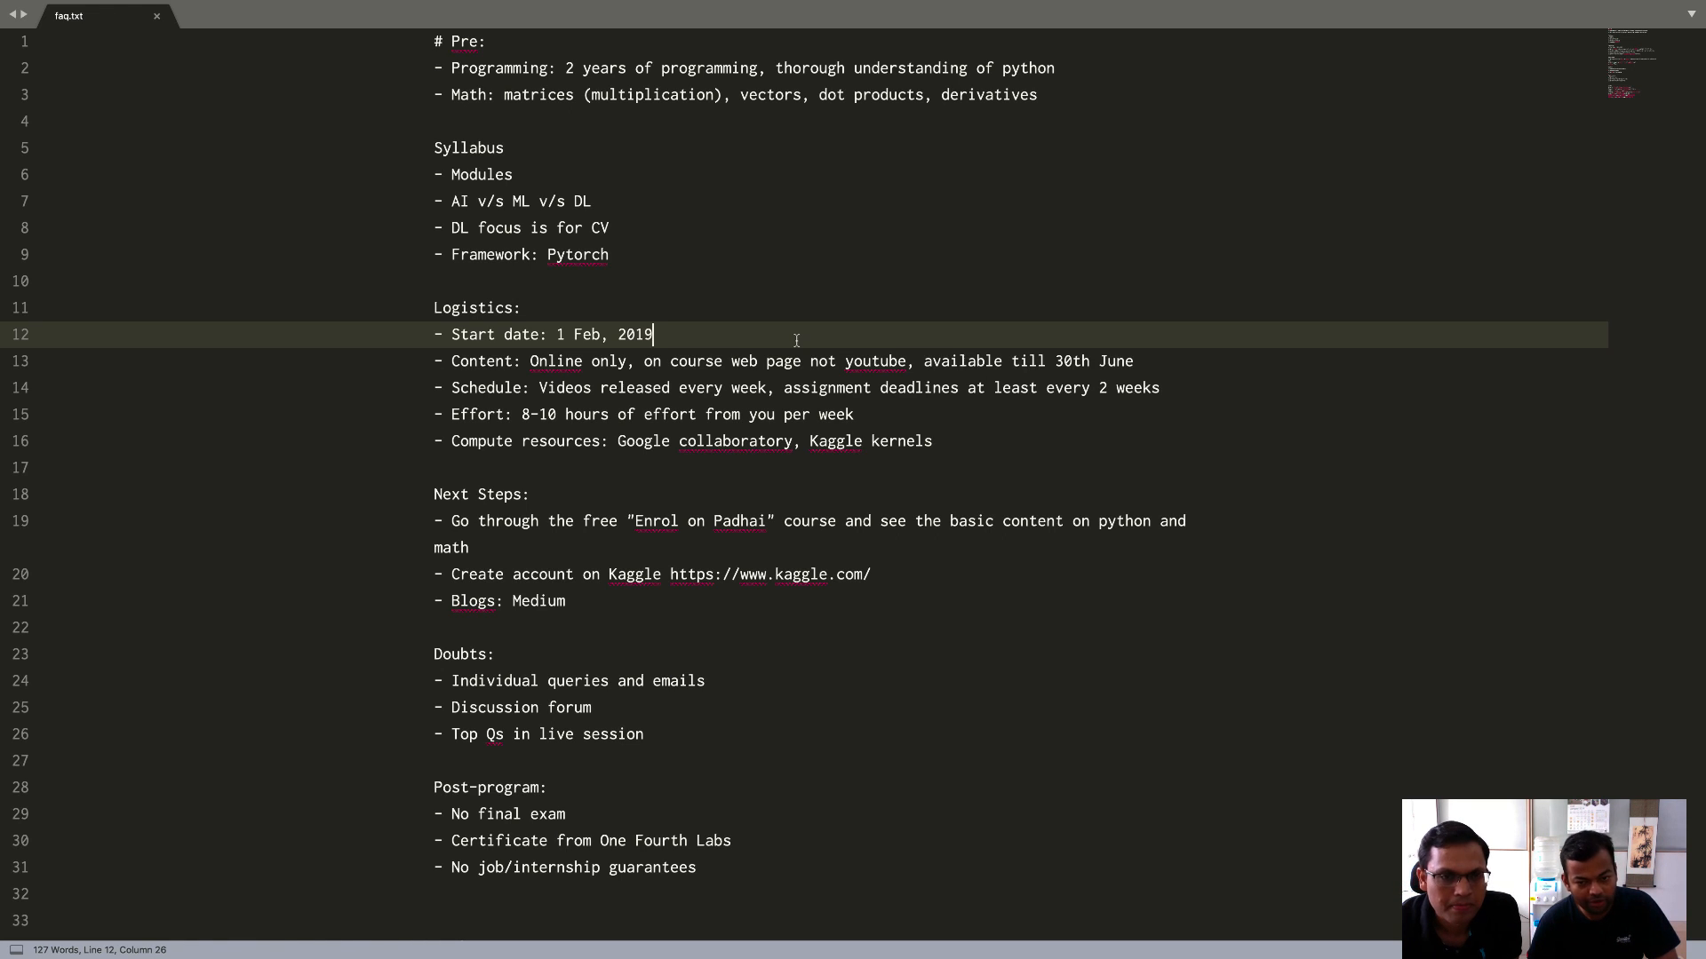
left_click(792, 361)
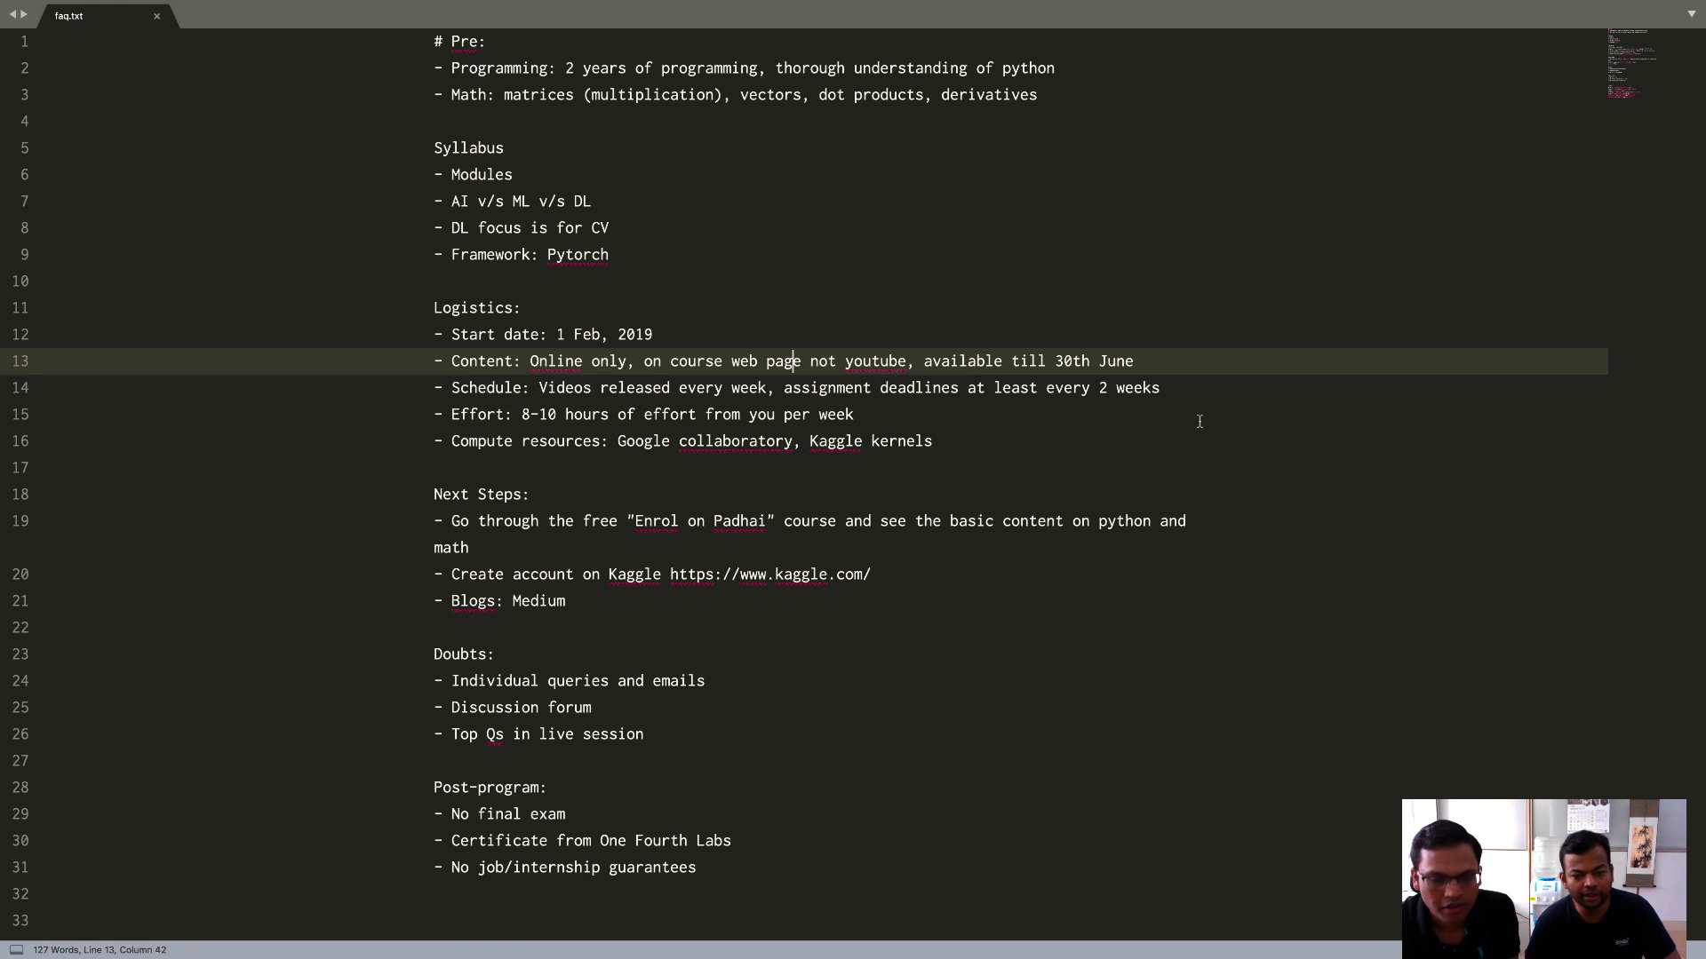
left_click(1105, 388)
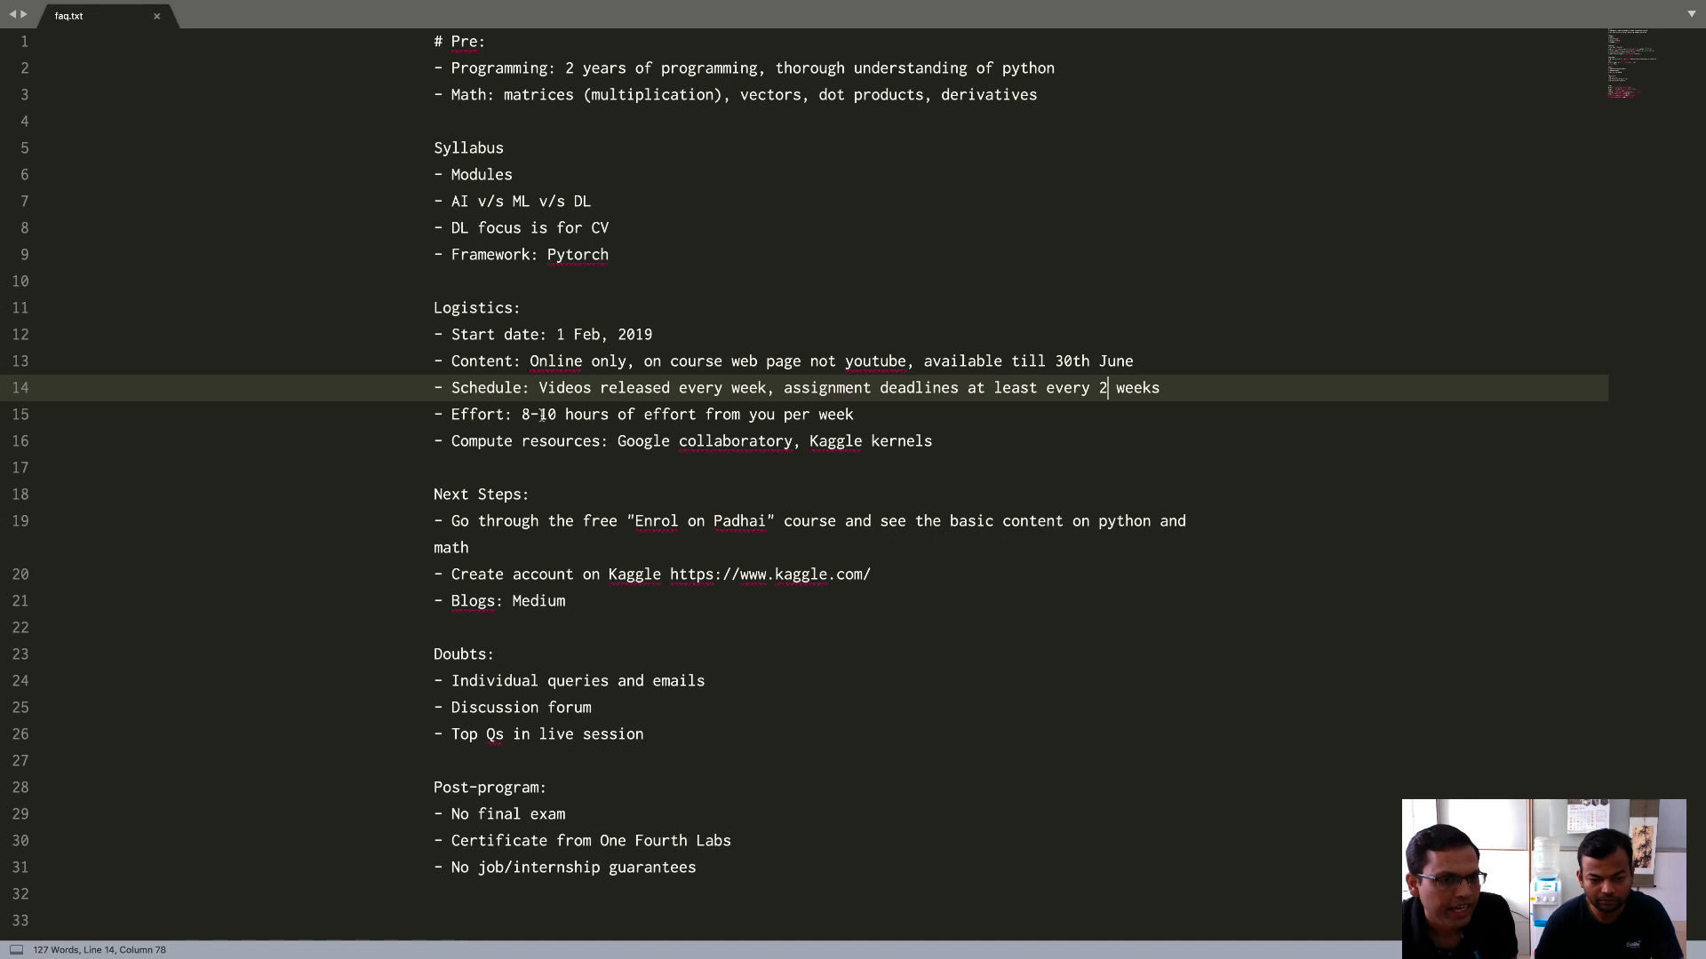
left_click_drag(522, 414, 857, 414)
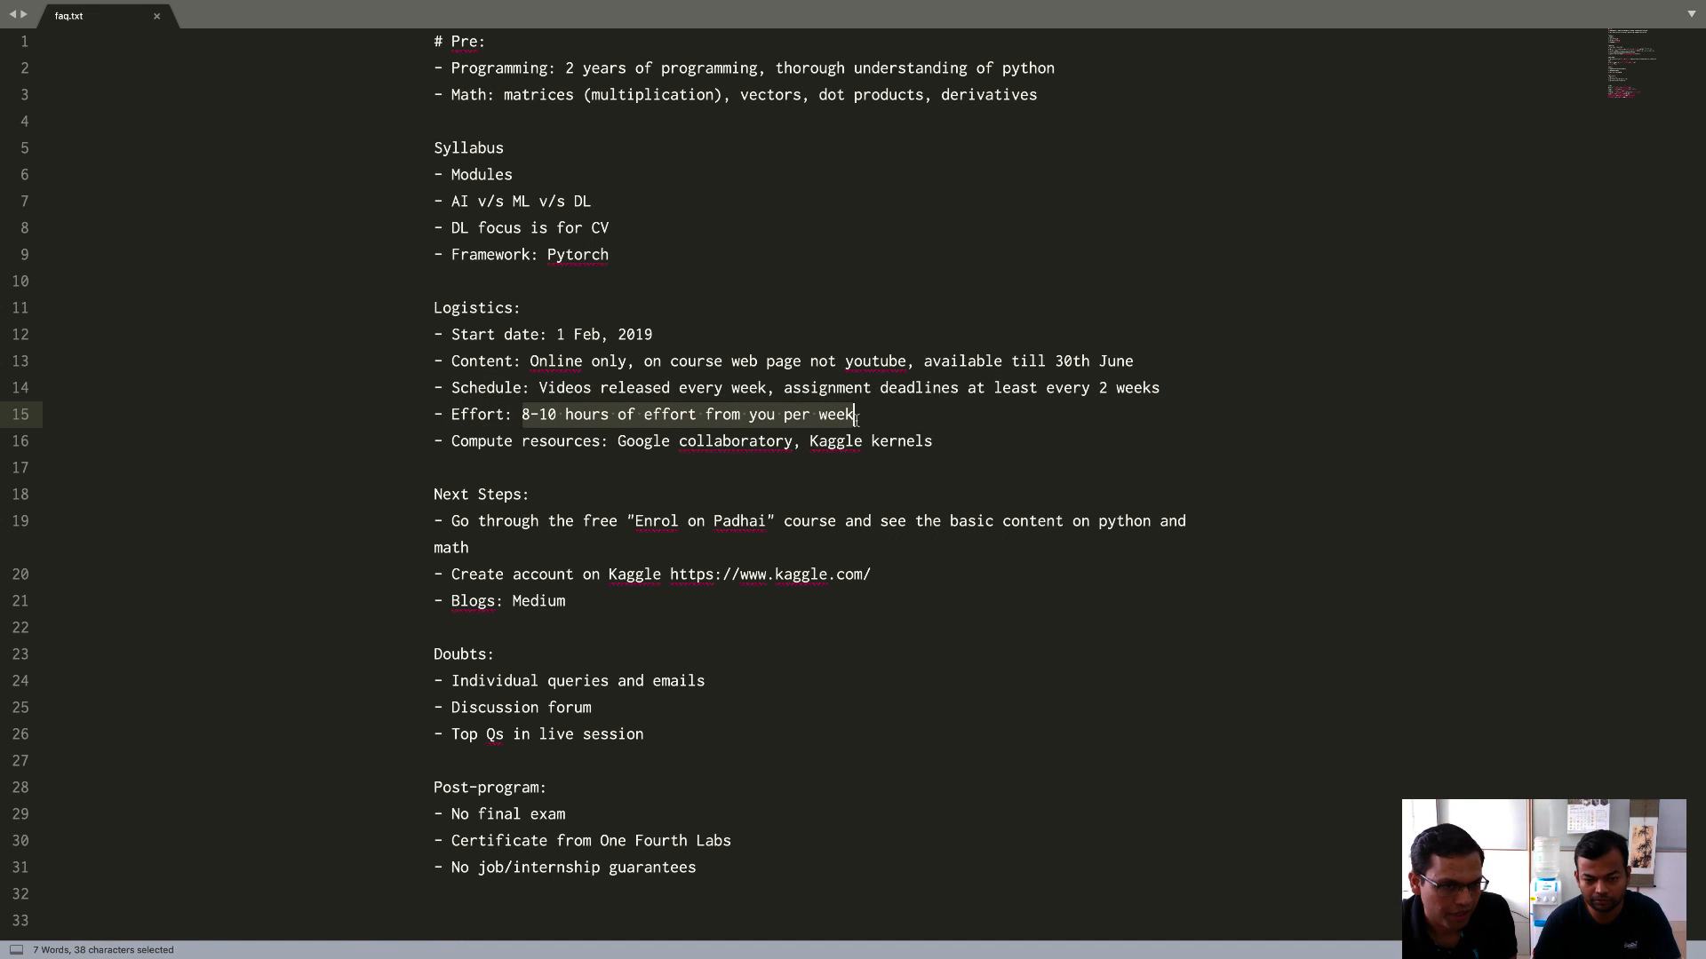
left_click(855, 414)
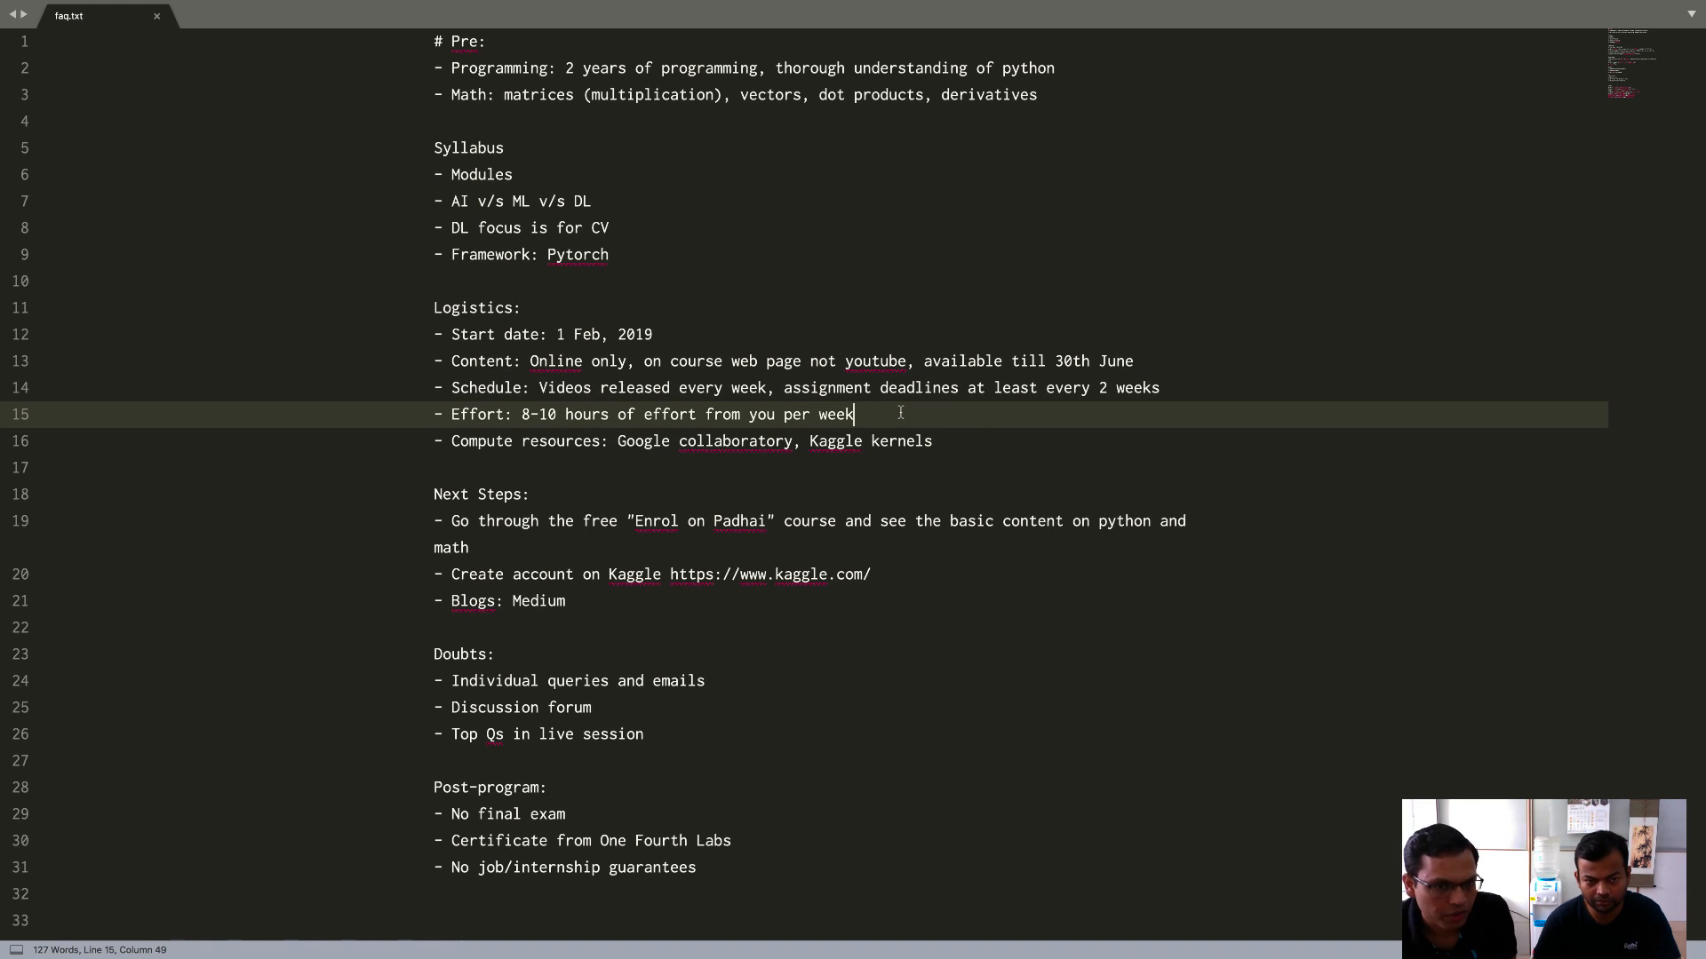
left_click(933, 441)
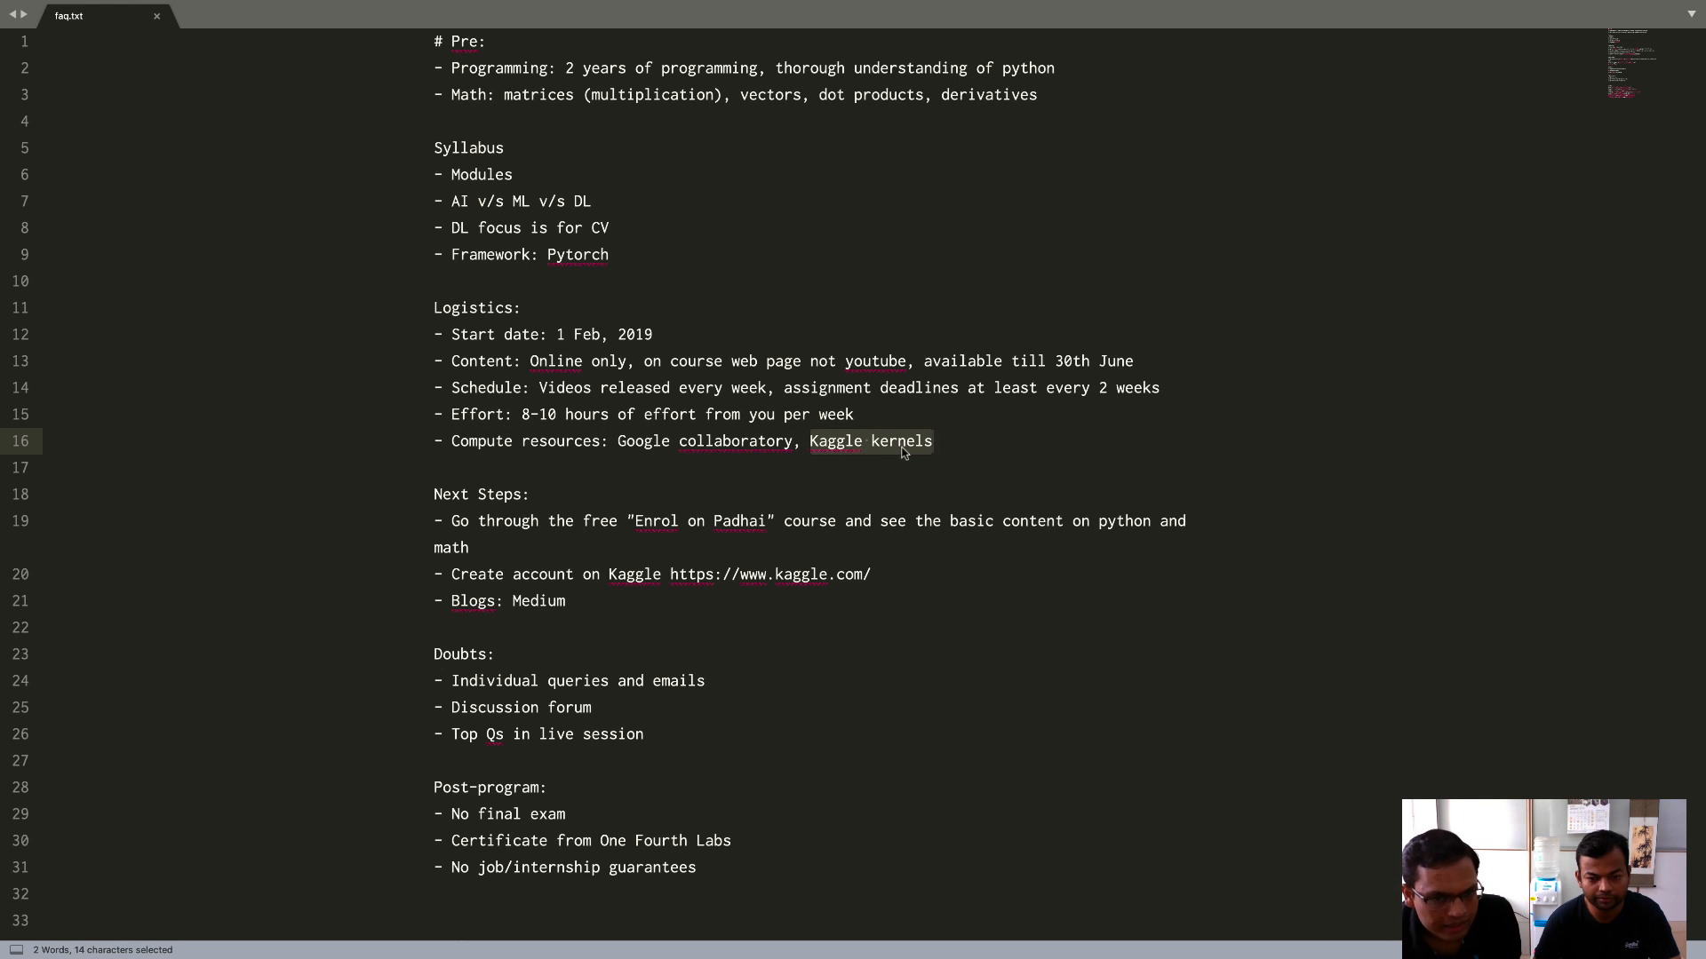
mouse_move(885, 463)
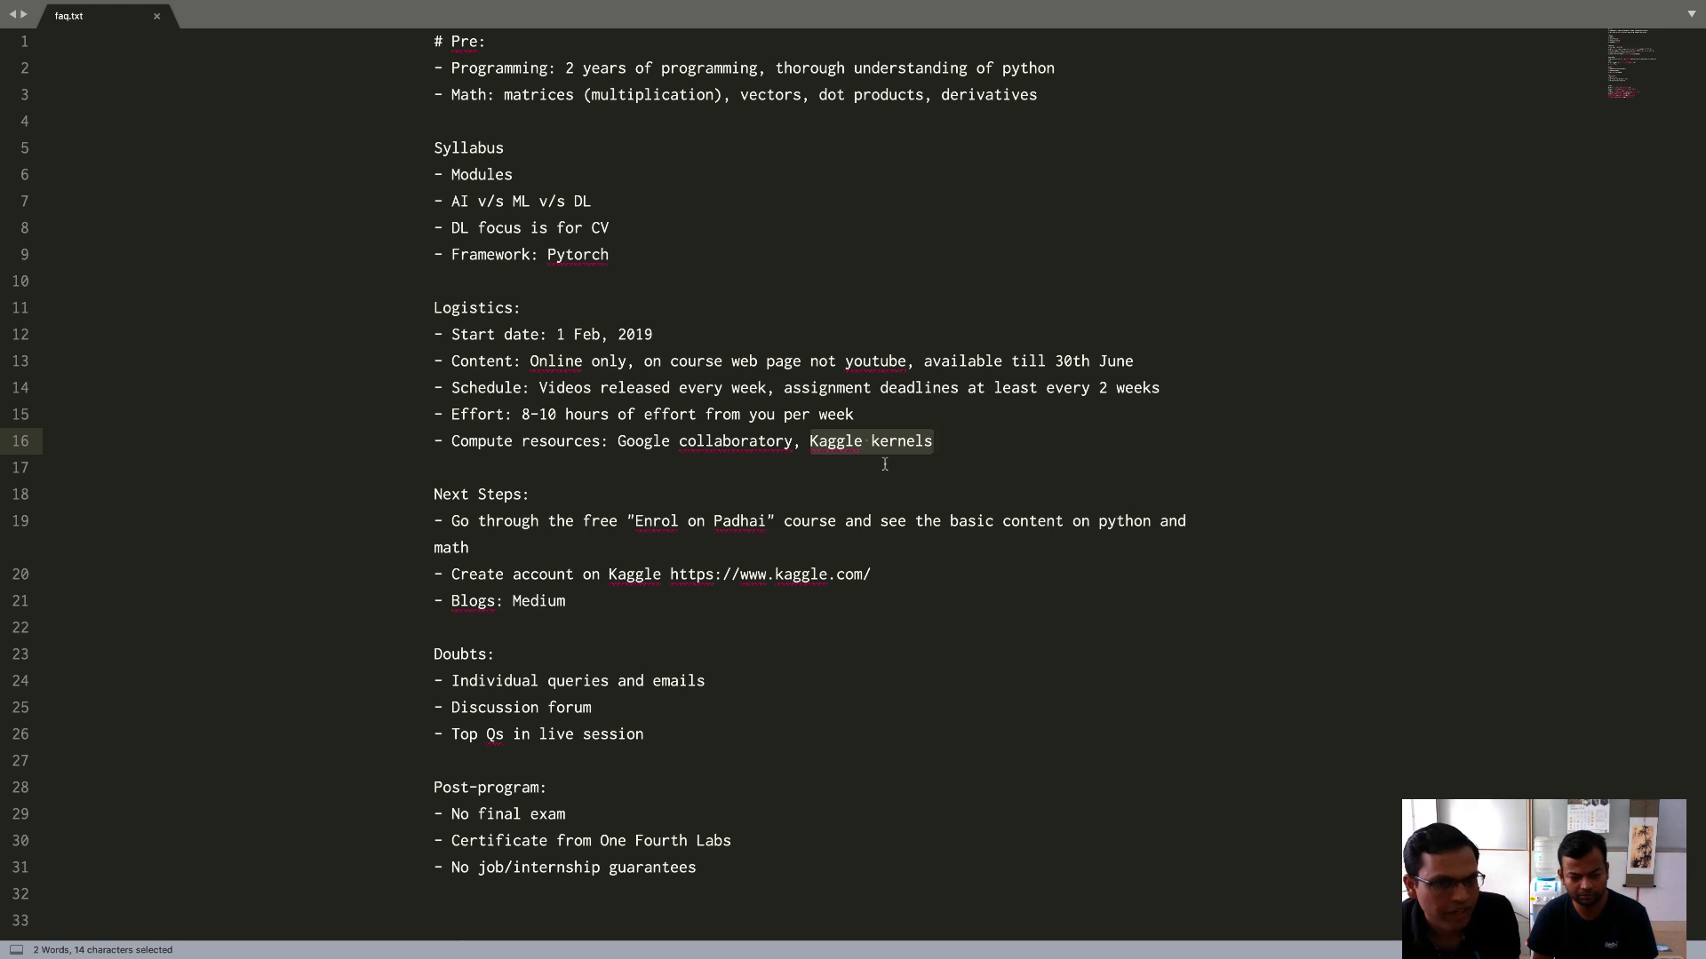
left_click(956, 443)
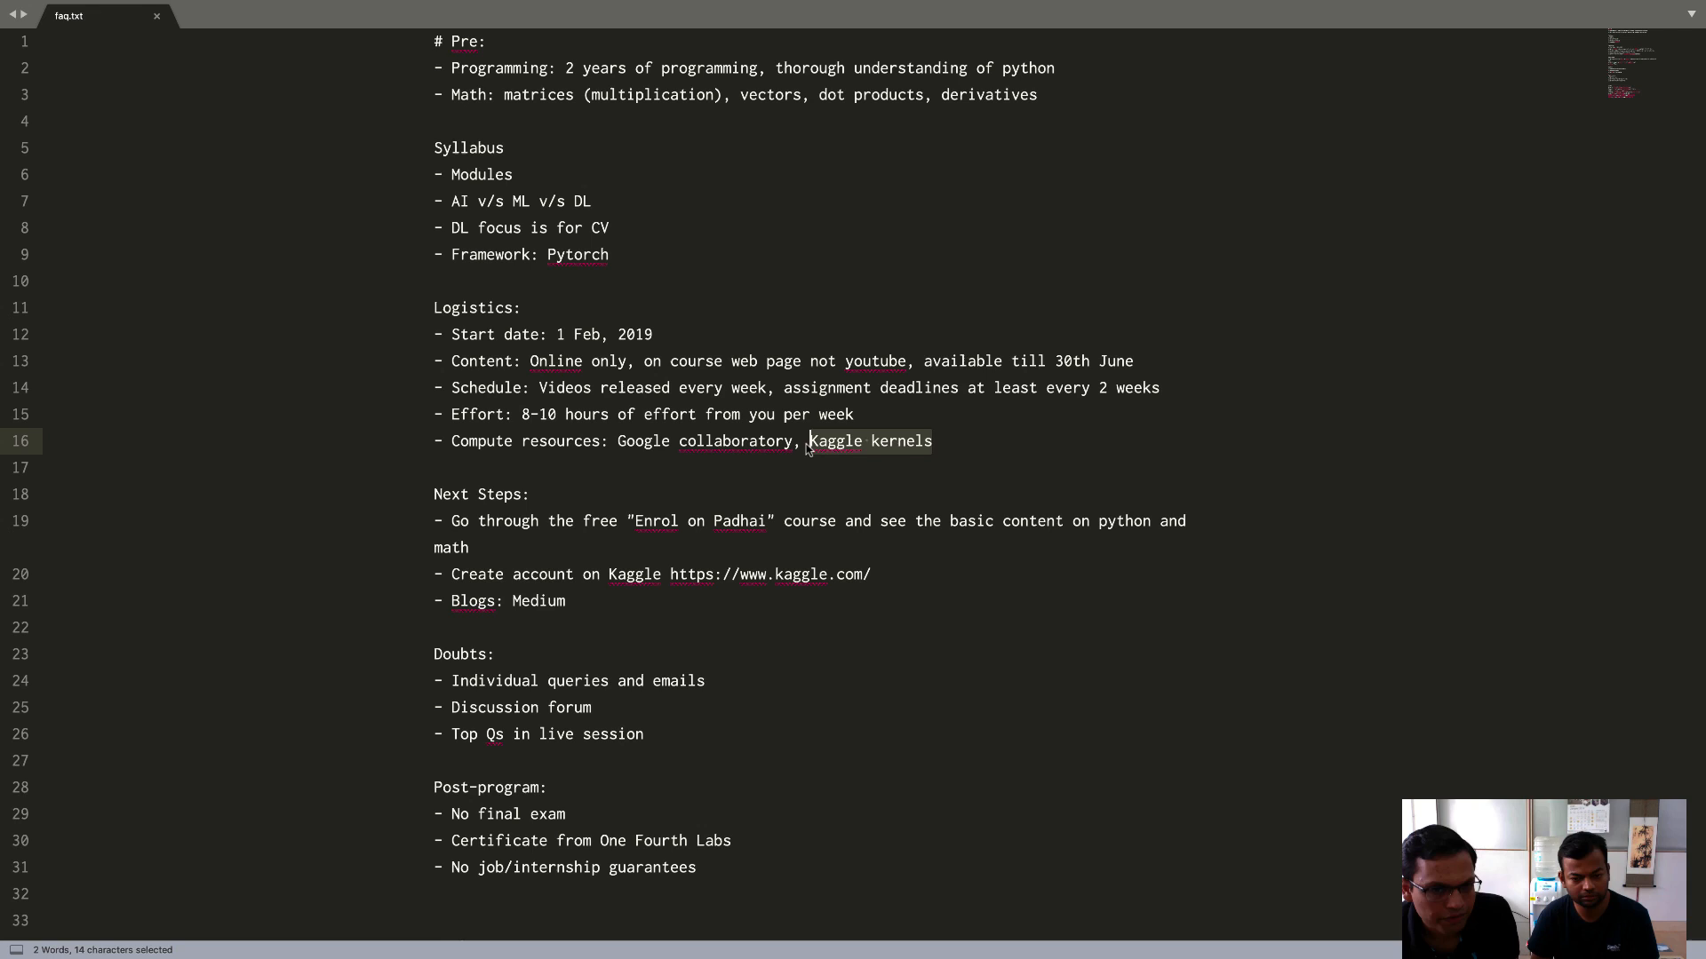
mouse_move(959, 446)
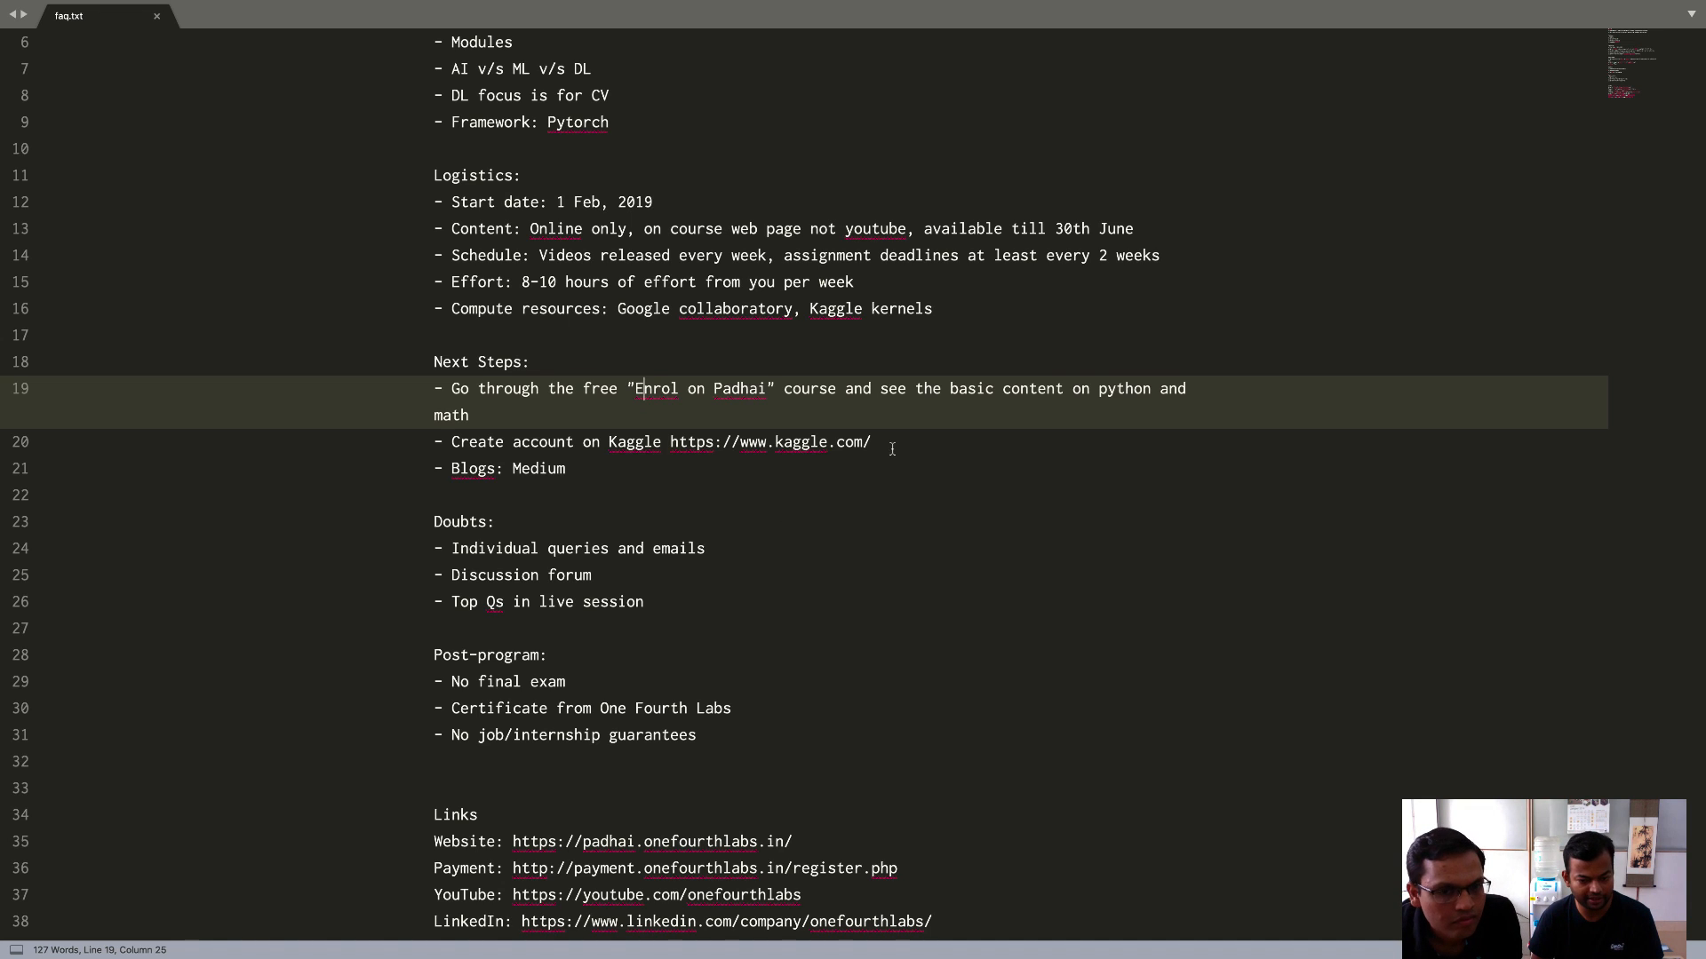
left_click(874, 442)
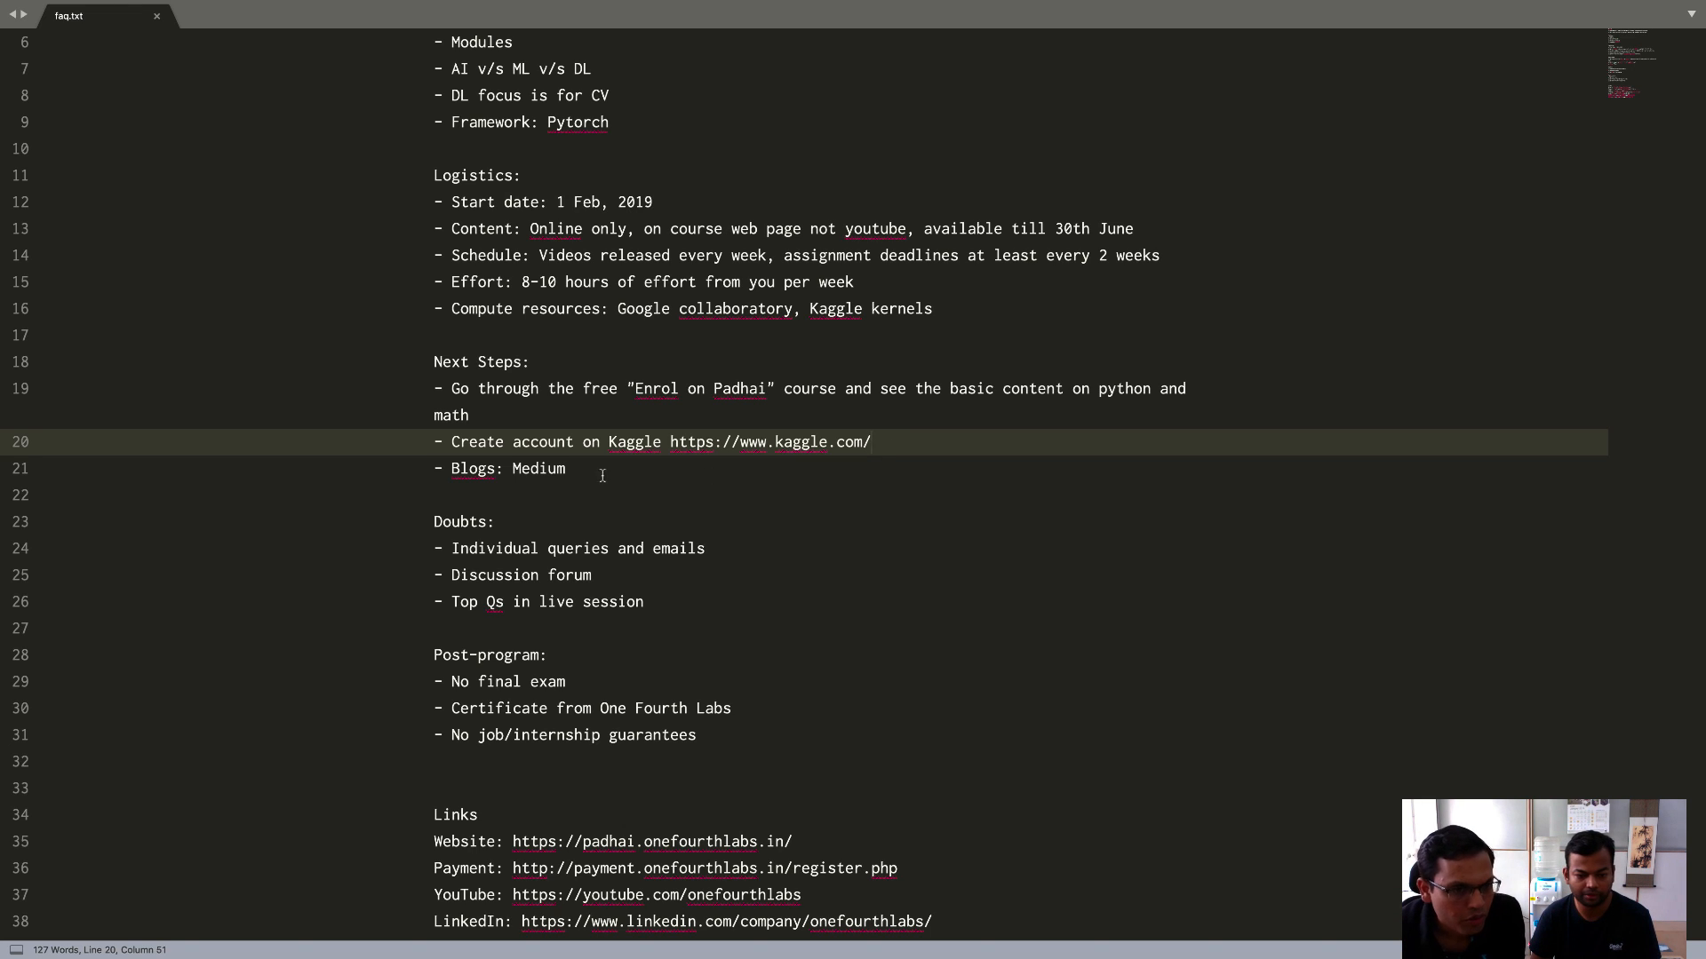
double_click(540, 467)
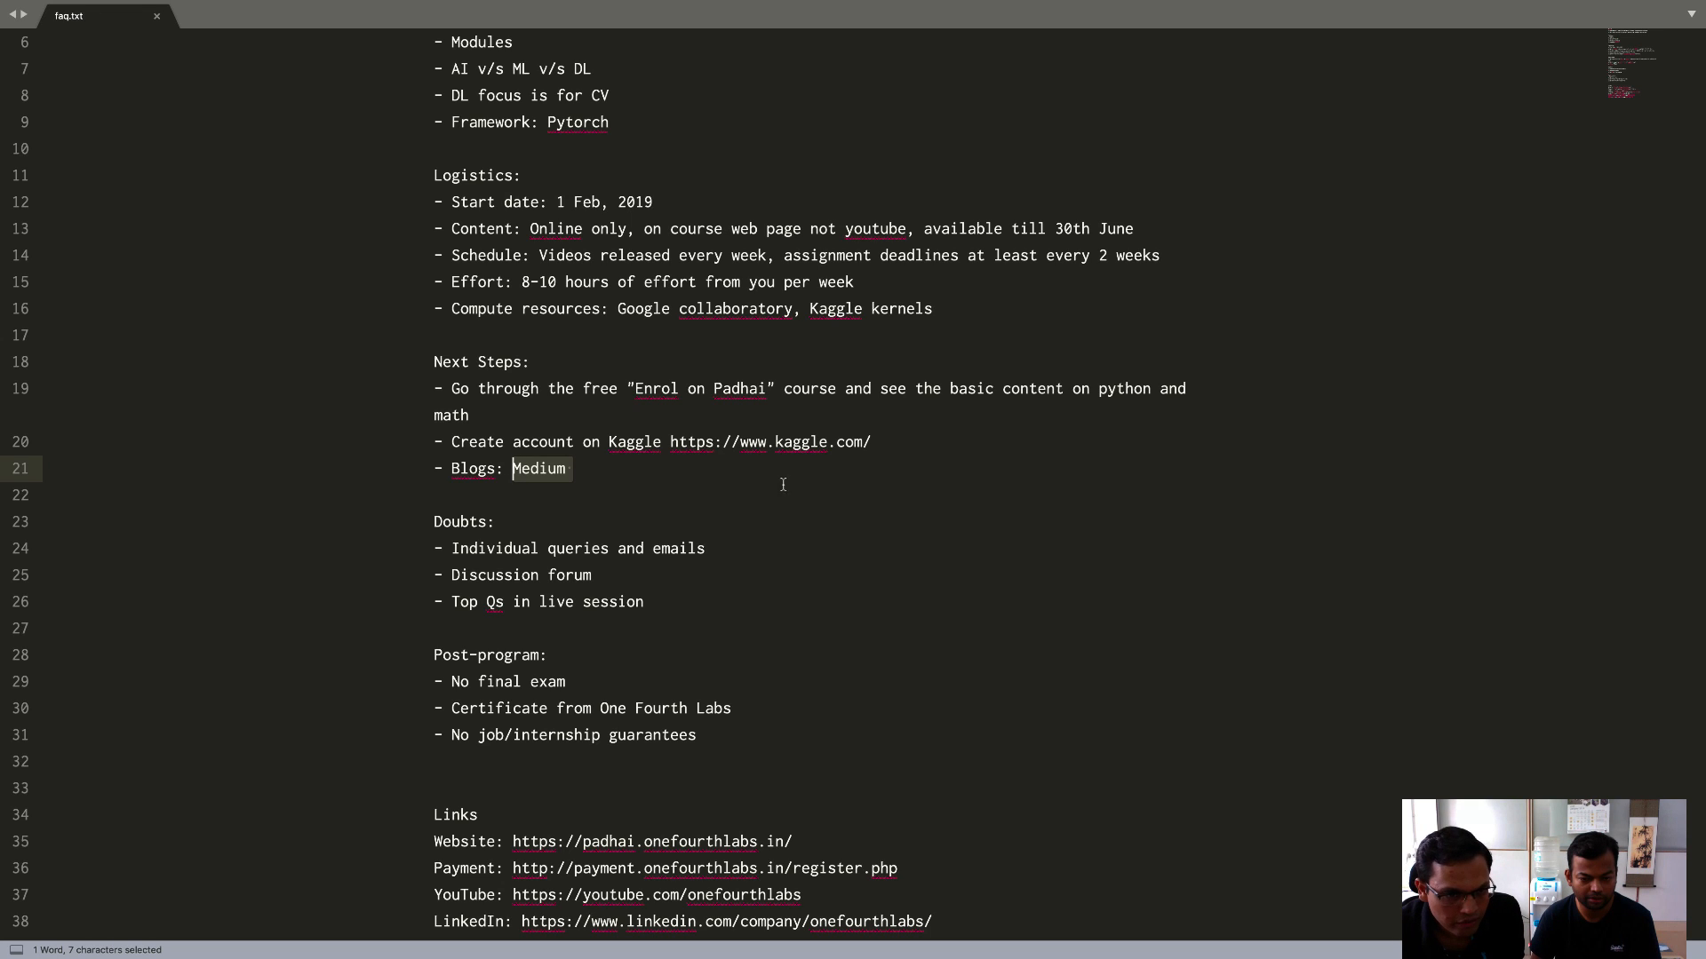
left_click(543, 469)
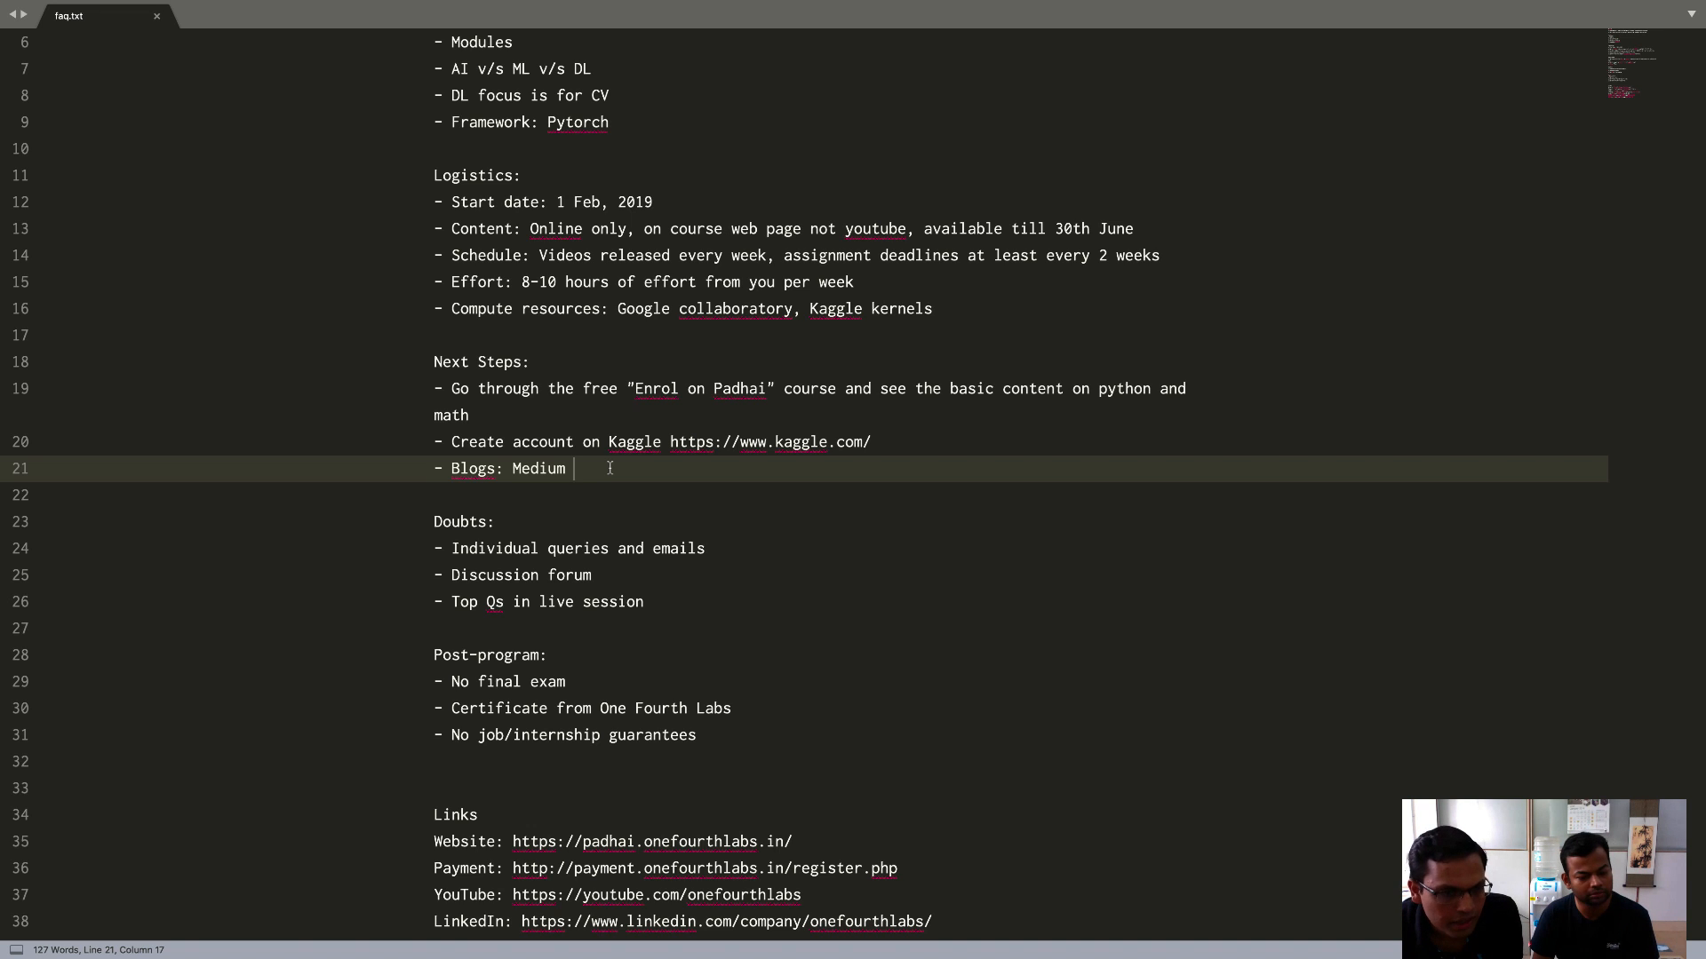
scroll("down", 3)
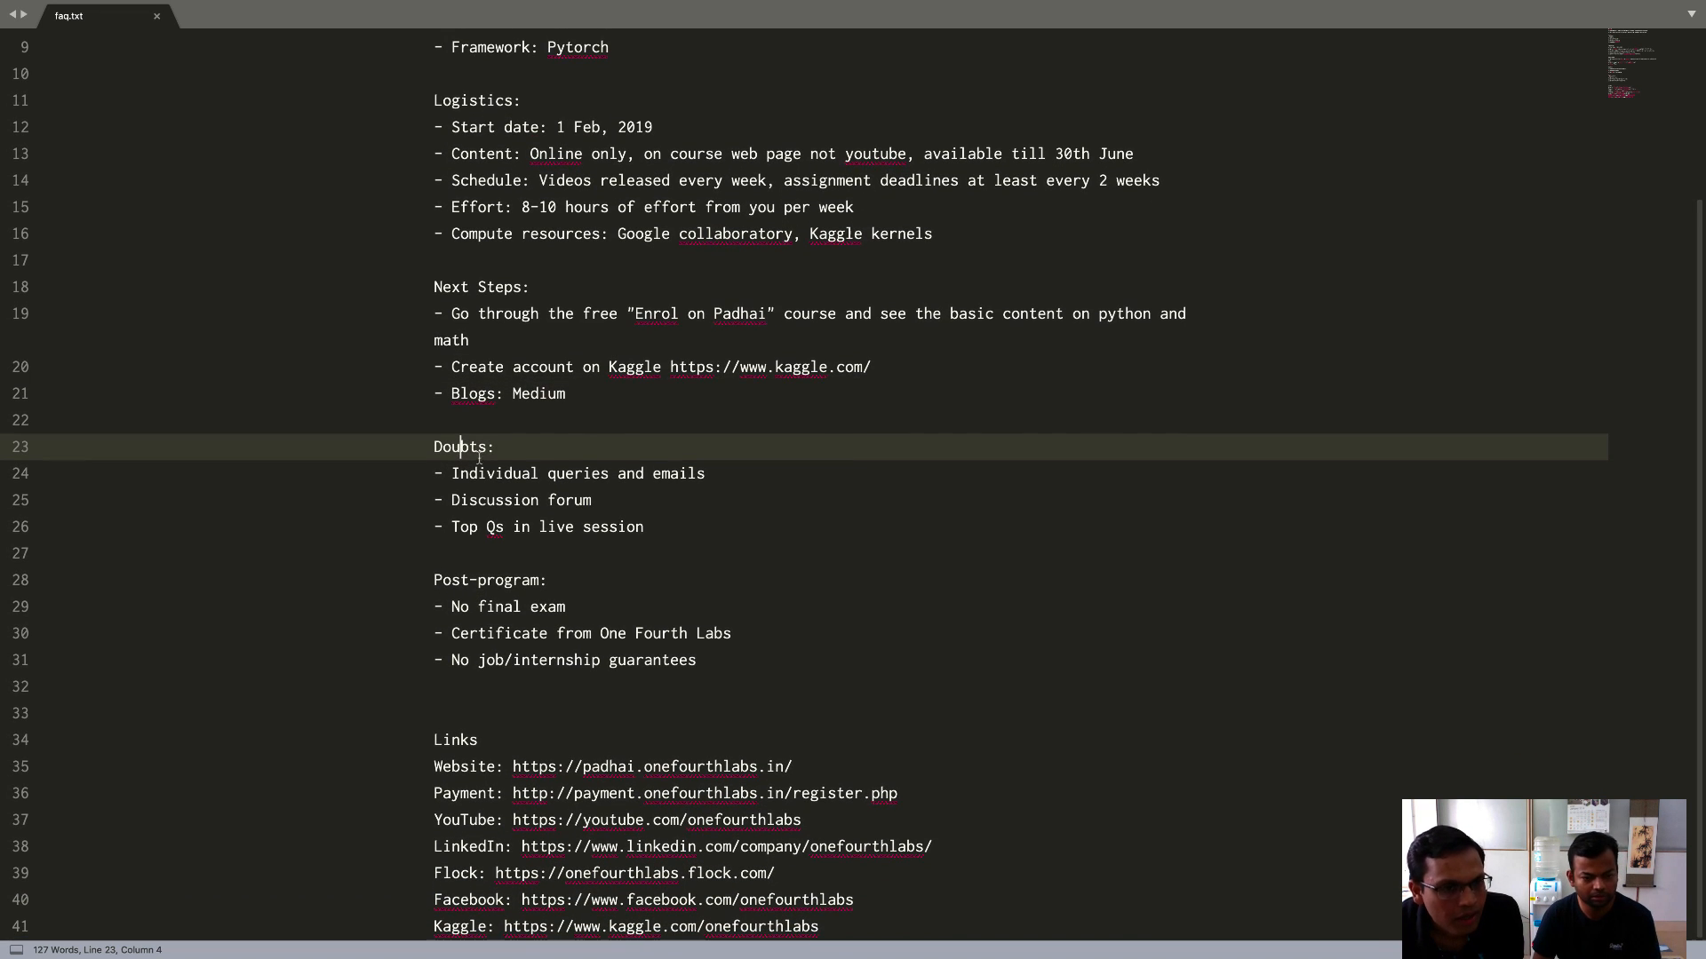
double_click(460, 446)
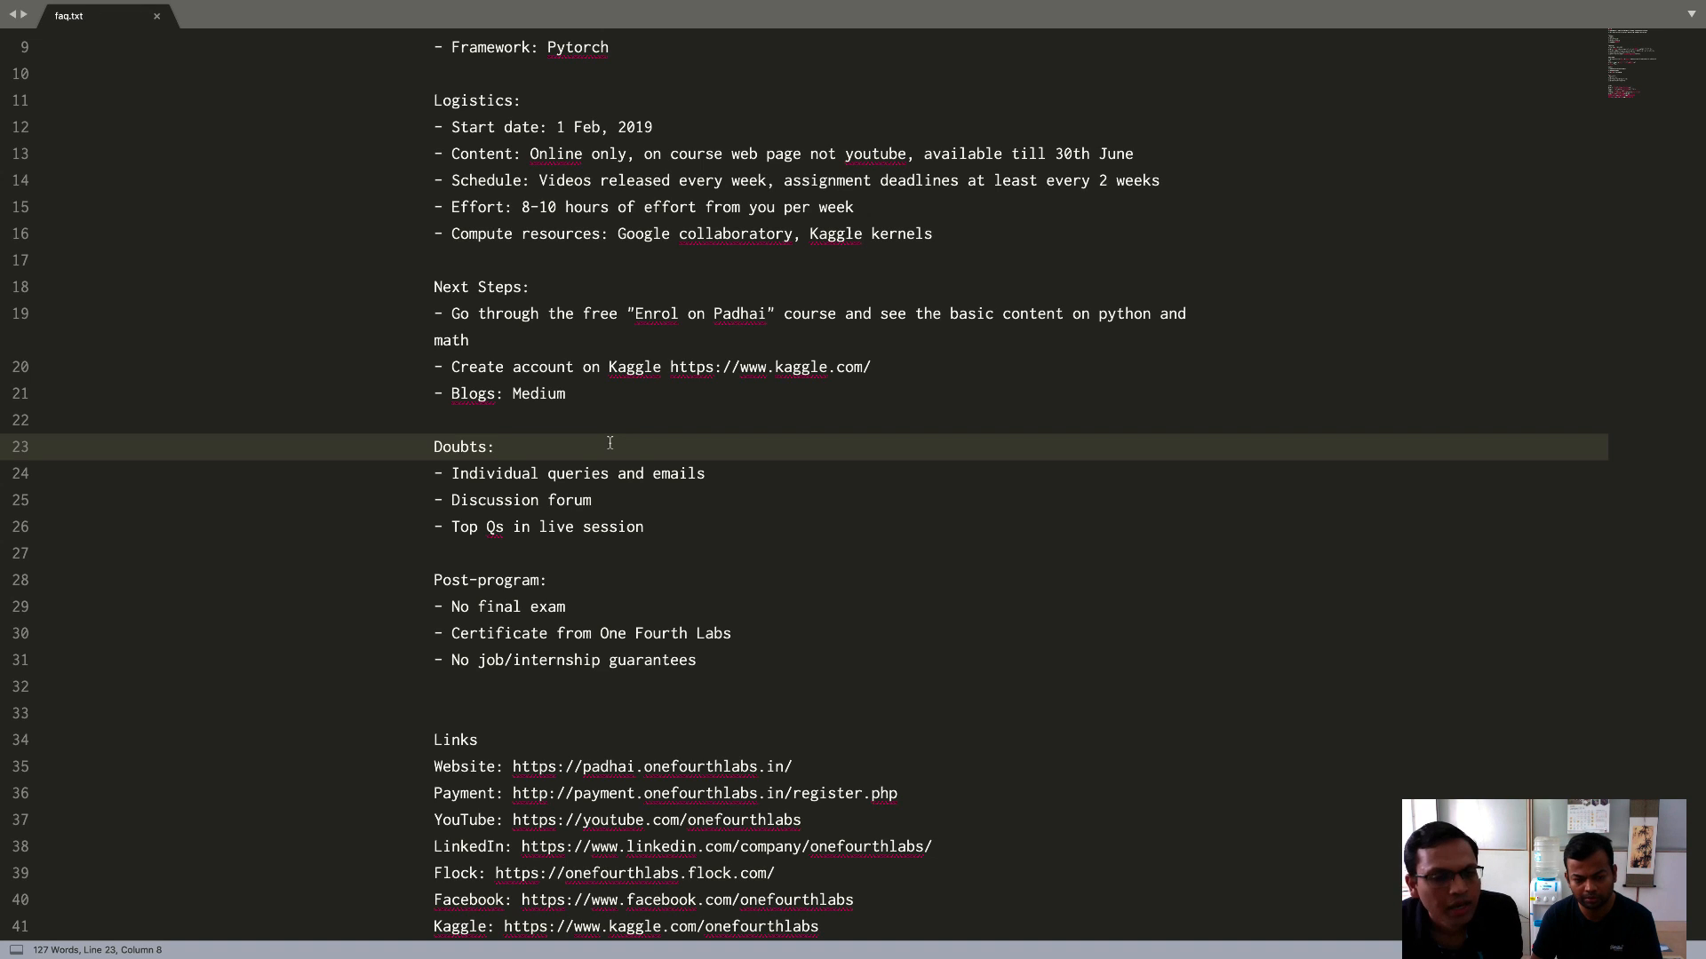
left_click_drag(453, 473, 705, 472)
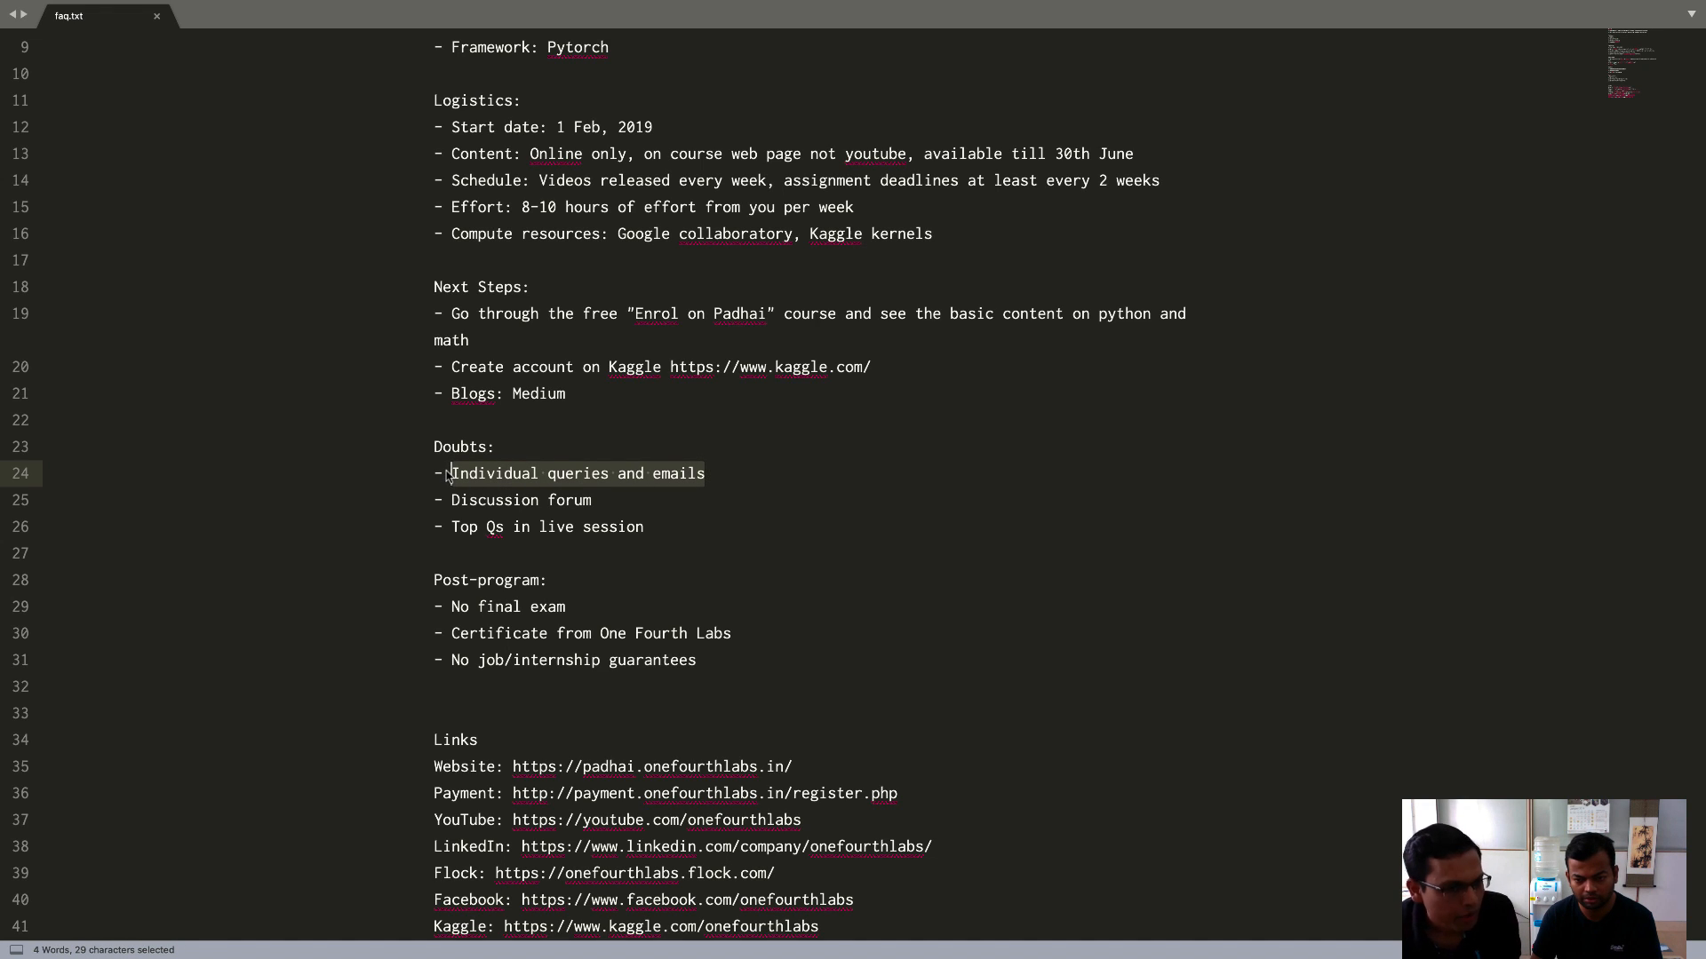
mouse_move(539, 491)
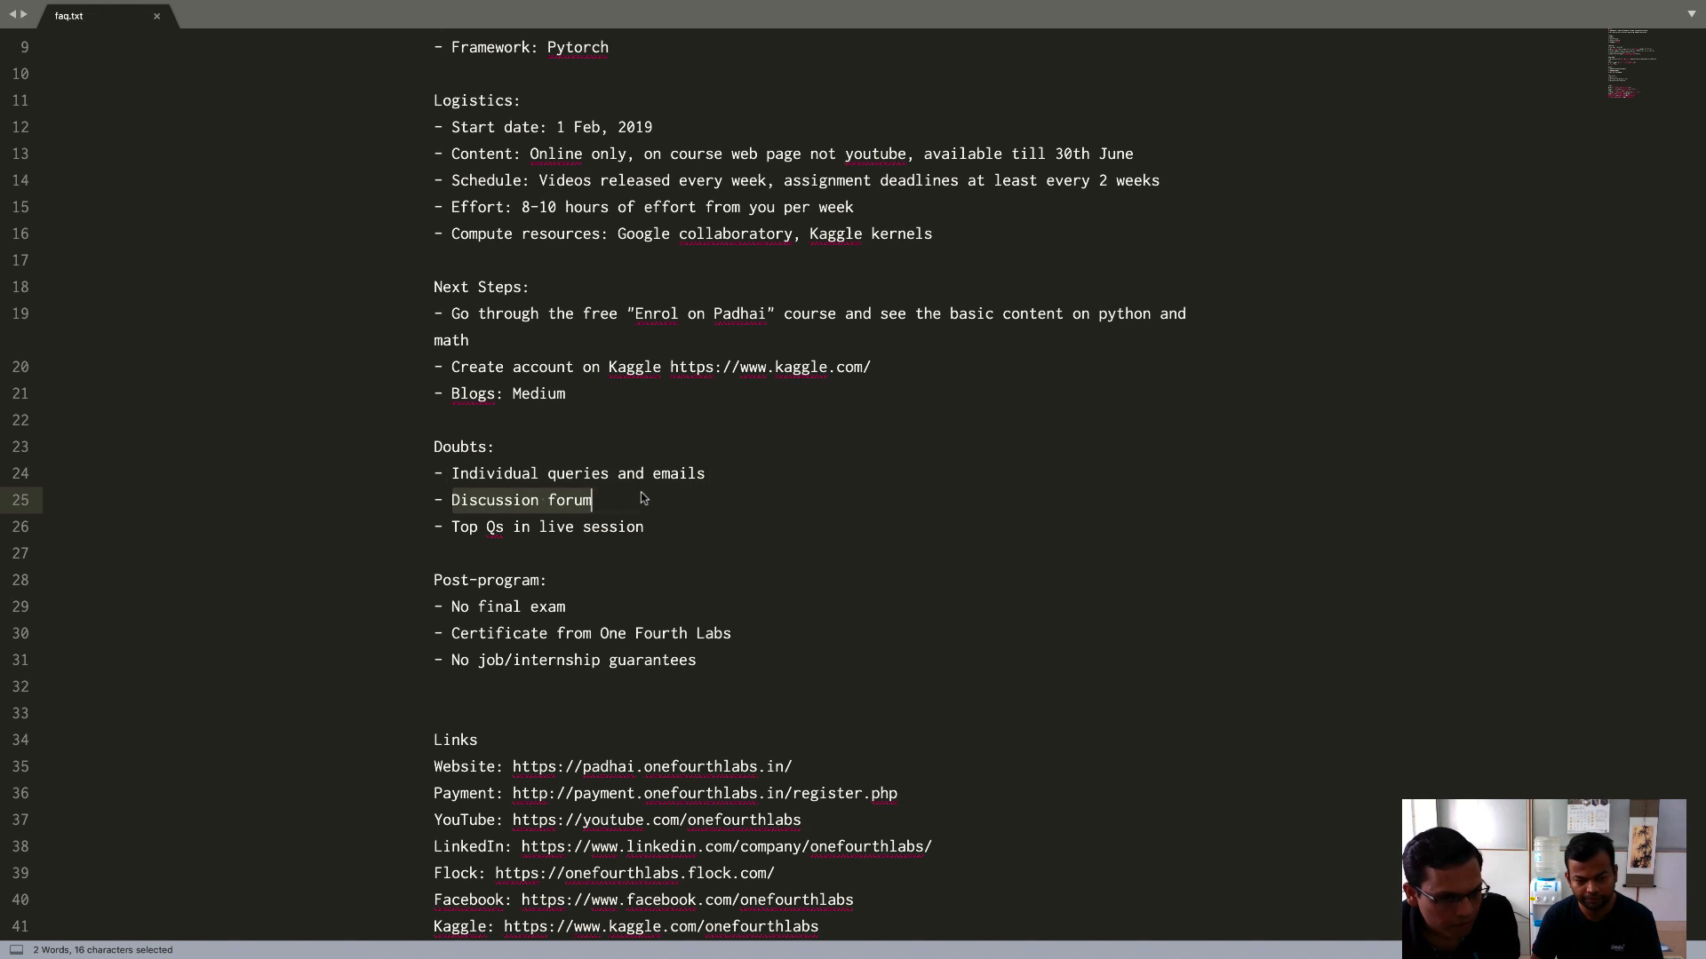
left_click(641, 499)
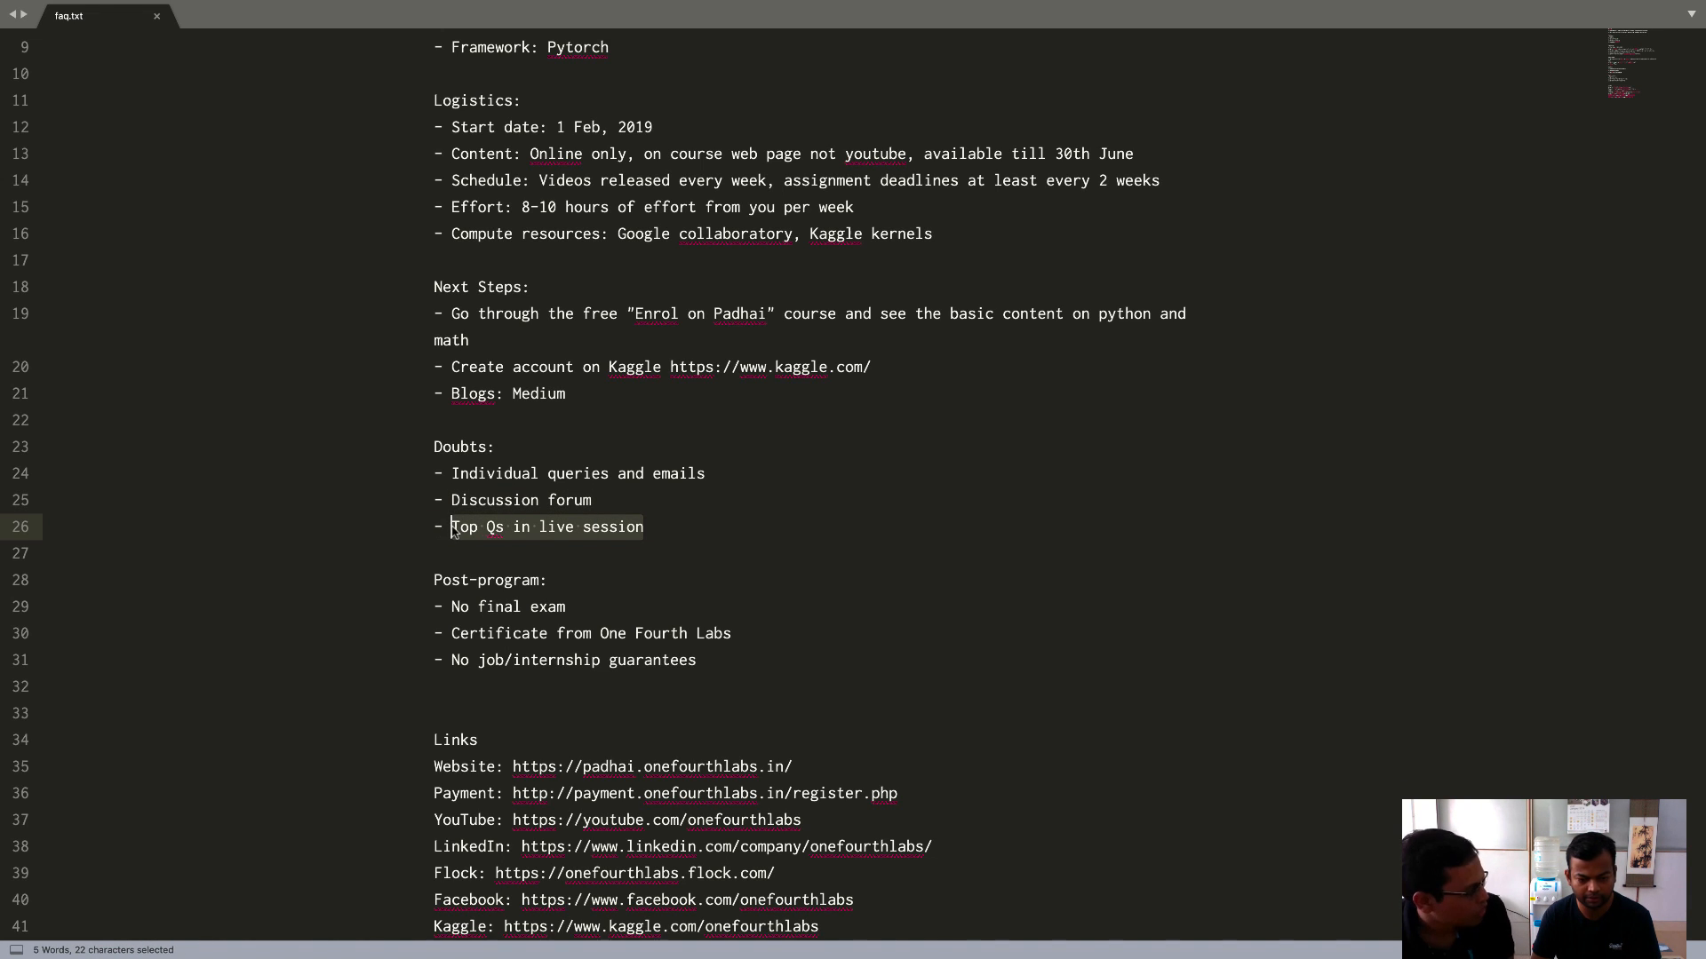
left_click(695, 525)
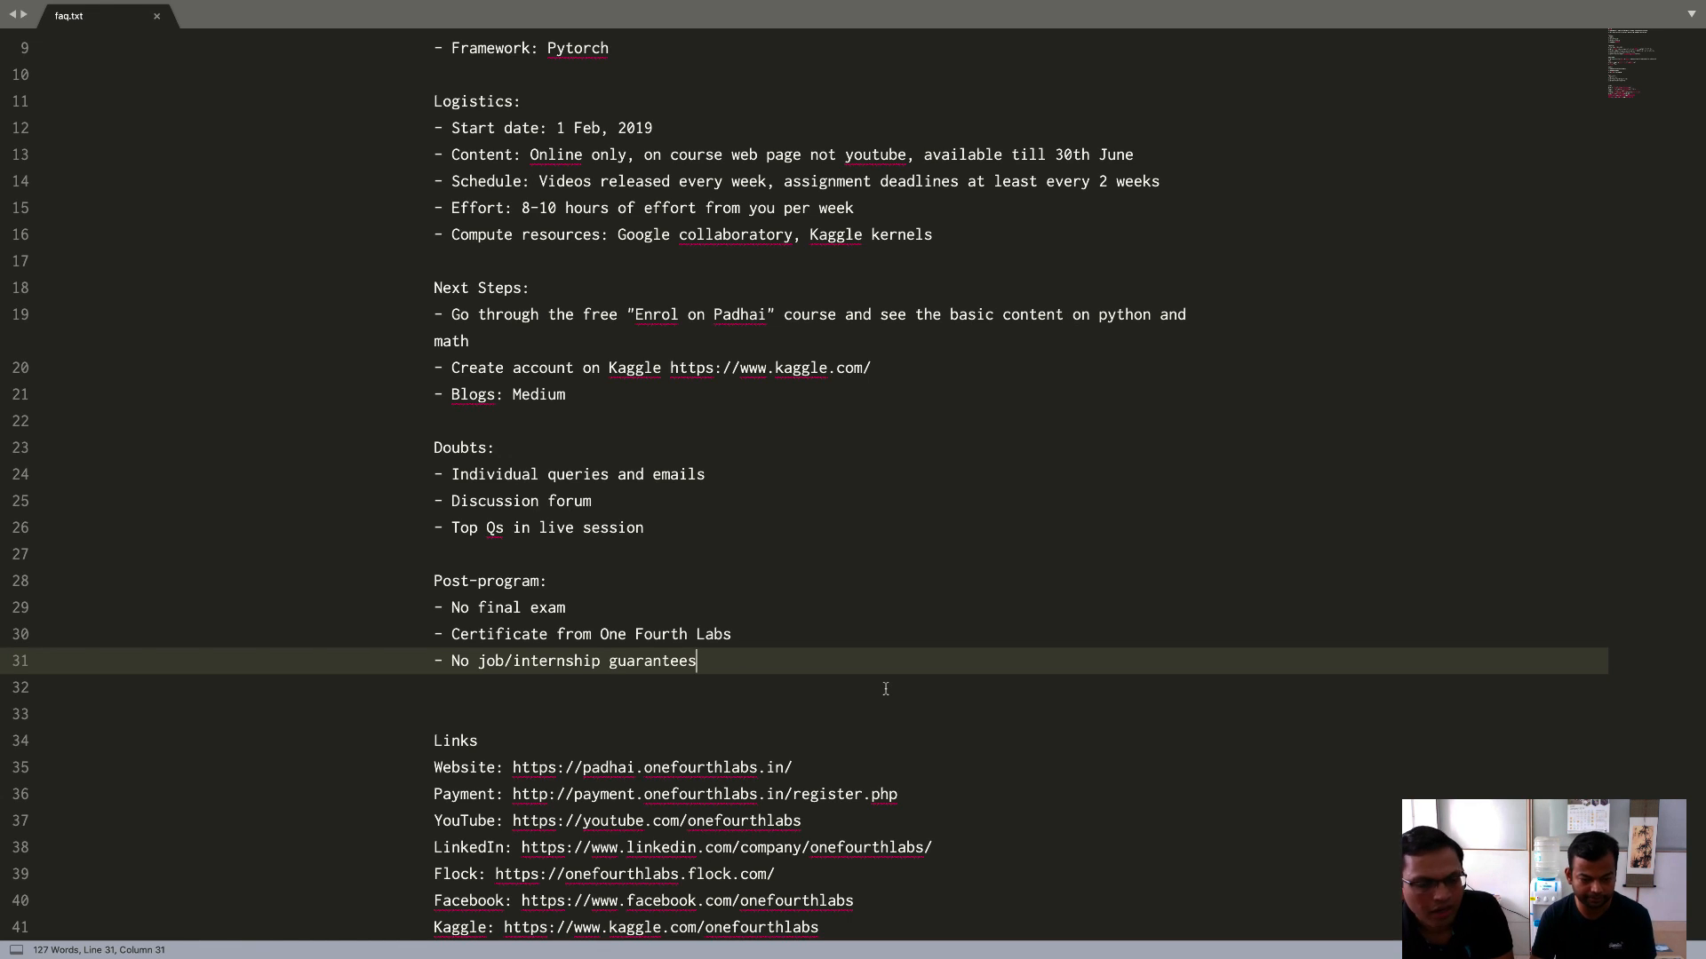
double_click(497, 634)
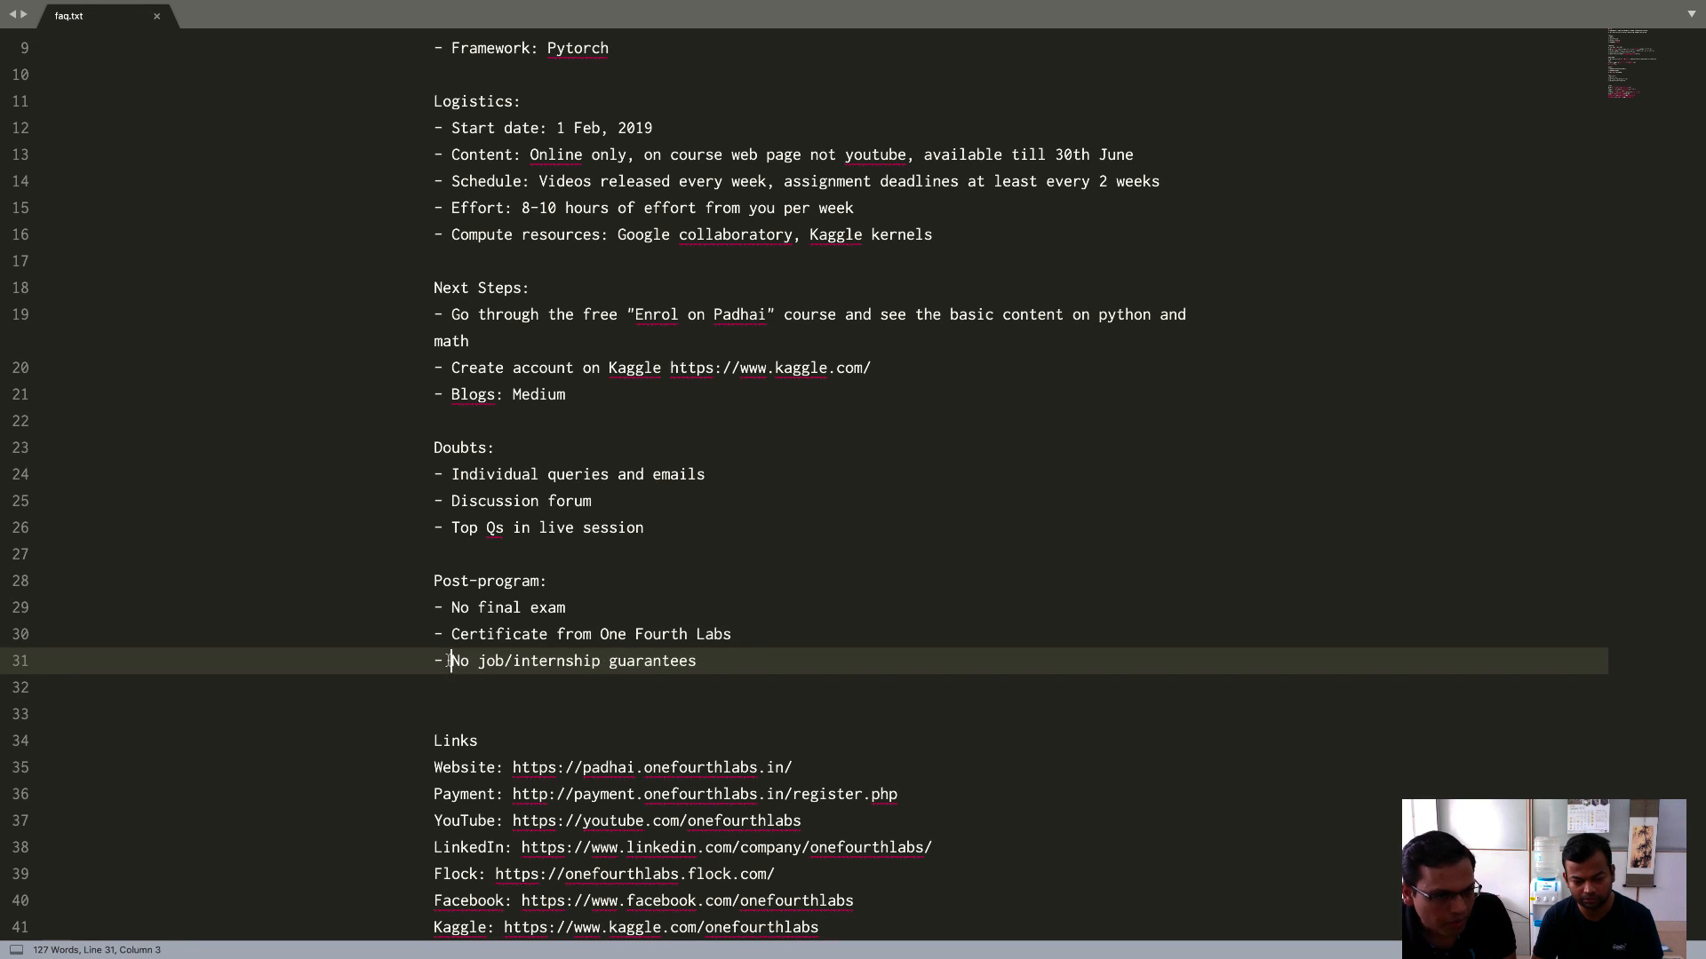
left_click_drag(453, 661, 696, 661)
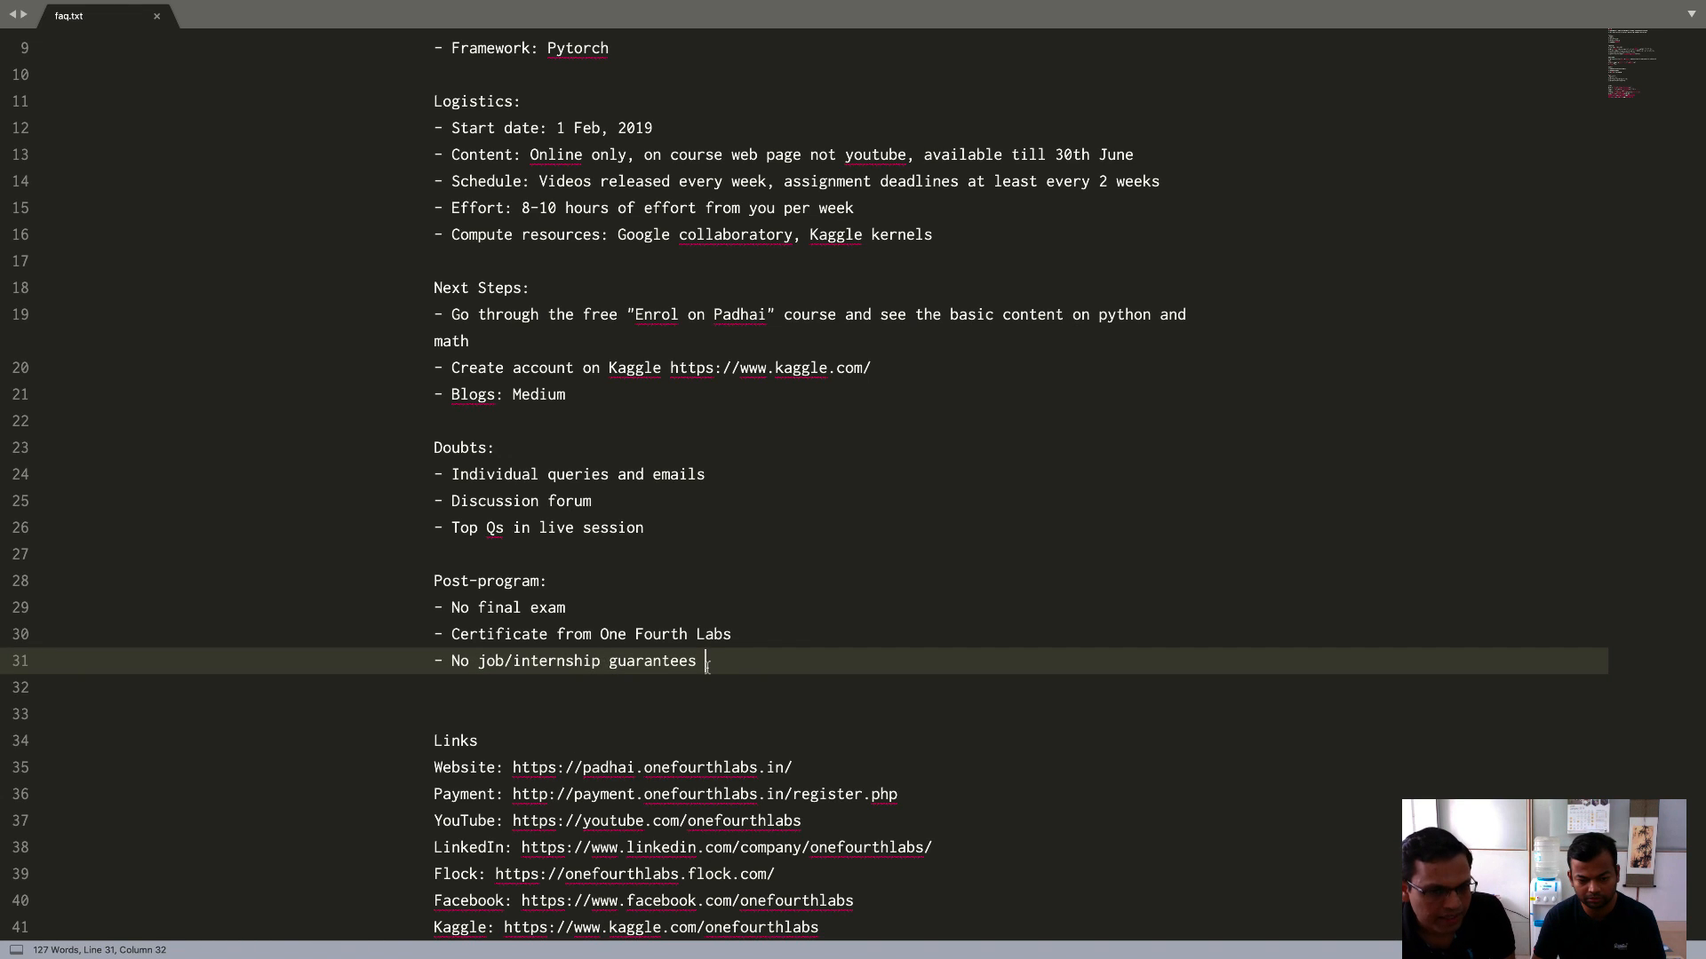
double_click(555, 660)
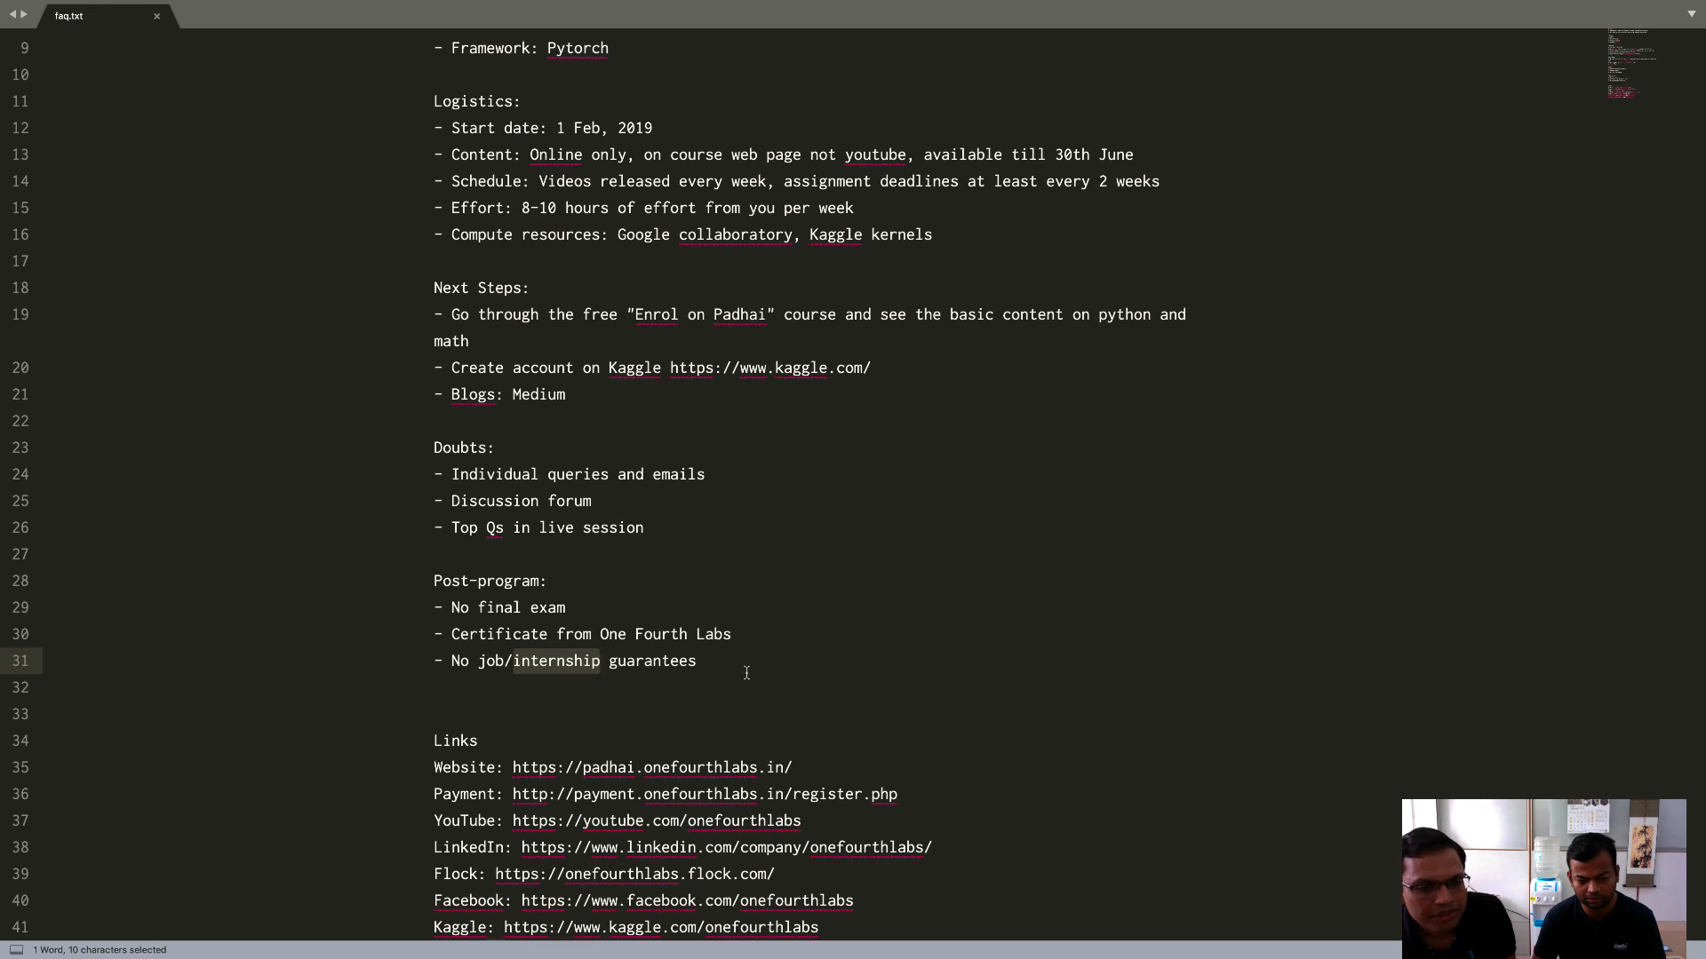
left_click(706, 661)
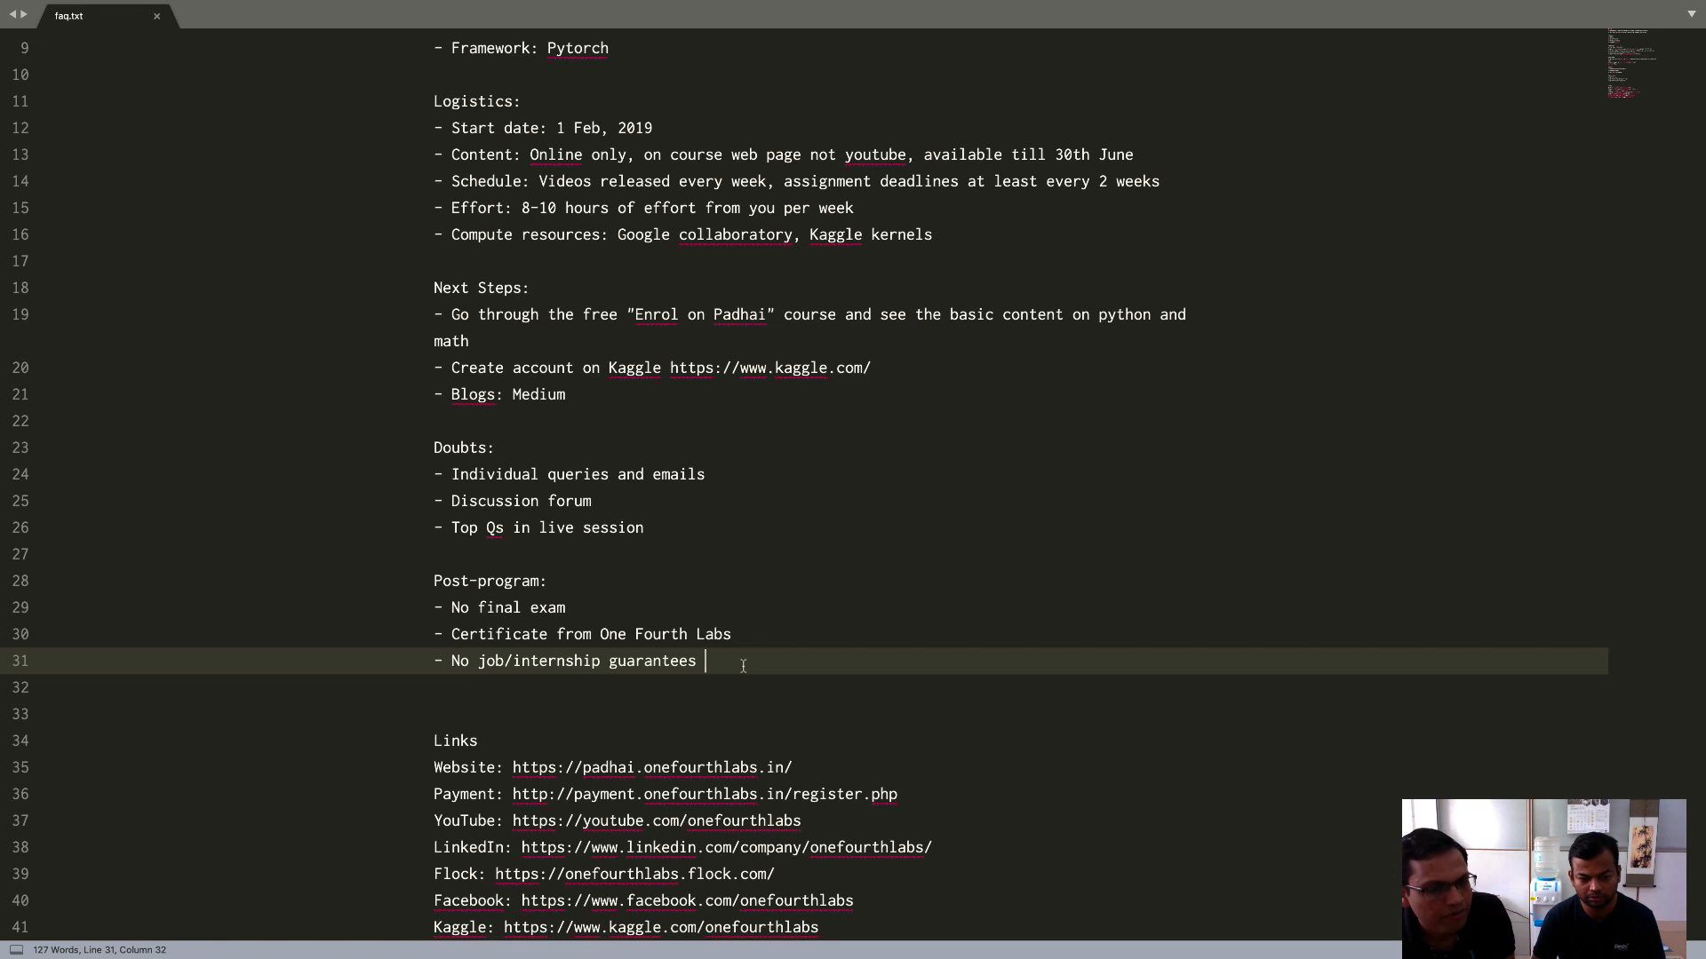
mouse_move(583, 663)
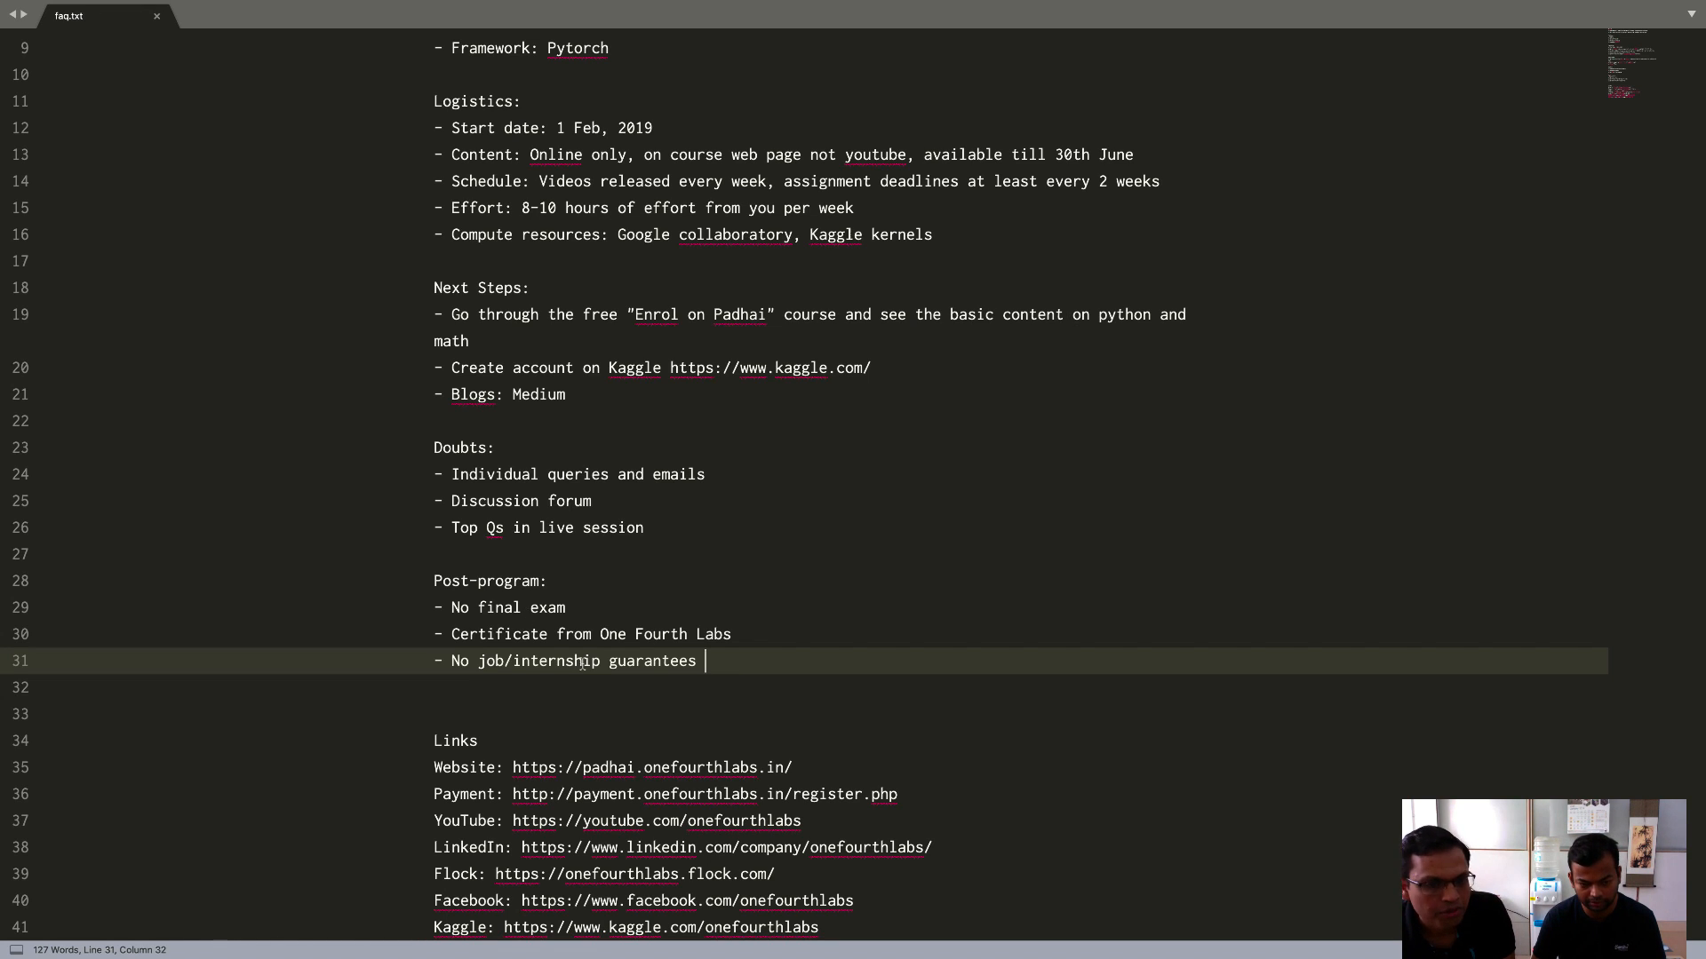
scroll("up", 3)
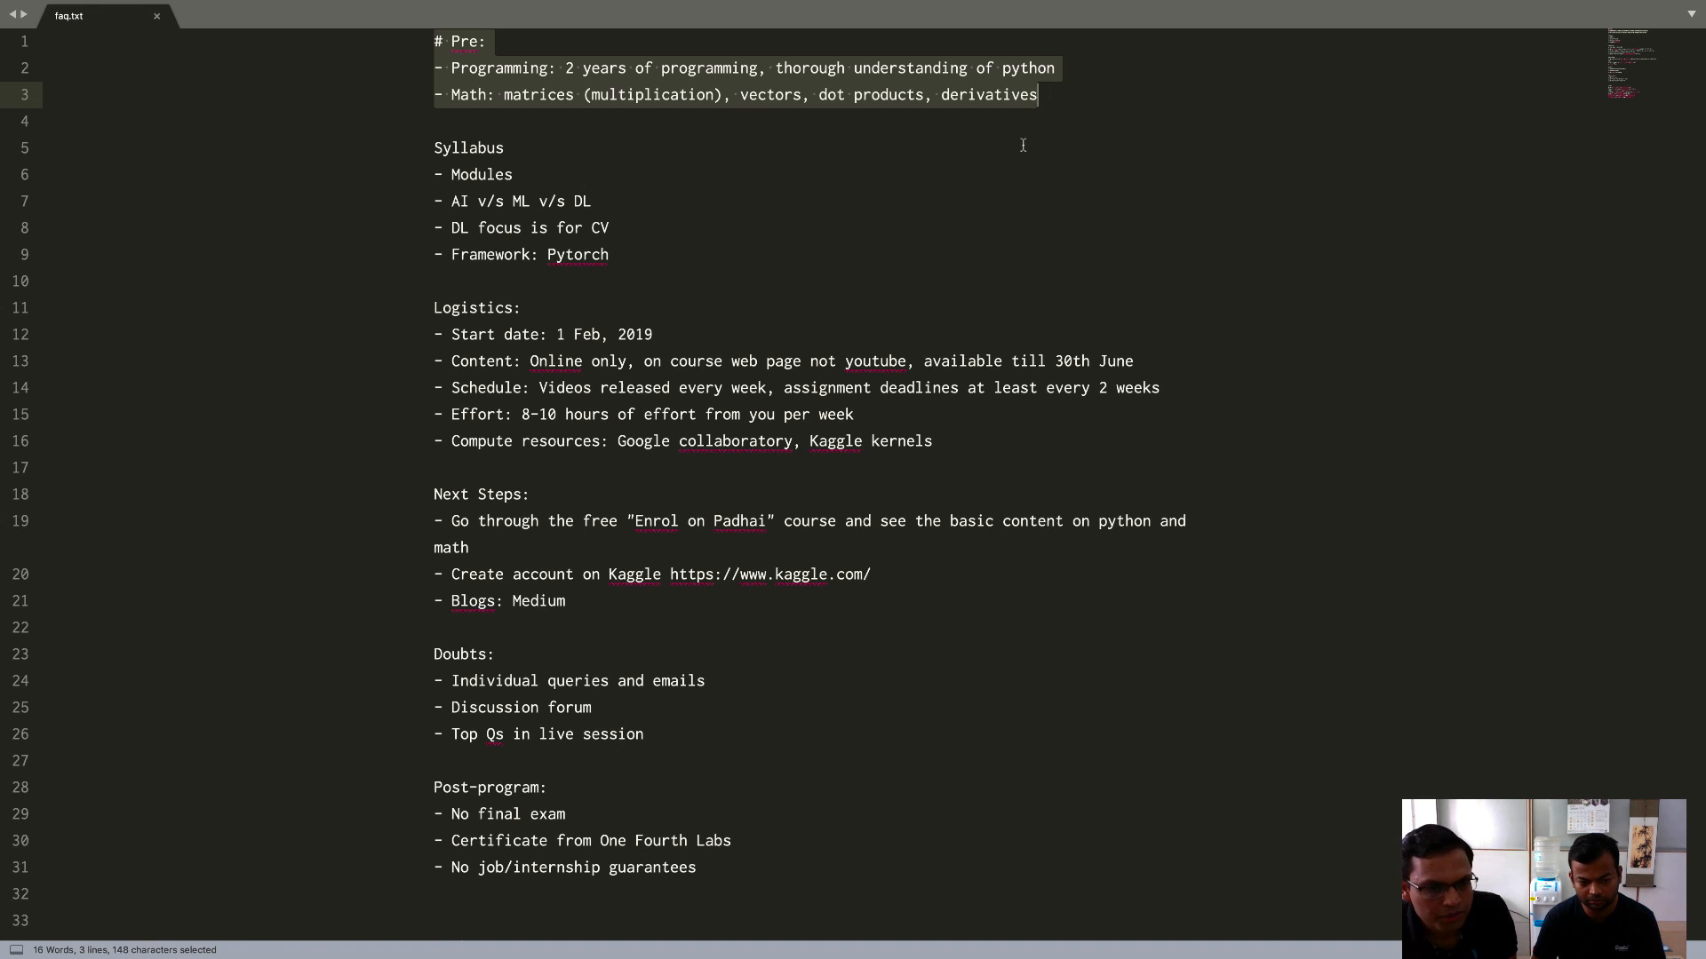
scroll("down", 3)
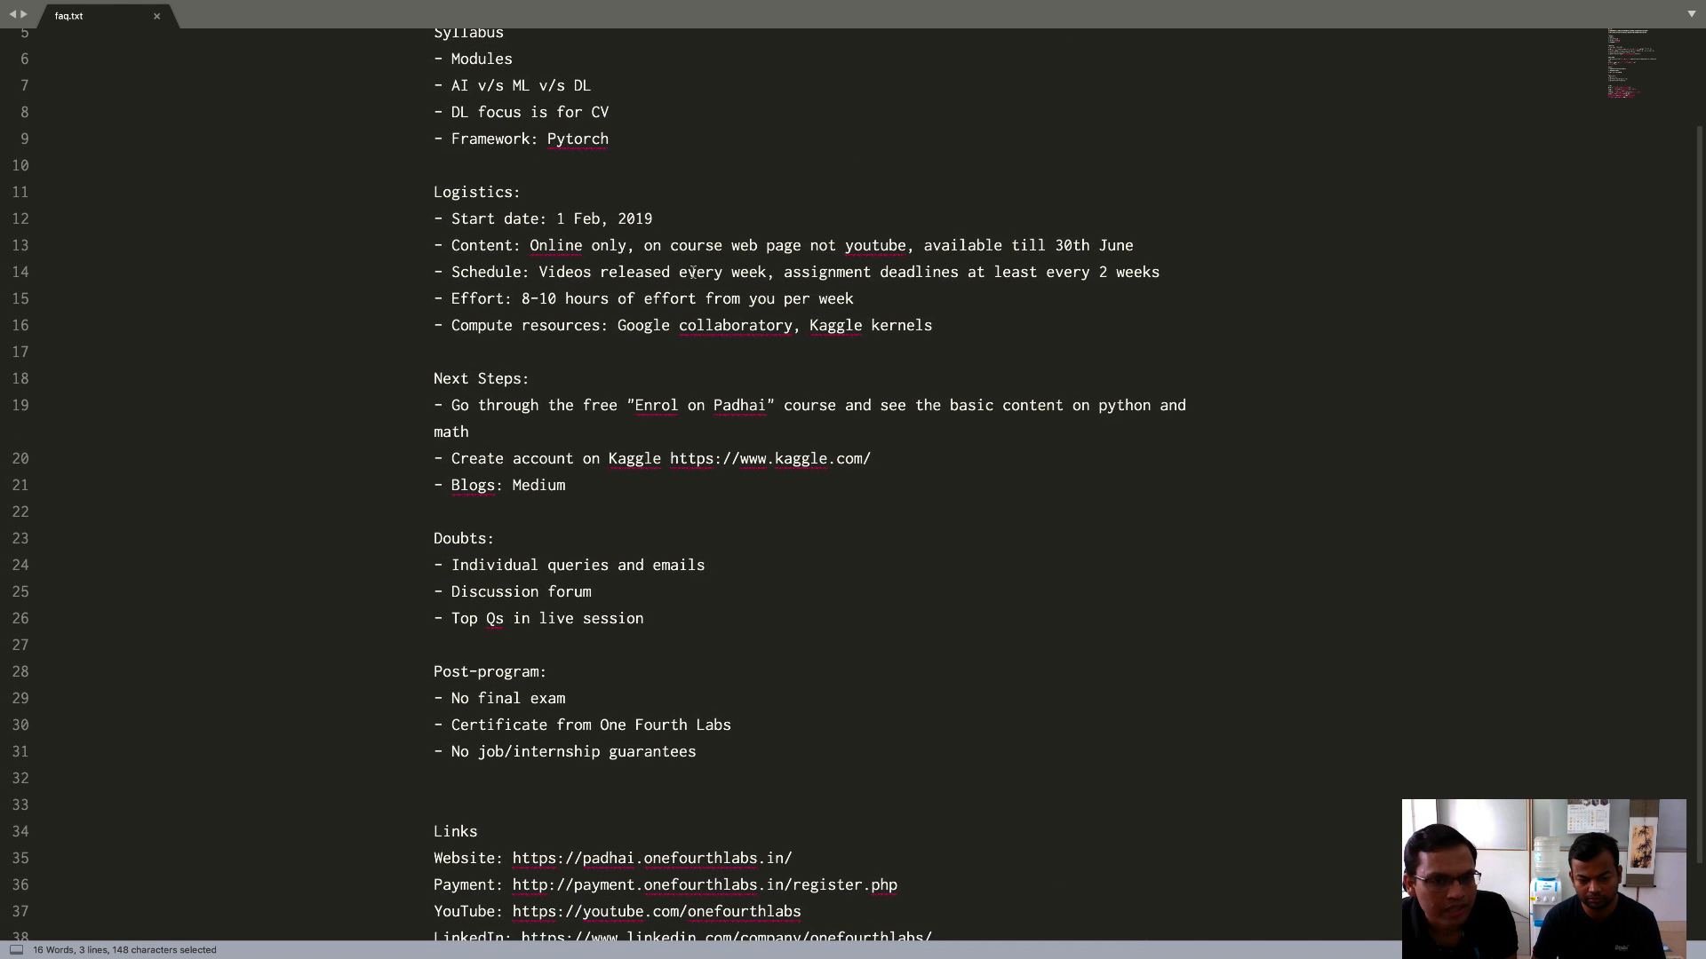